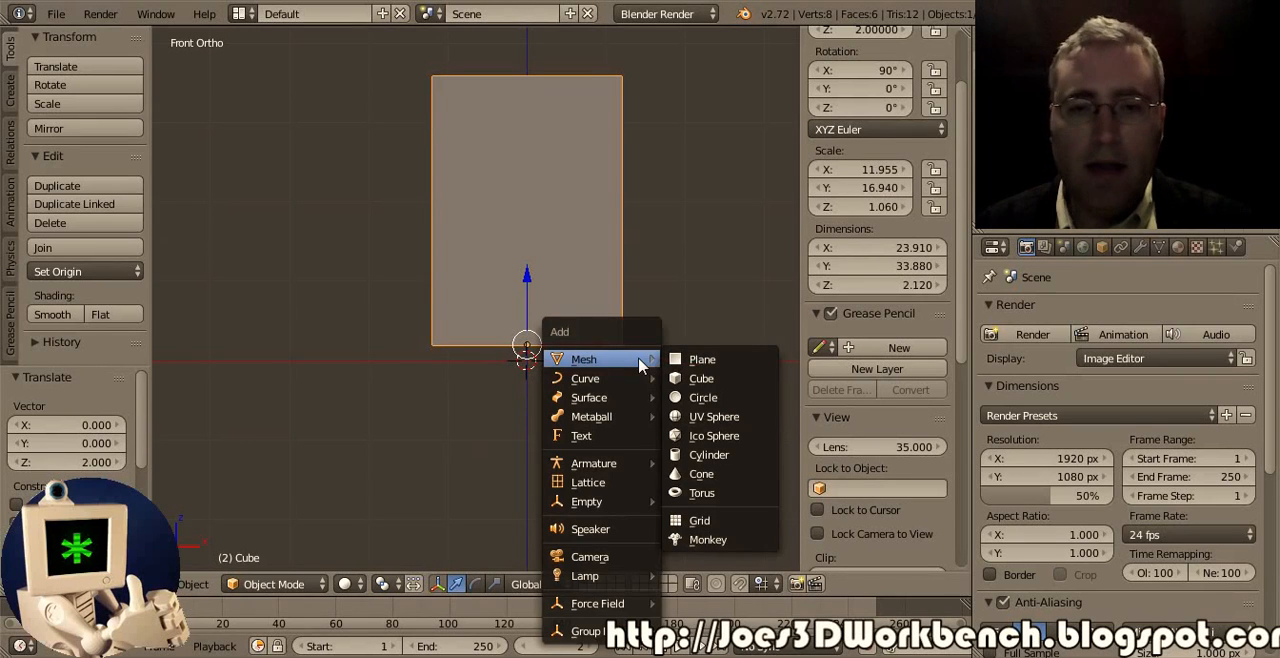
Add a new cube mesh at the 3D cursor beside the scaled card block
{"action": "left_click", "coordinate": [701, 378]}
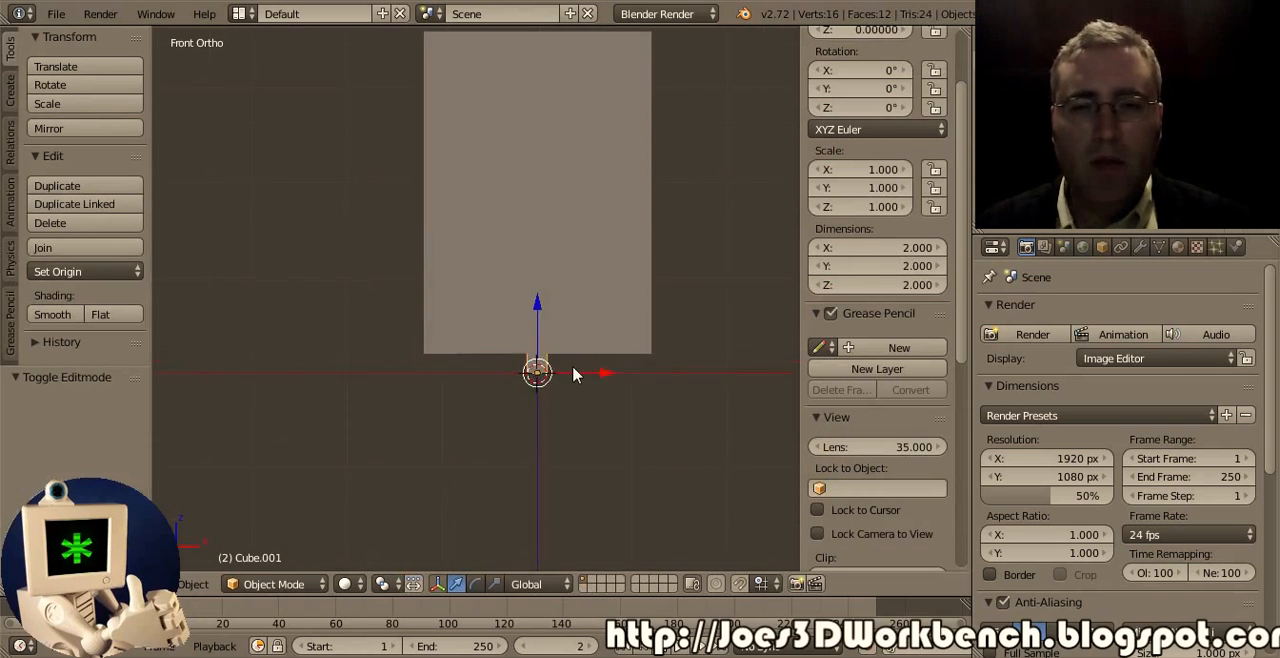
{"action": "mouse_move", "coordinate": [598, 341]}
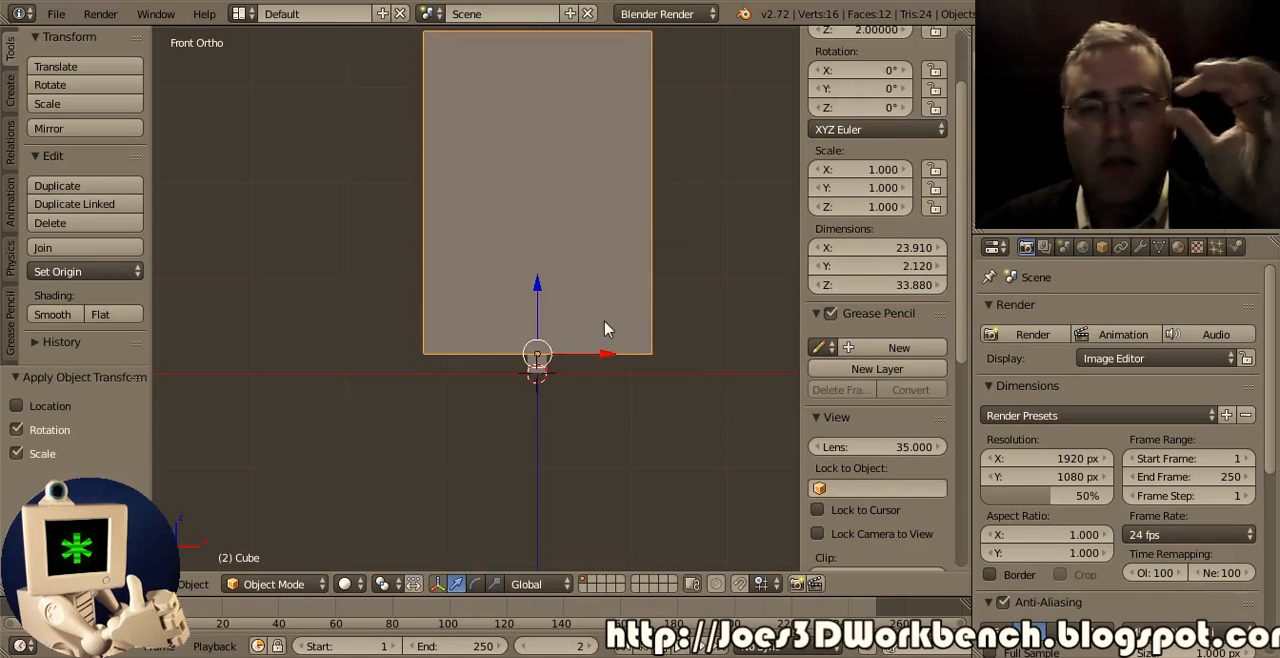
{"action": "mouse_move", "coordinate": [840, 270]}
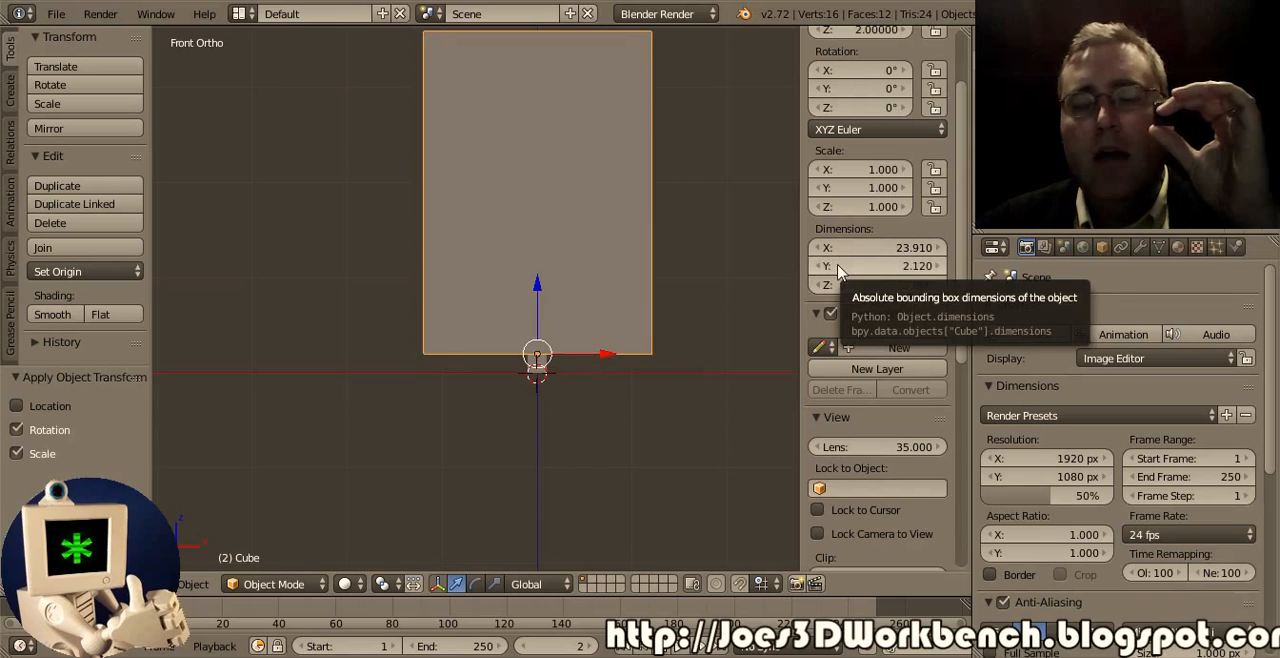
{"action": "mouse_move", "coordinate": [897, 273]}
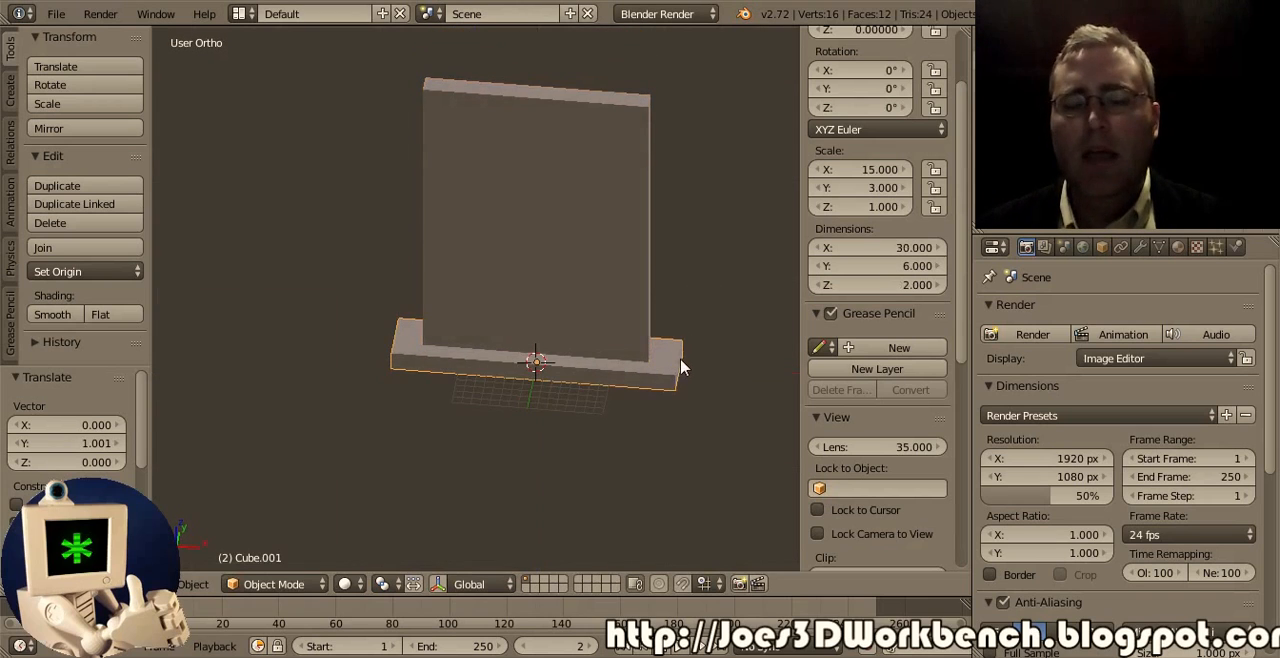
In front view, make the holder block 10 units tall, giving a 30 × 6 × 10 slab
{"action": "key", "text": "KP_1"}
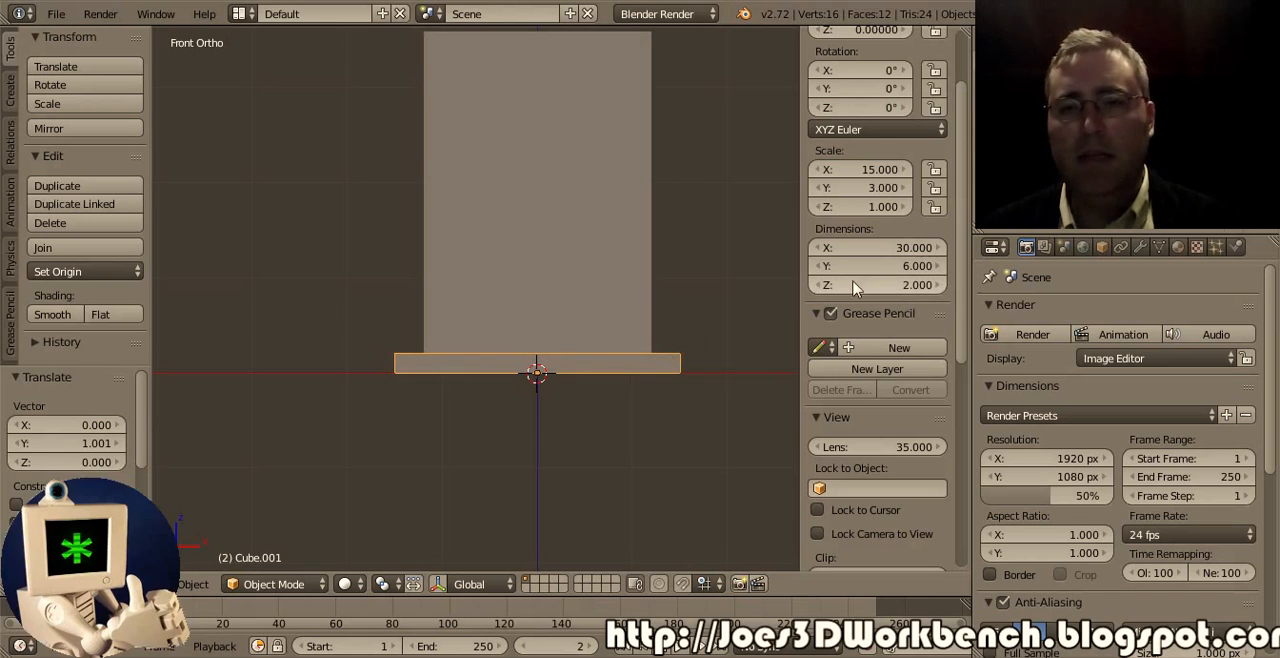
{"action": "type", "text": "10.000"}
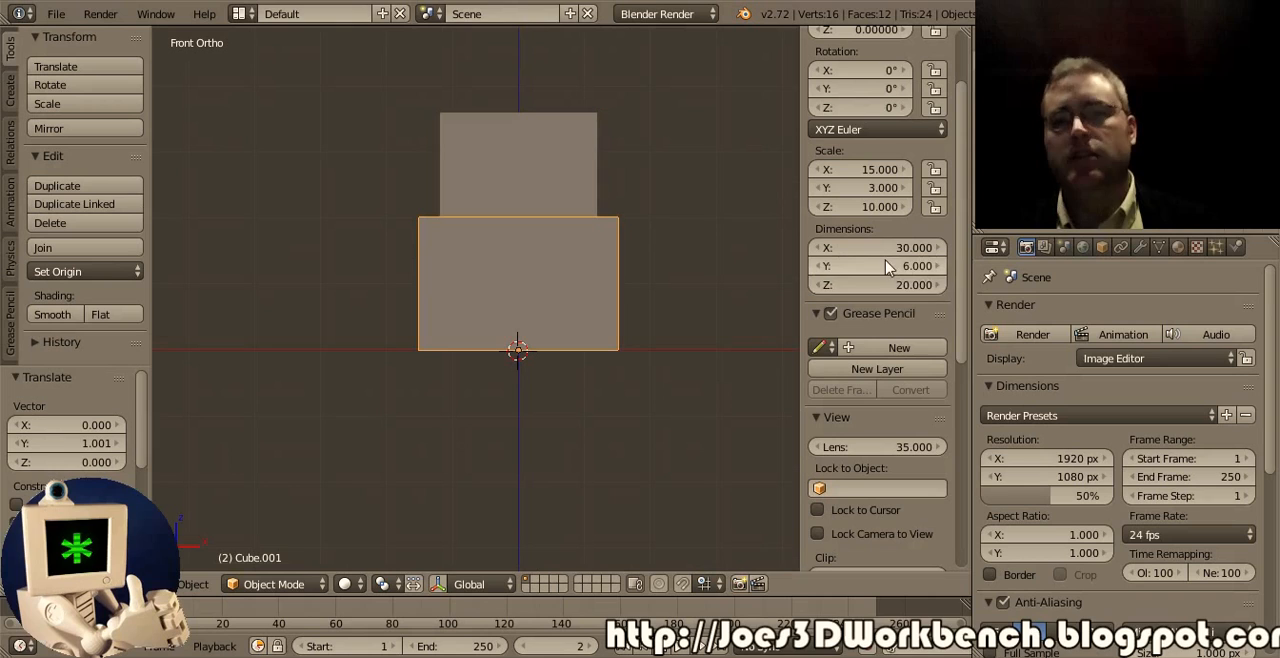
{"action": "left_click_drag", "start_coordinate": [878, 284], "coordinate": [900, 290]}
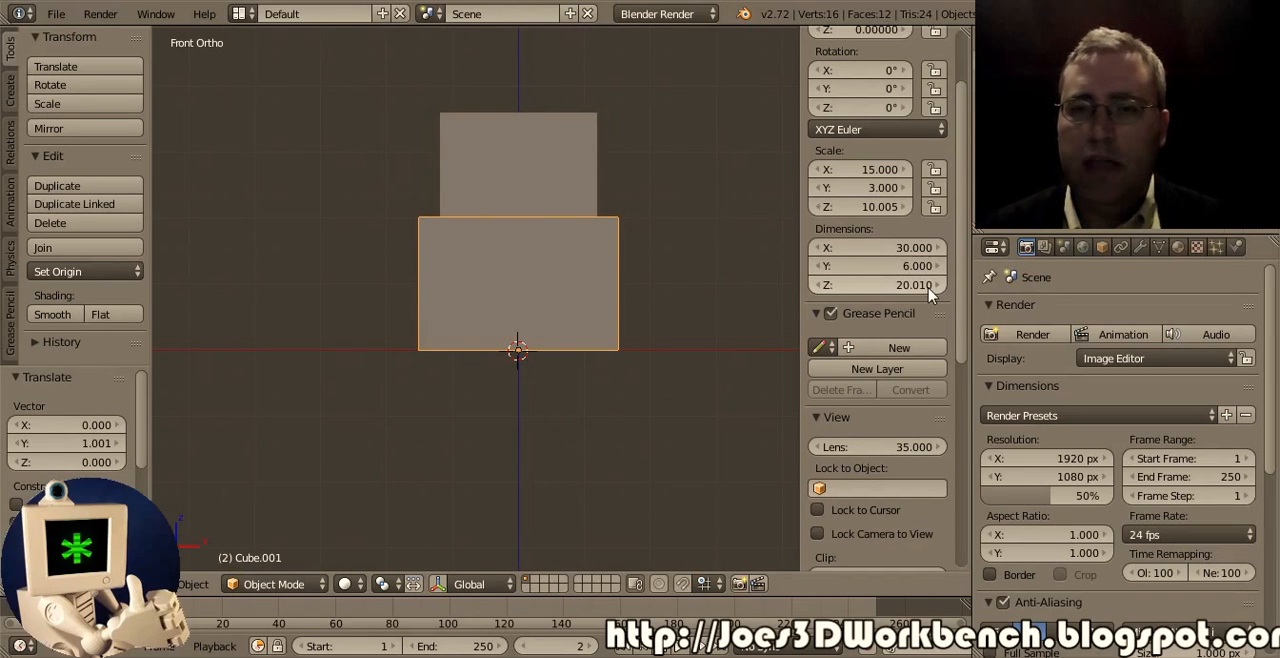
{"action": "left_click", "coordinate": [875, 285]}
{"action": "type", "text": "10.000"}
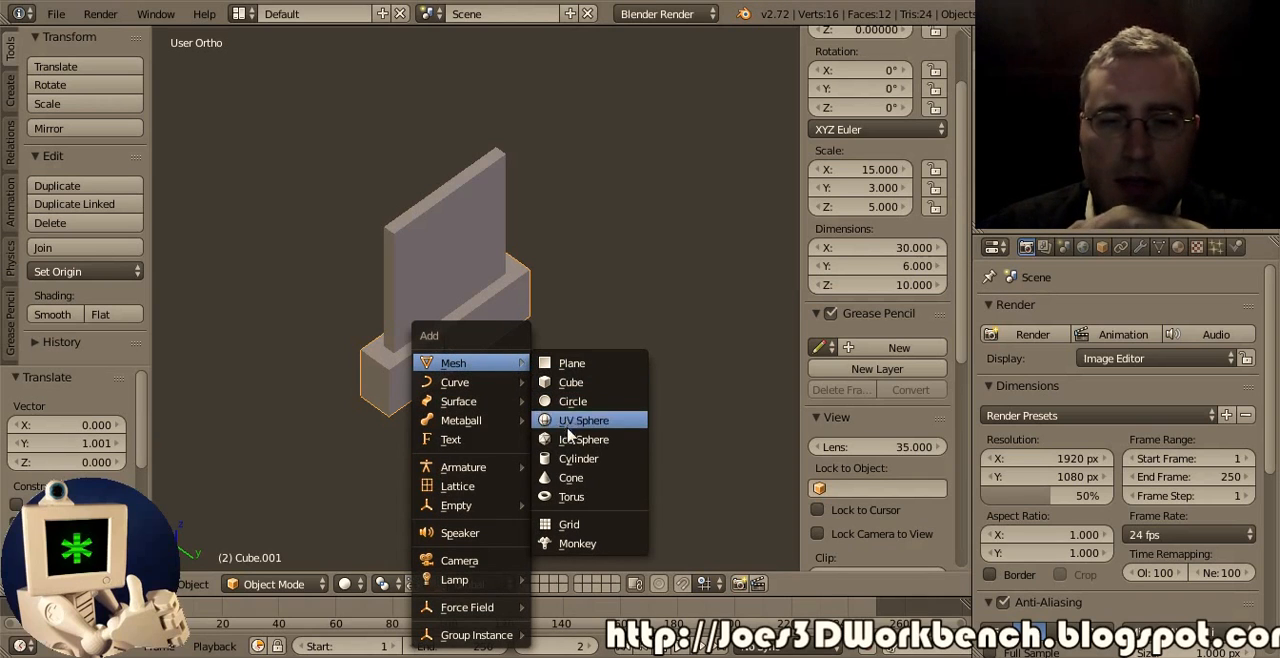
Add a cylinder at the origin with radius 10 and depth 20
{"action": "left_click", "coordinate": [578, 458]}
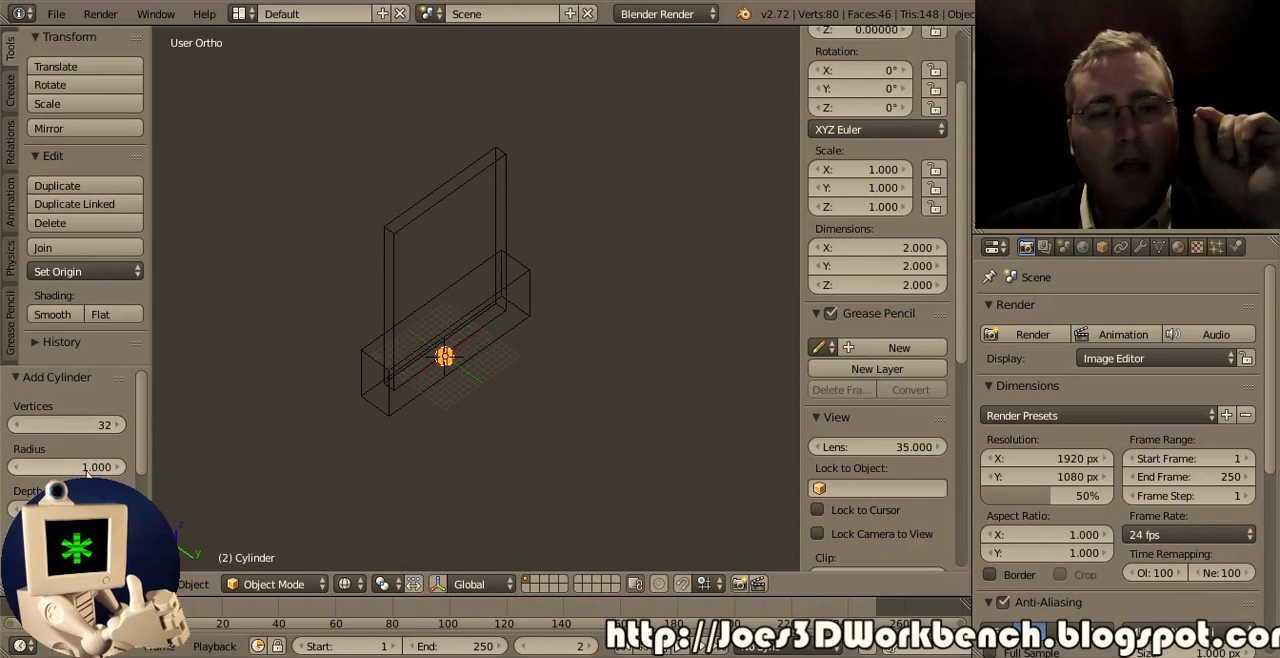
{"action": "left_click", "coordinate": [67, 467]}
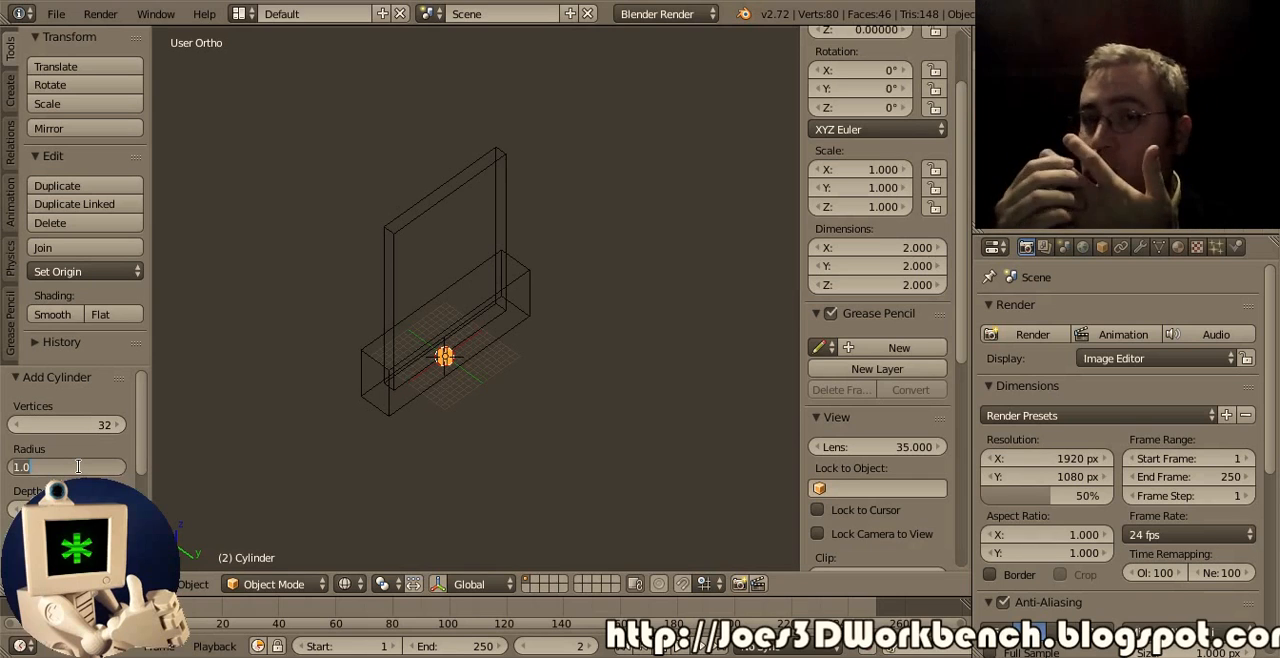
{"action": "type", "text": "20"}
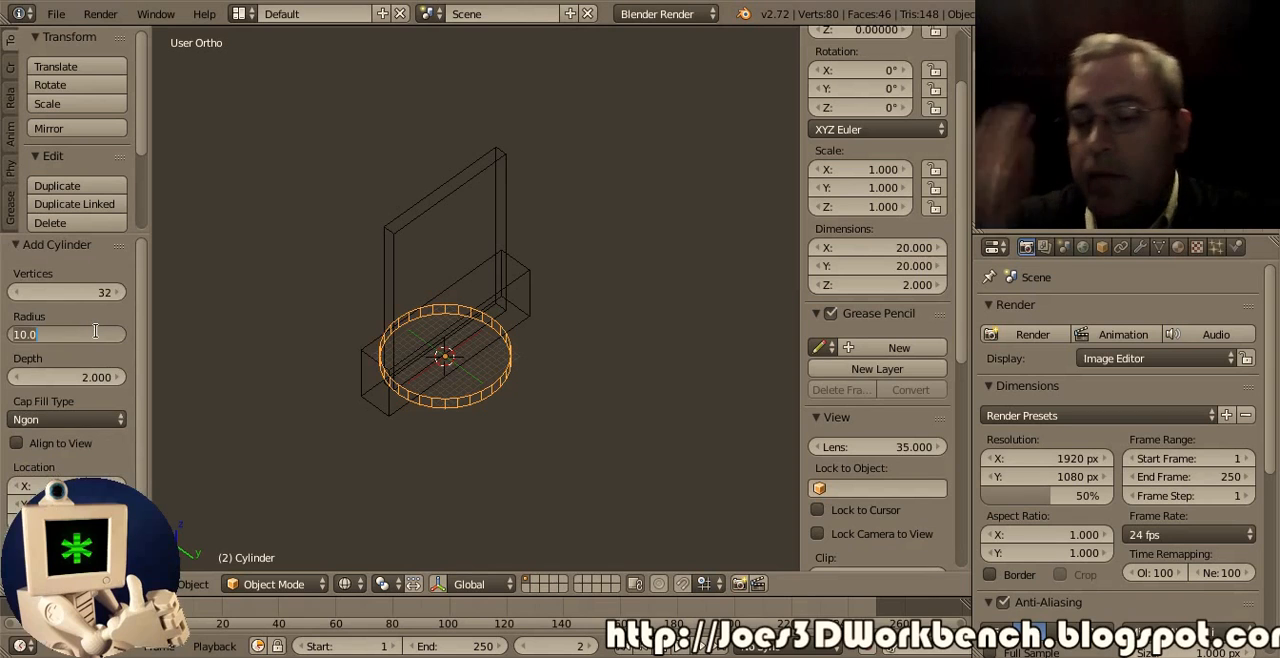
{"action": "type", "text": "20"}
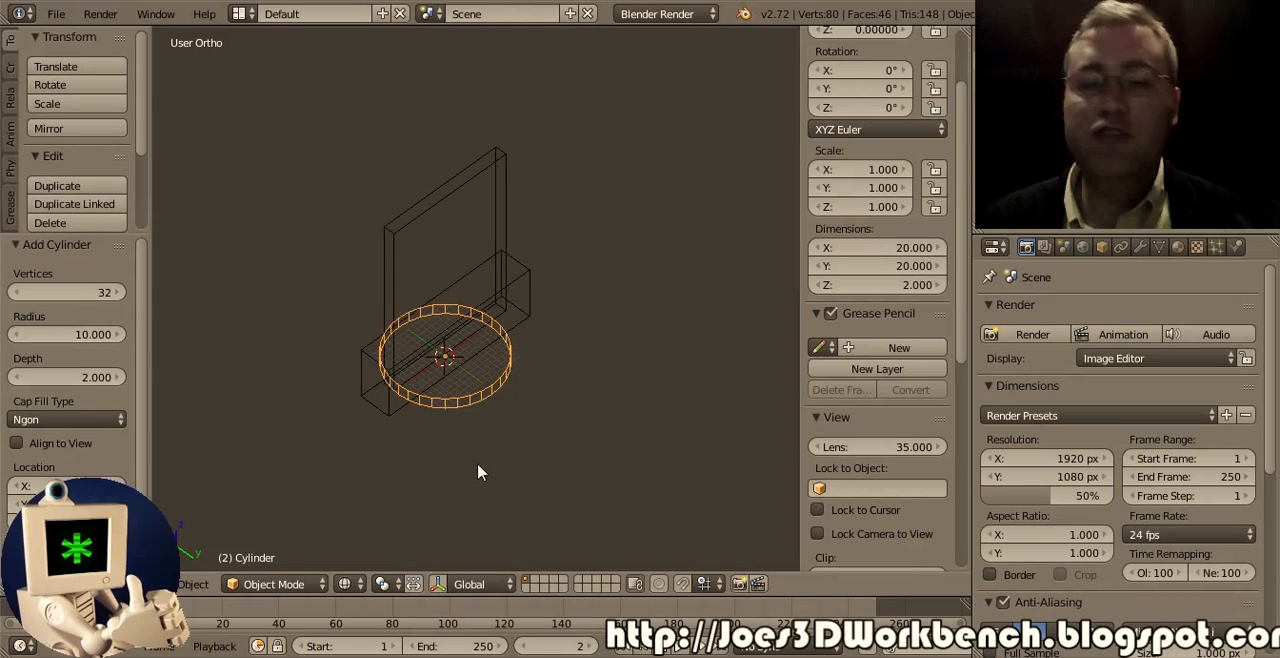
{"action": "mouse_move", "coordinate": [130, 394]}
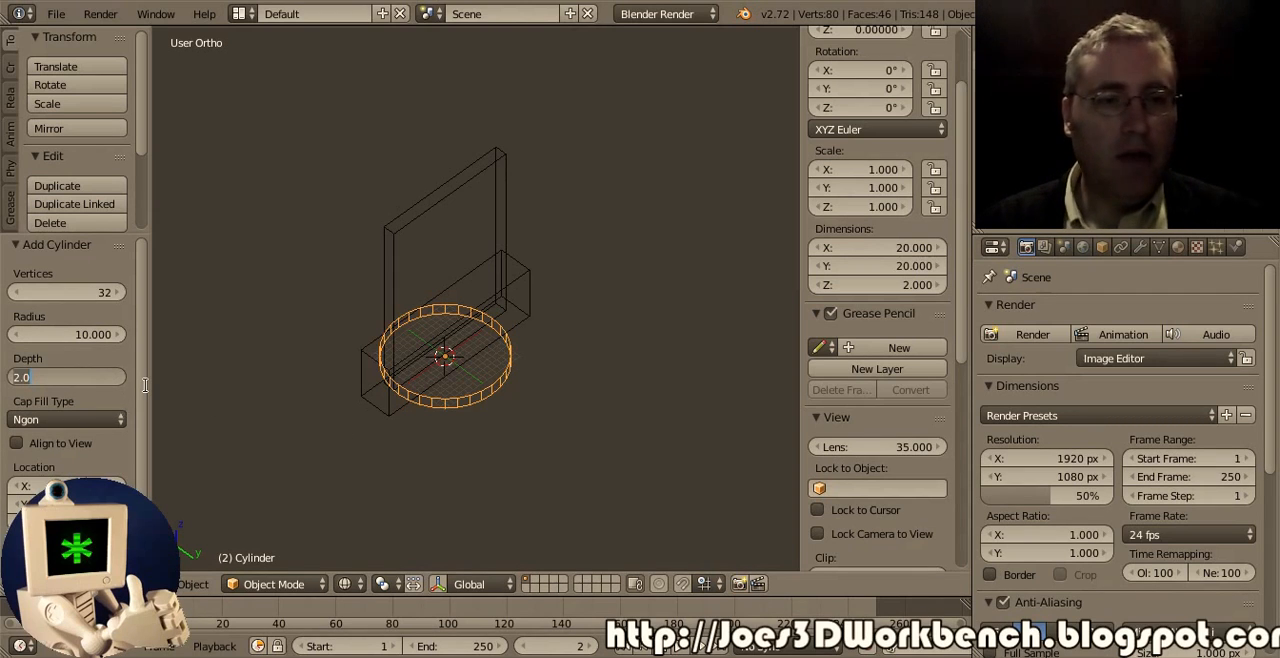
{"action": "type", "text": "10"}
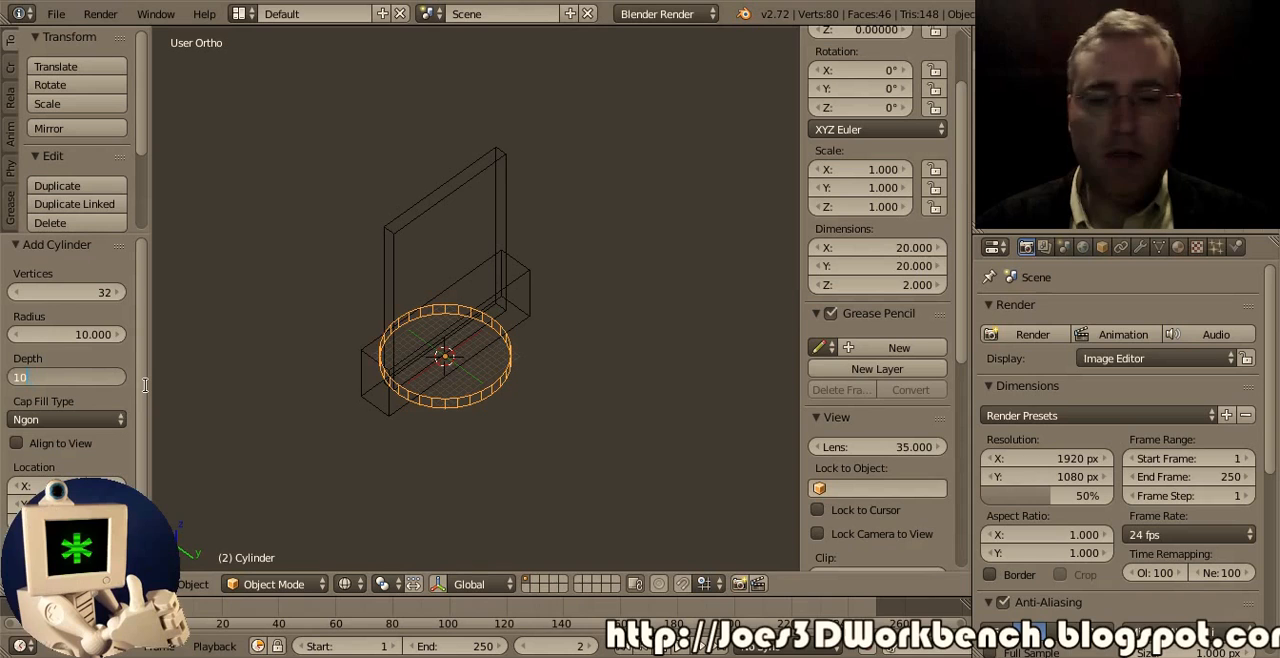
{"action": "type", "text": "2"}
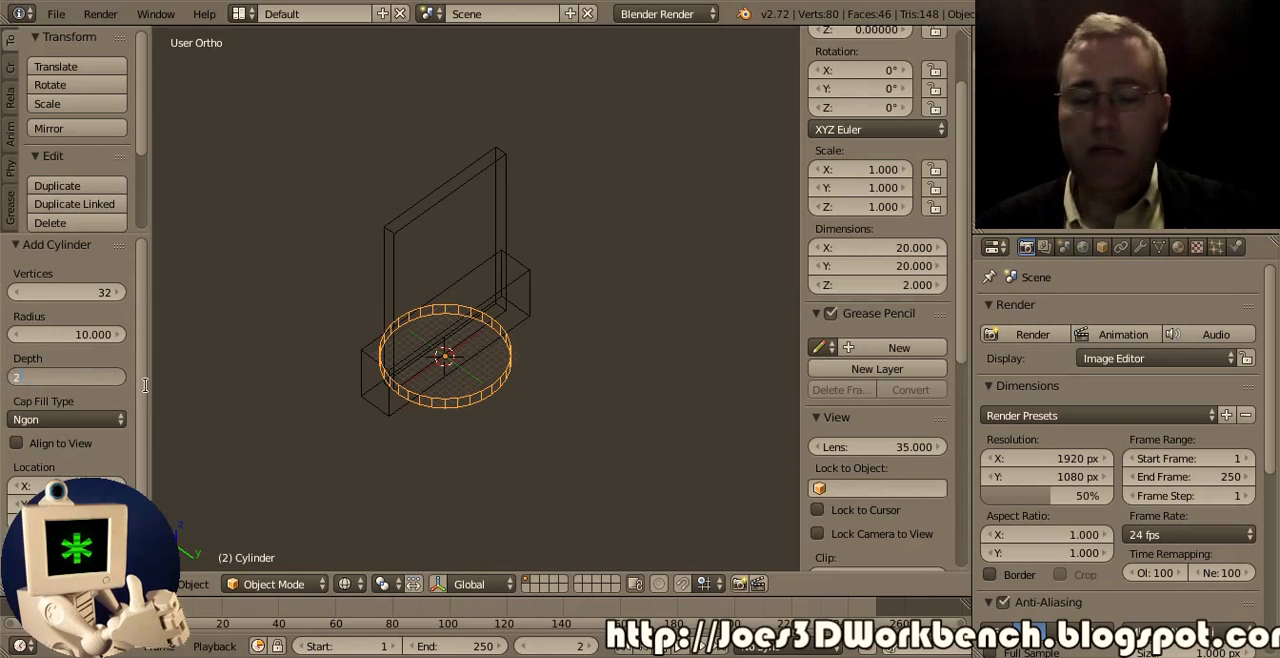
{"action": "type", "text": "20.000"}
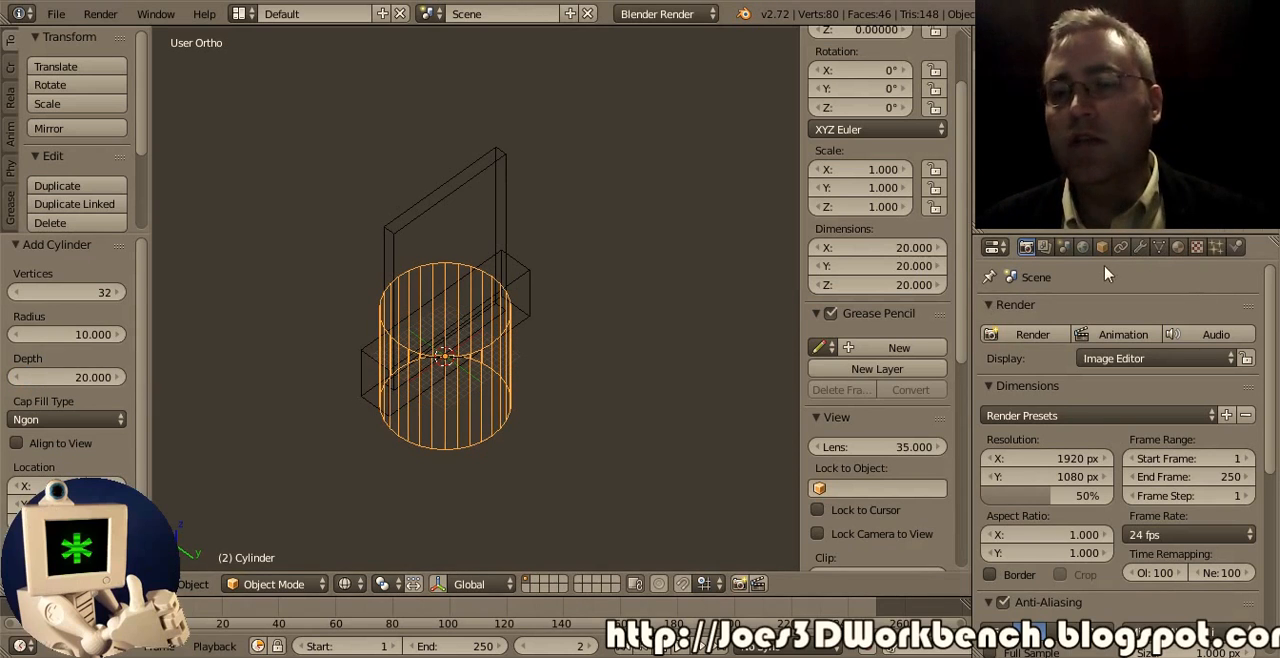
Rename the card block to 'SDCard' in the Object properties
{"action": "left_click", "coordinate": [1101, 247]}
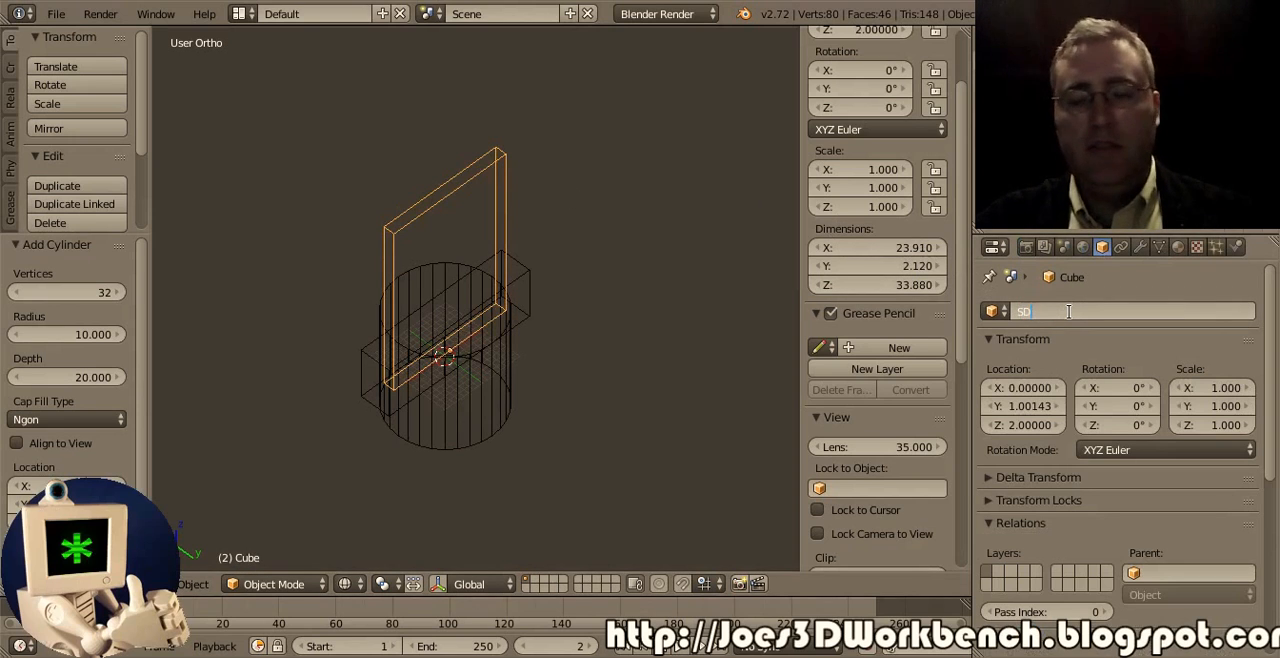
{"action": "type", "text": "SDCard"}
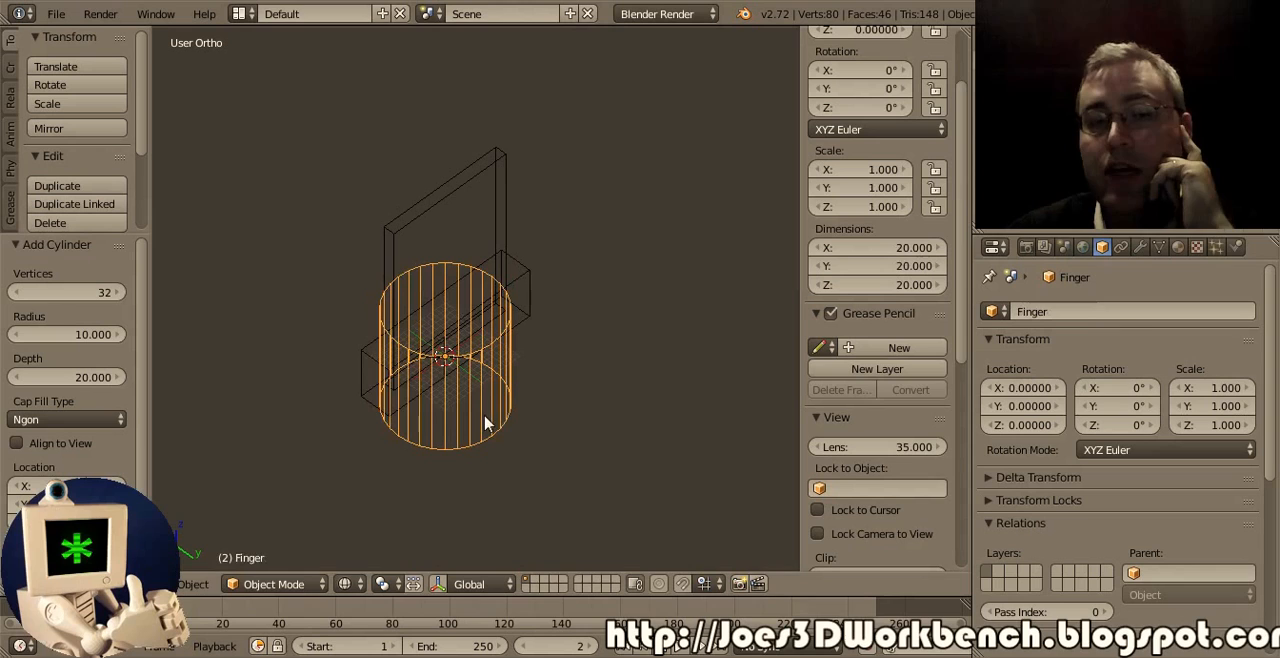
{"action": "mouse_move", "coordinate": [1115, 320]}
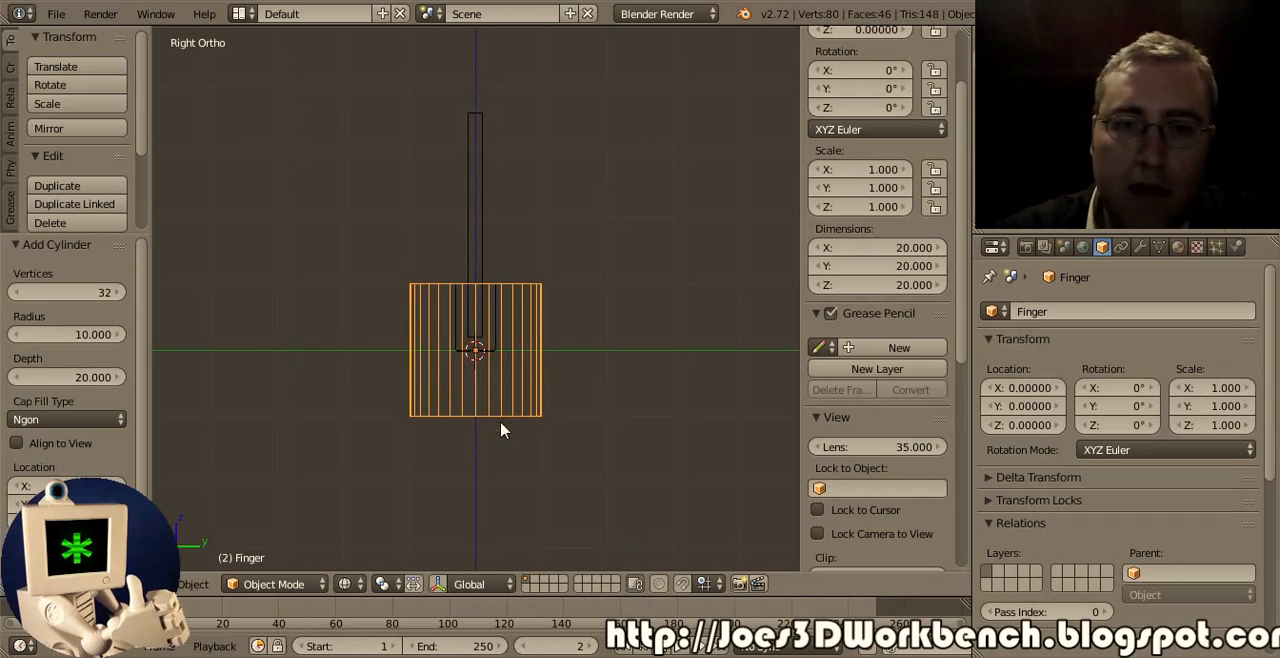
{"action": "mouse_move", "coordinate": [315, 400]}
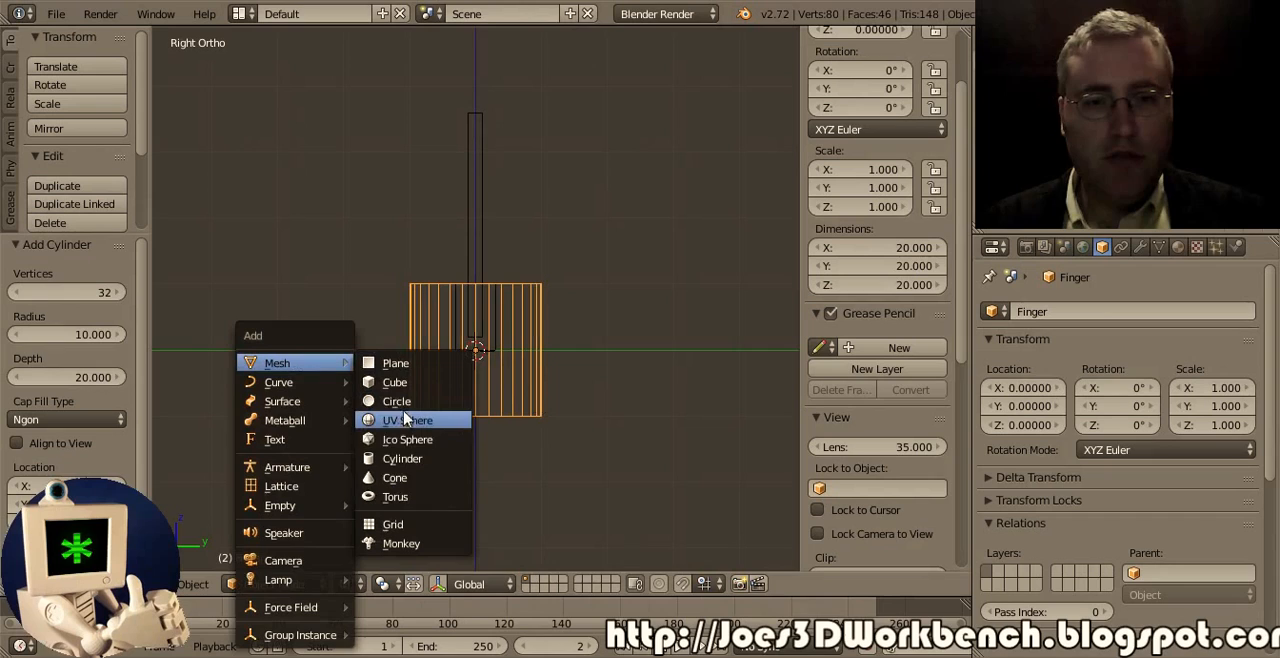
{"action": "left_click", "coordinate": [402, 458]}
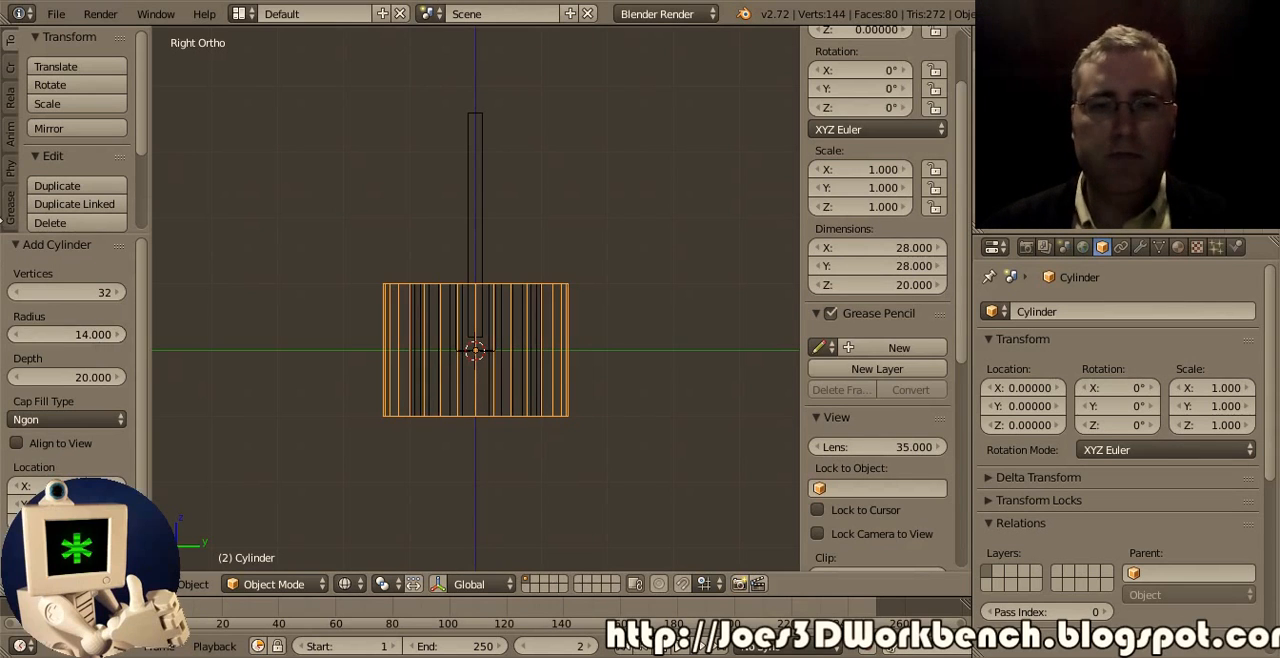
{"action": "key", "text": "KP_1"}
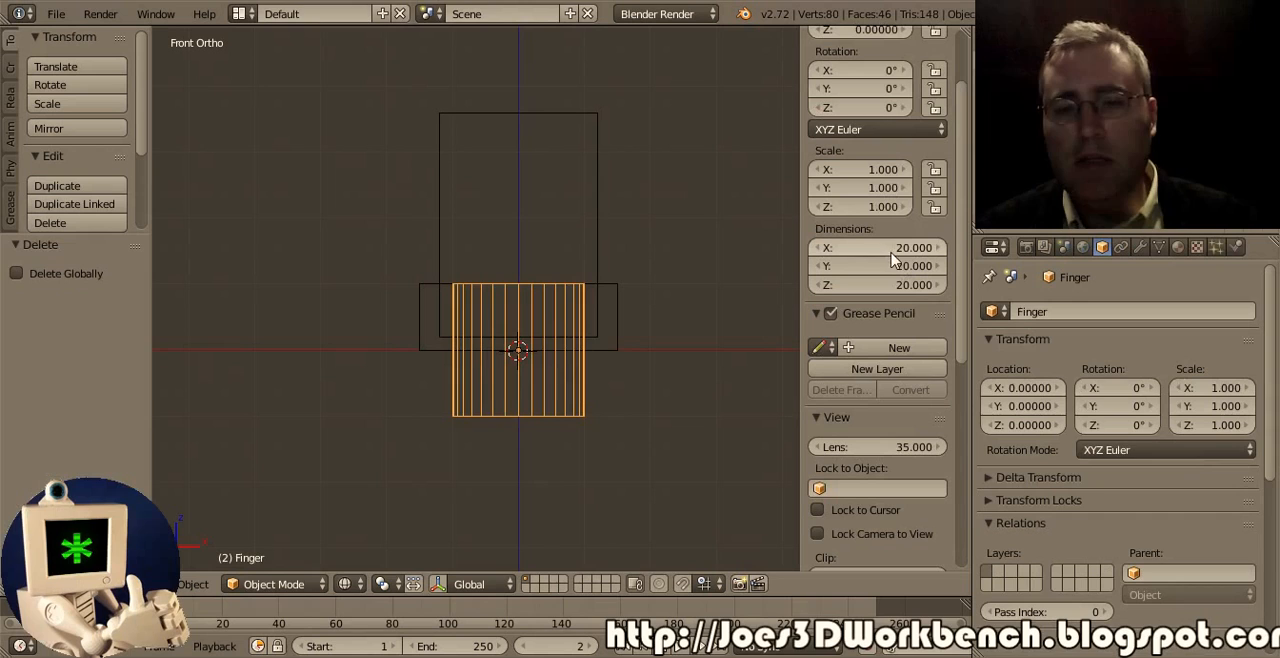
Scale the Finger cylinder to 1.2 in X and Y, making it 24 units wide
{"action": "left_click", "coordinate": [870, 247]}
{"action": "type", "text": "24.000"}
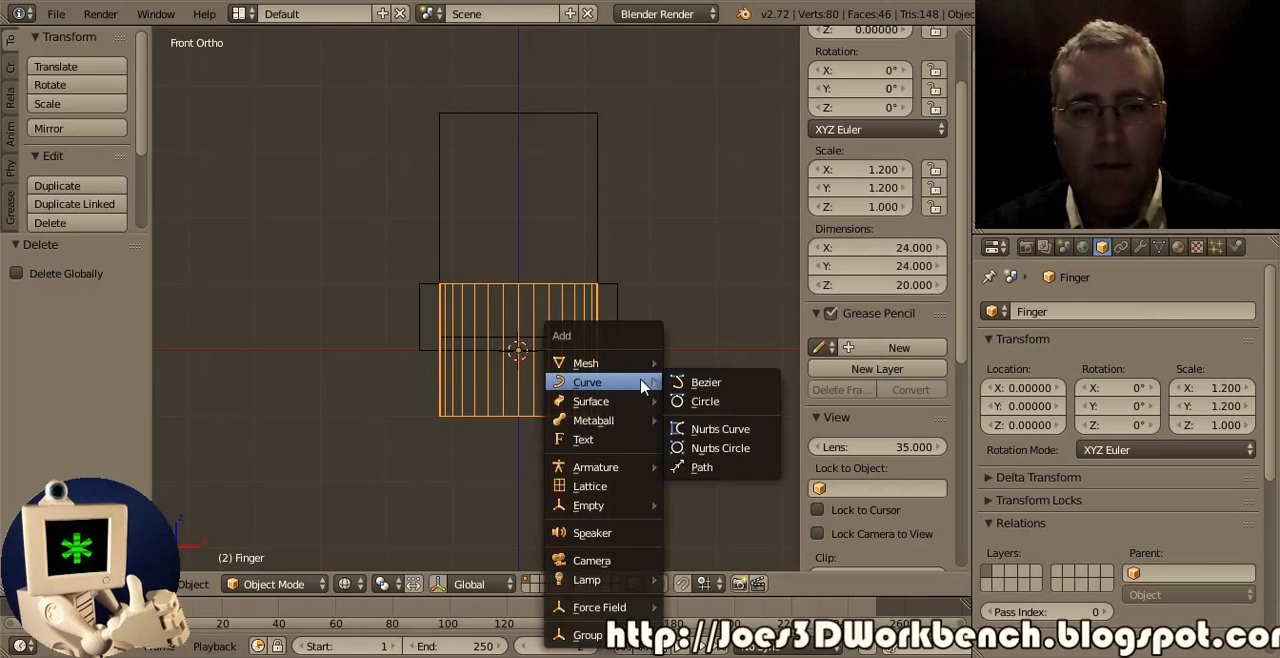
{"action": "mouse_move", "coordinate": [586, 362]}
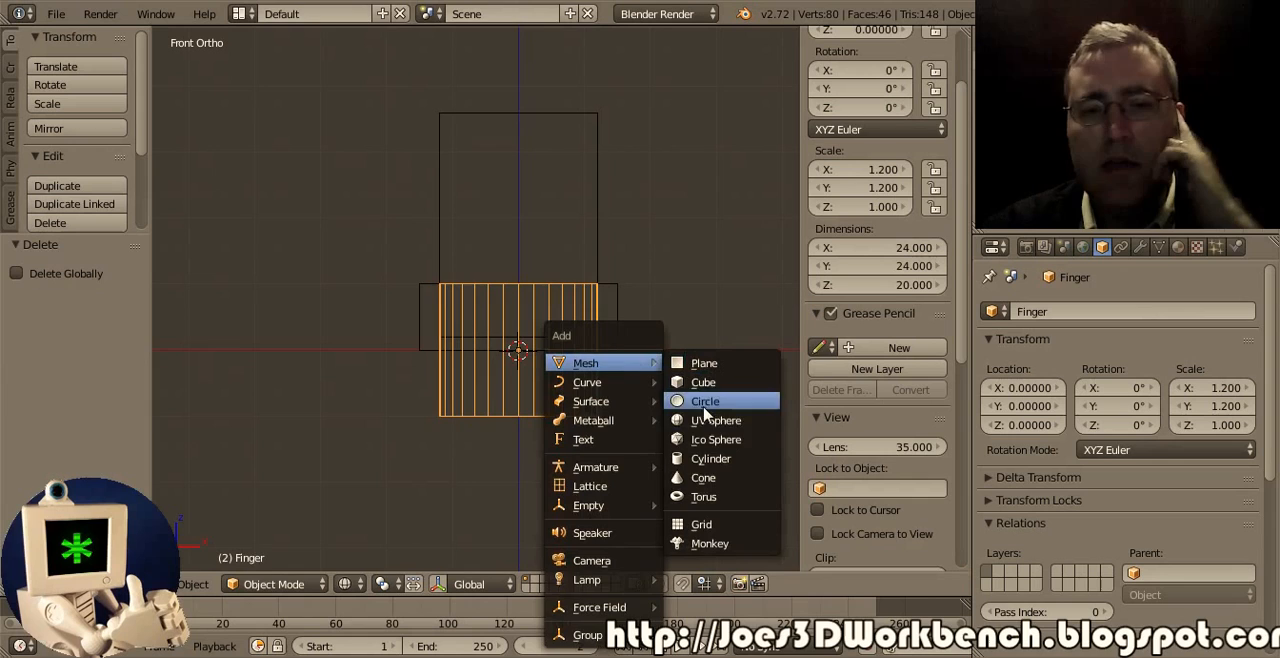
Add a flat band cylinder about 33.5 units across and 3 units thick at the origin
{"action": "left_click", "coordinate": [711, 458]}
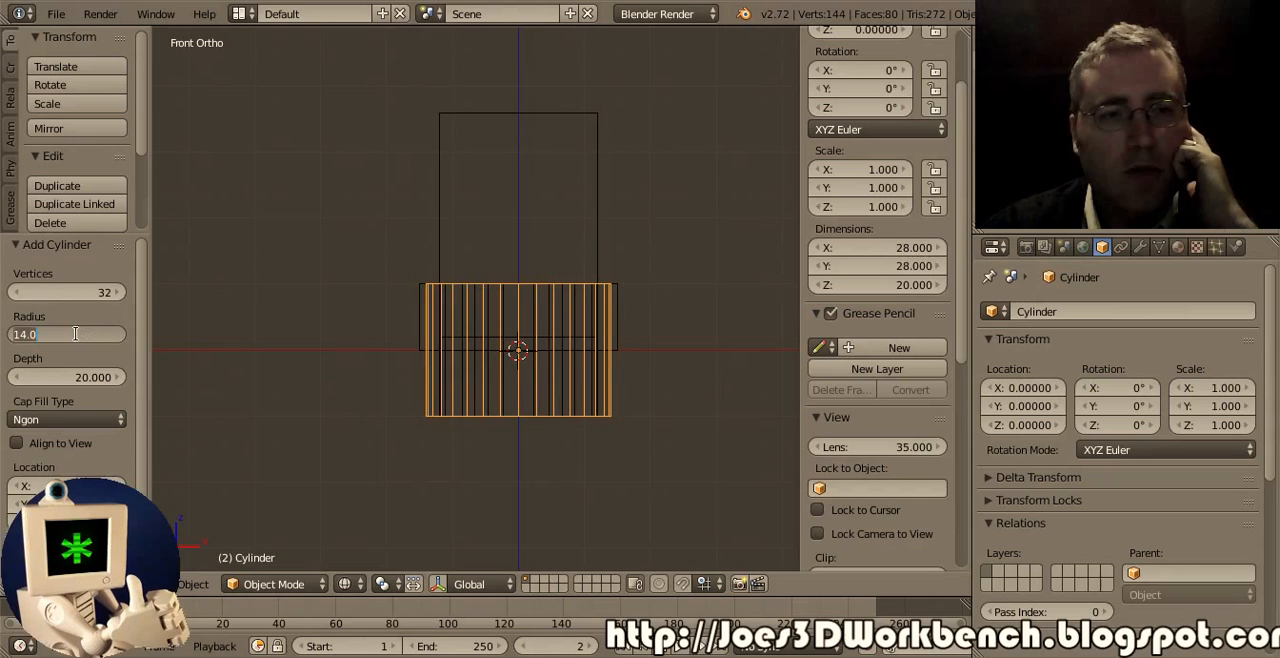
{"action": "type", "text": "24"}
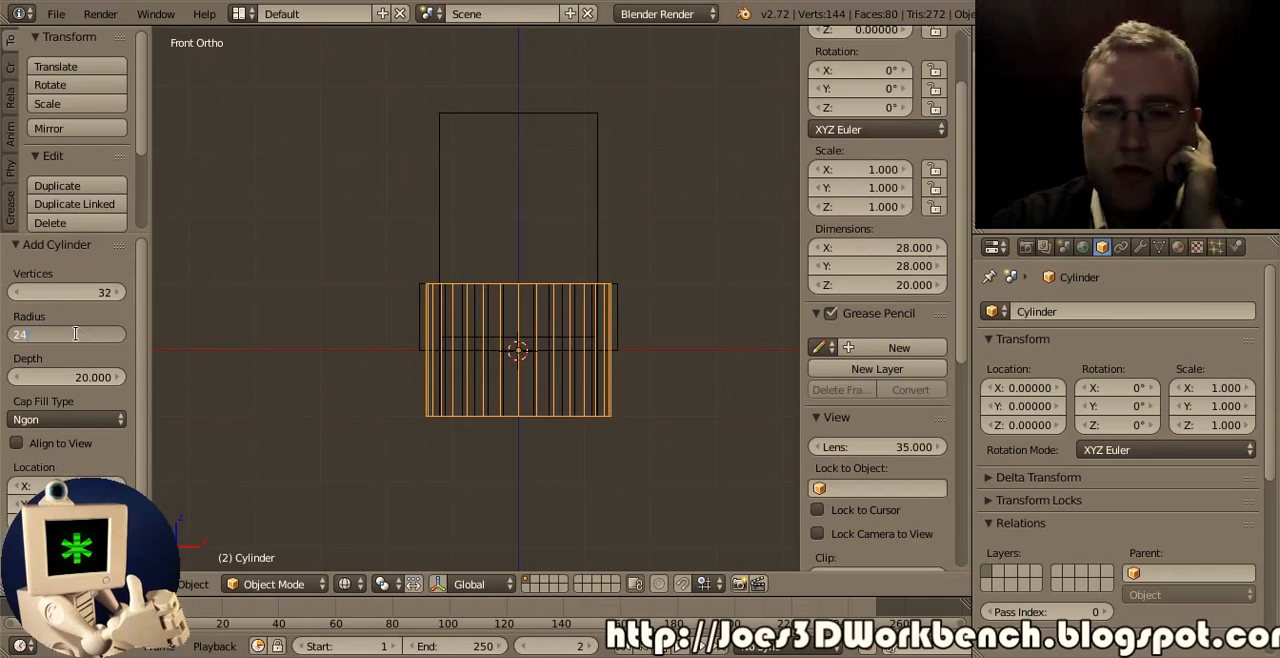
{"action": "type", "text": "/2"}
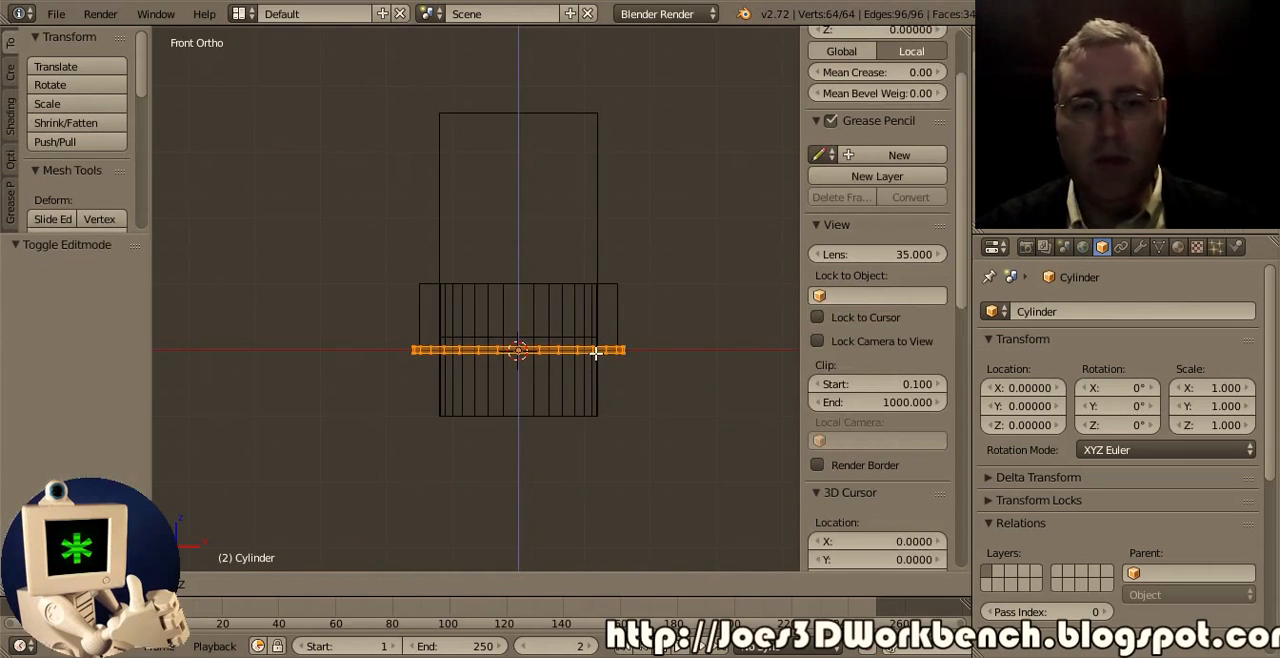
{"action": "left_click_drag", "start_coordinate": [518, 360], "coordinate": [518, 350]}
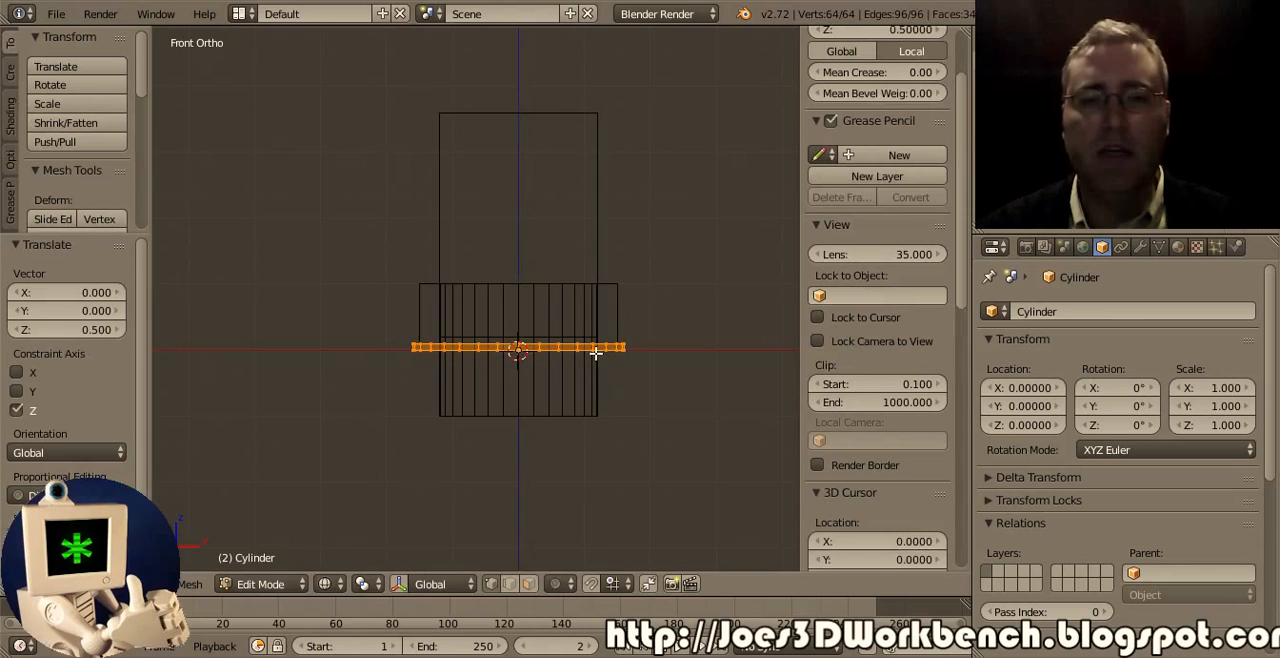
{"action": "scroll", "scroll_direction": "up", "scroll_amount": 3}
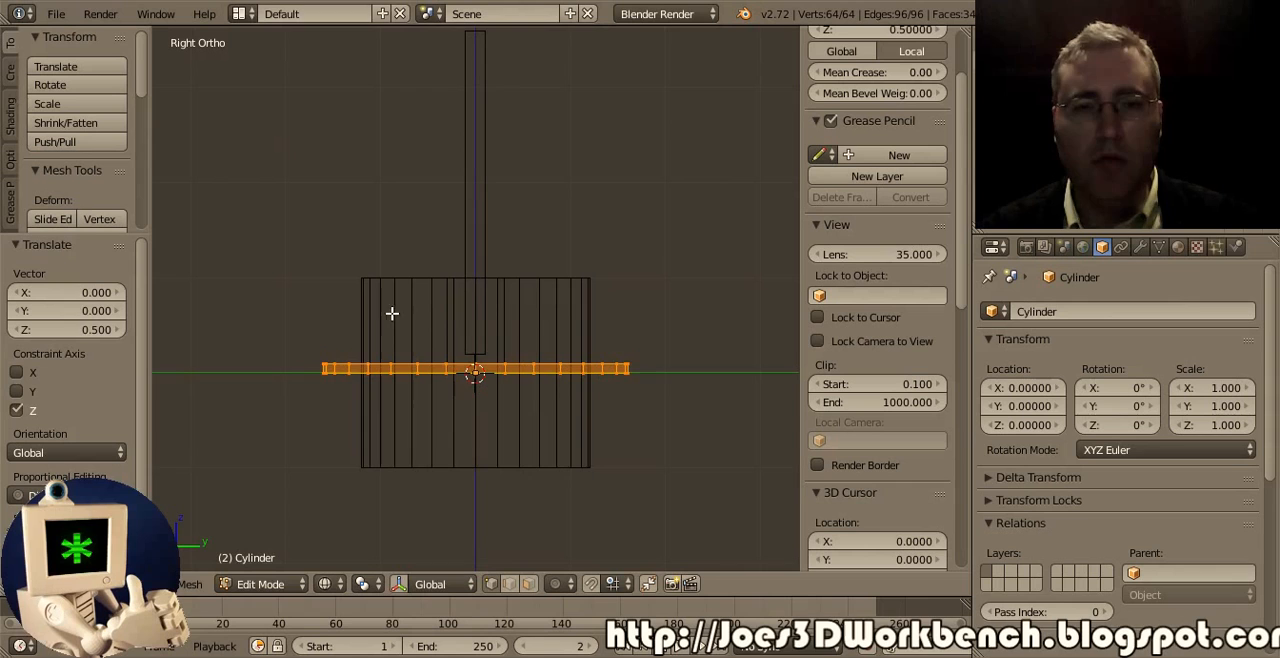
{"action": "key", "text": "KP_1"}
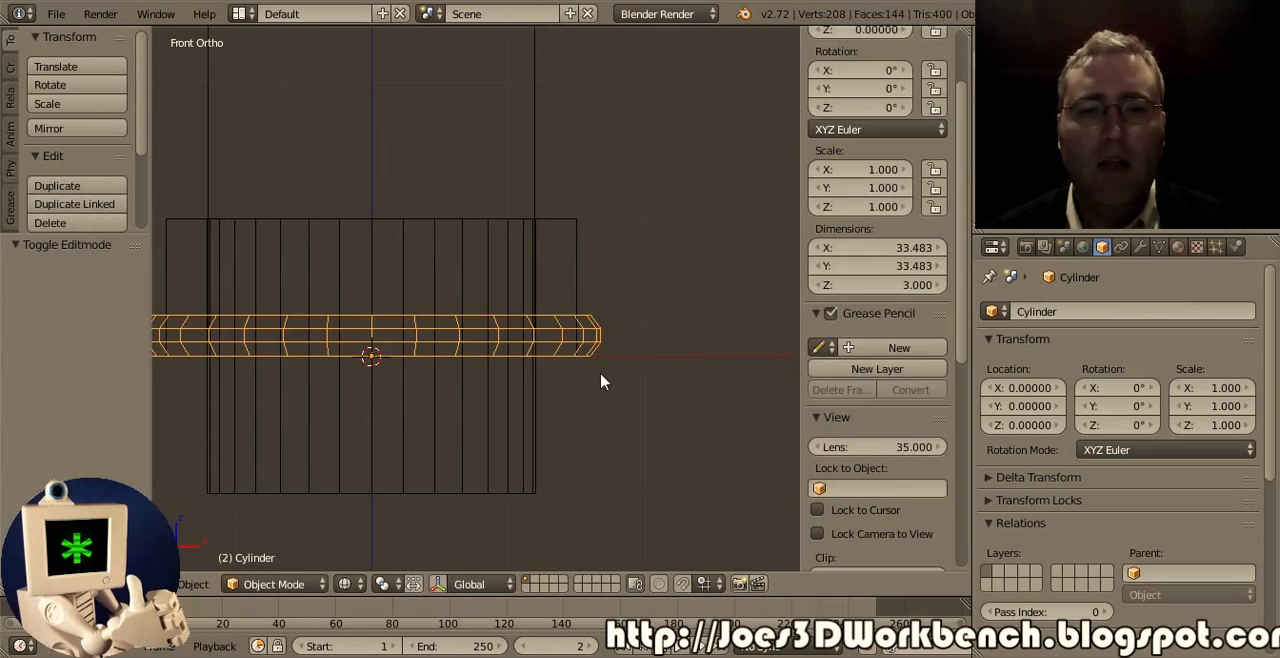
Add a Boolean modifier to the band with Operation Difference and Object Finger
{"action": "left_click", "coordinate": [1140, 247]}
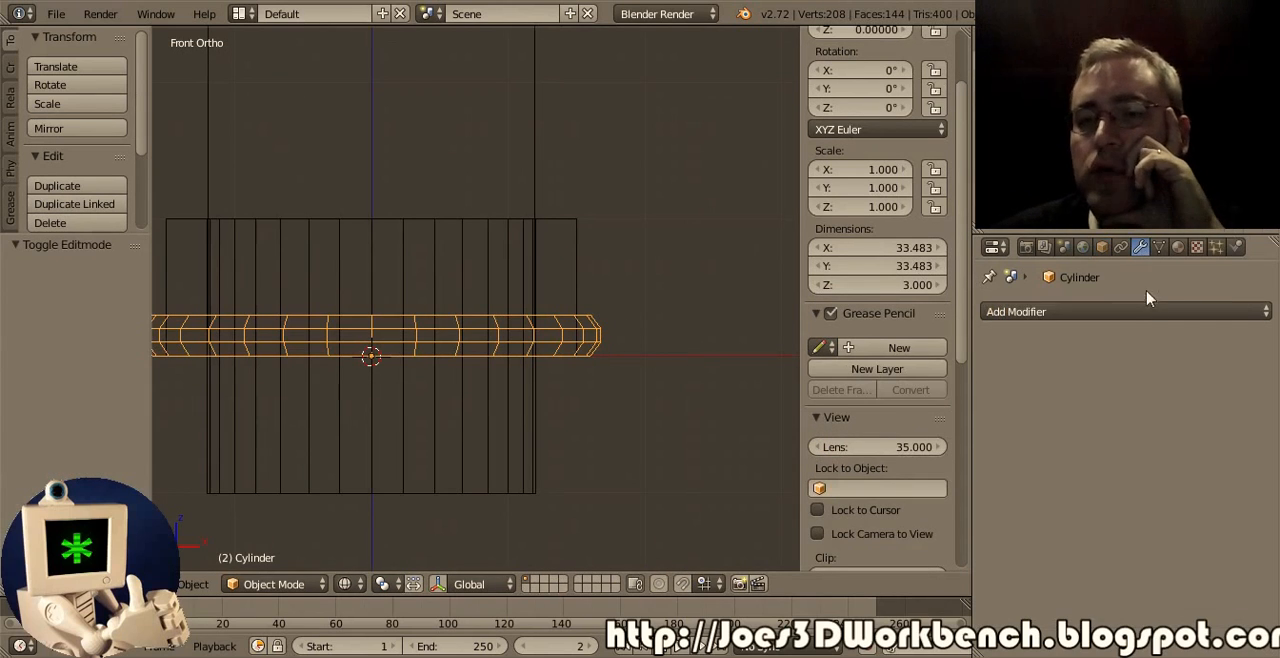
{"action": "left_click", "coordinate": [1015, 311]}
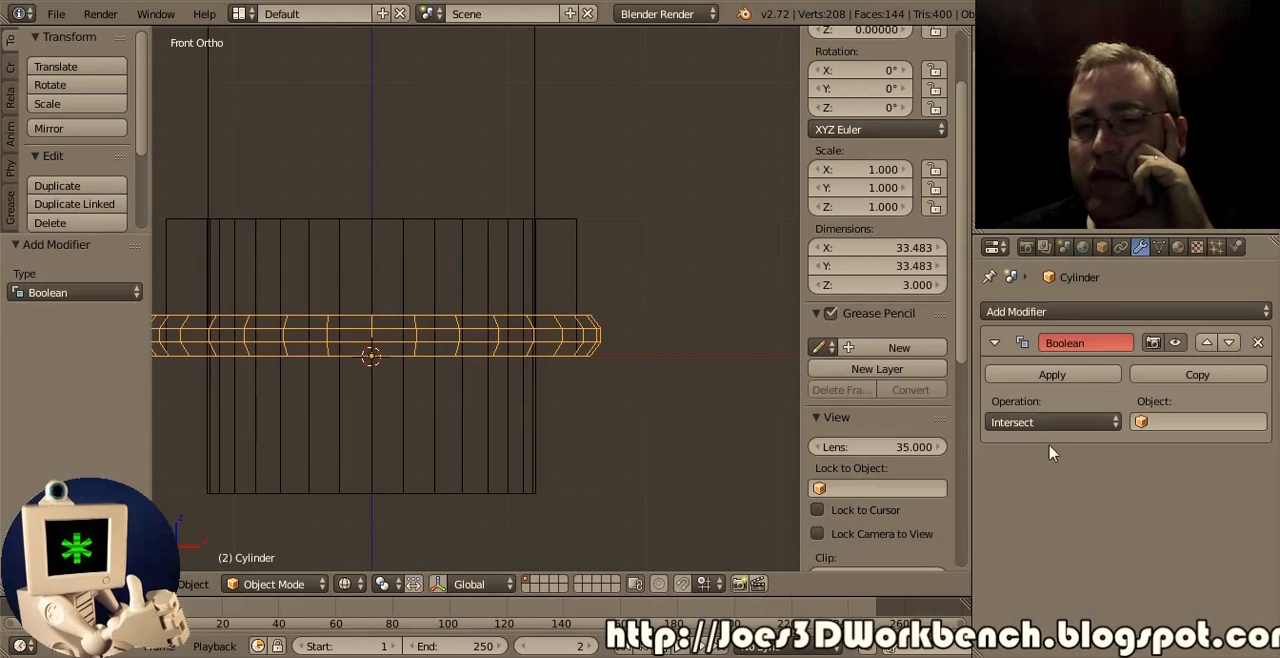
{"action": "left_click", "coordinate": [1198, 421]}
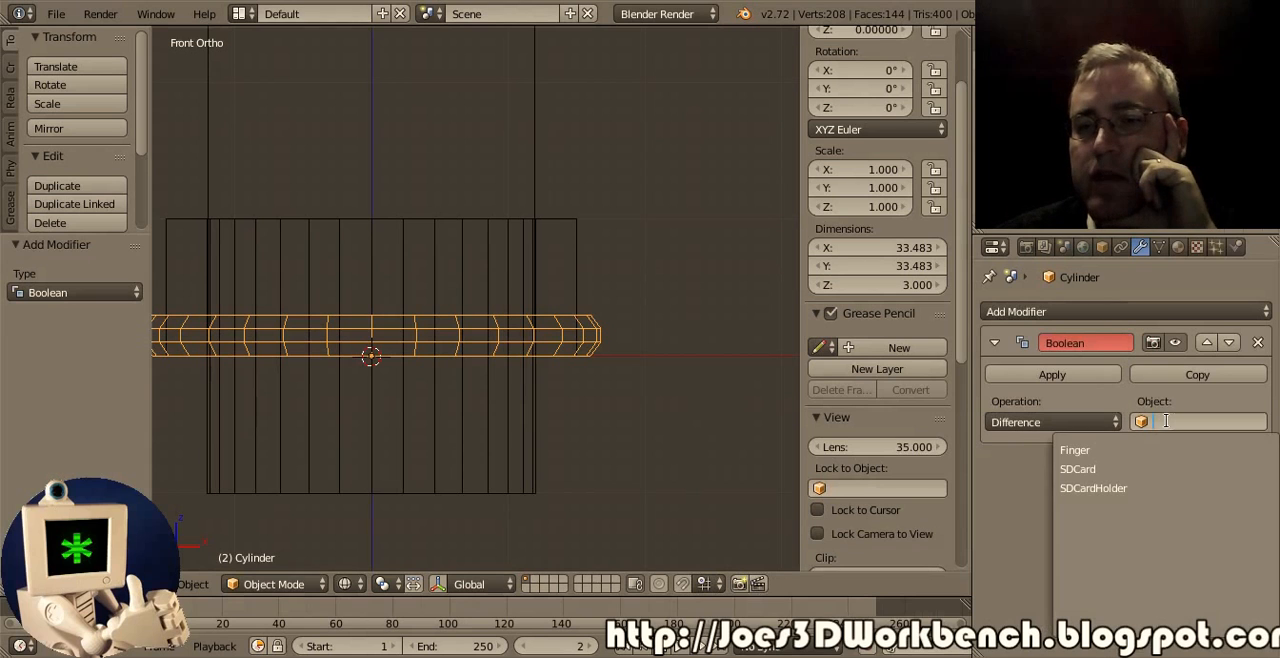
{"action": "left_click", "coordinate": [1074, 450]}
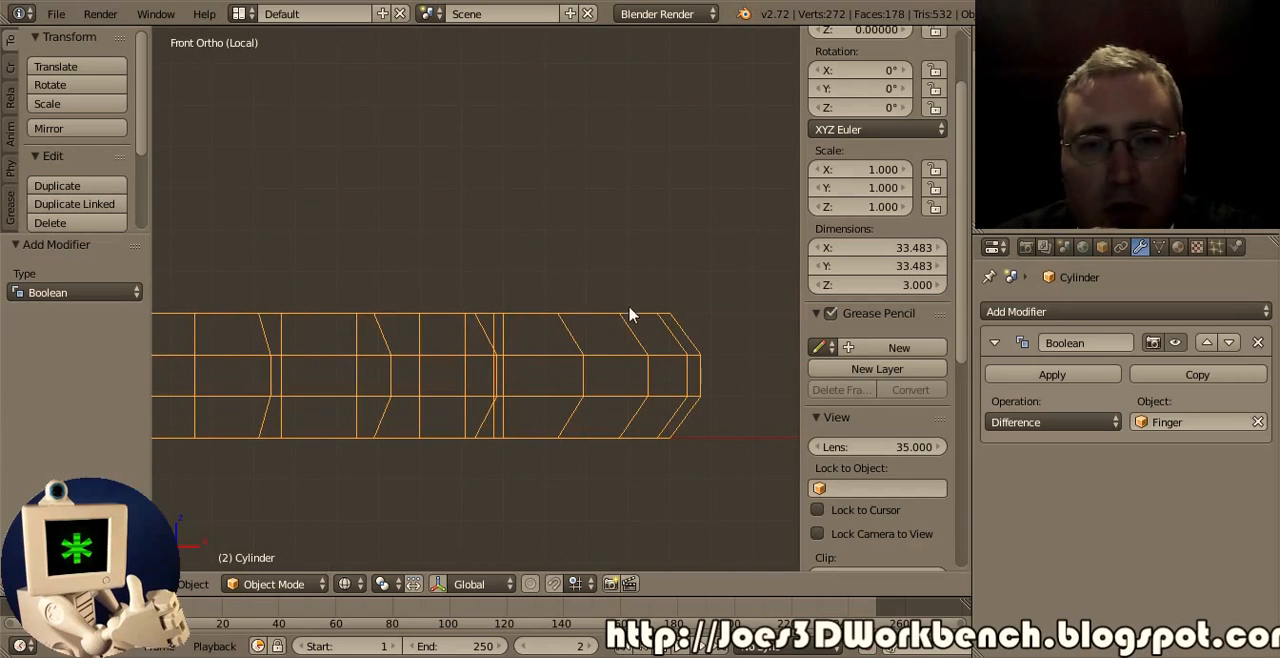
{"action": "mouse_move", "coordinate": [667, 305]}
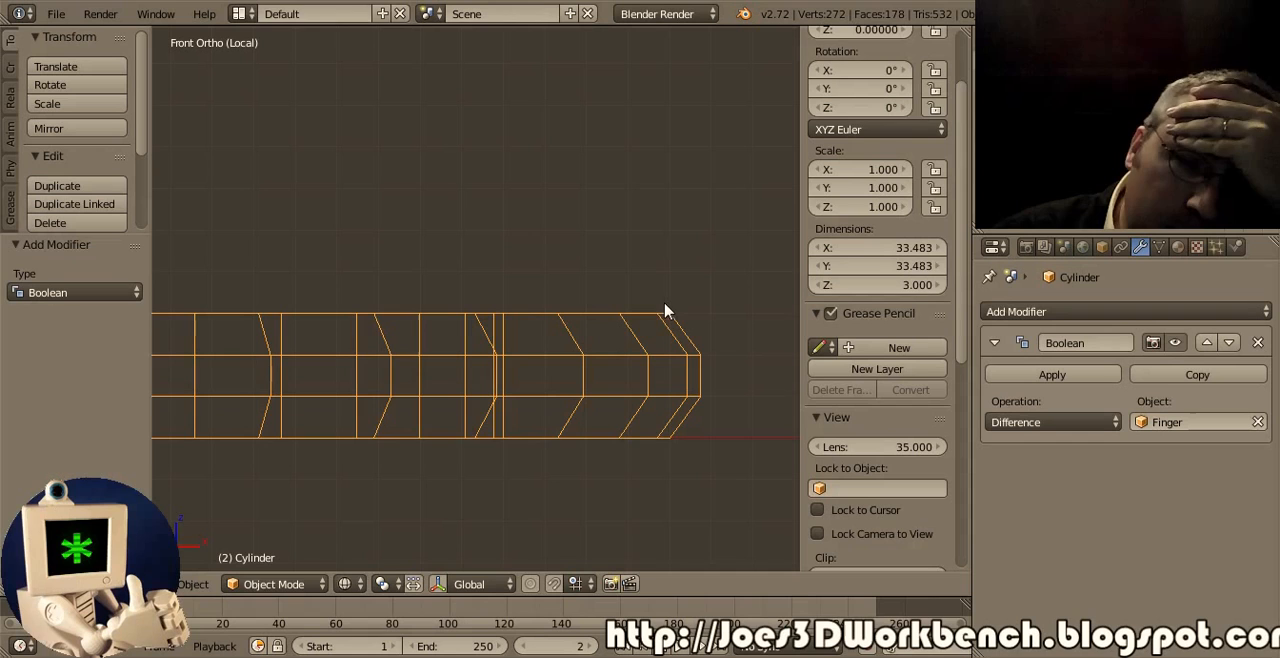
{"action": "key", "text": "Tab"}
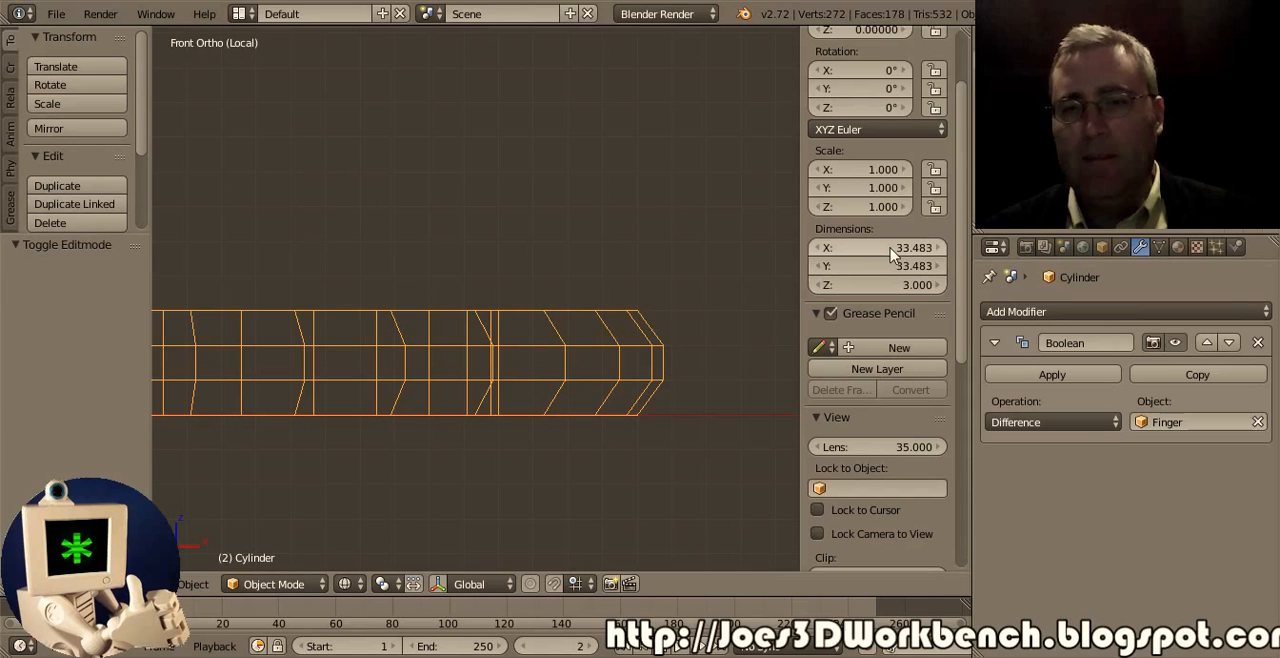
Lower the band's X and Y dimensions to 31.483 (scale 0.94) and view it from the front
{"action": "left_click", "coordinate": [870, 247]}
{"action": "type", "text": "31.483"}
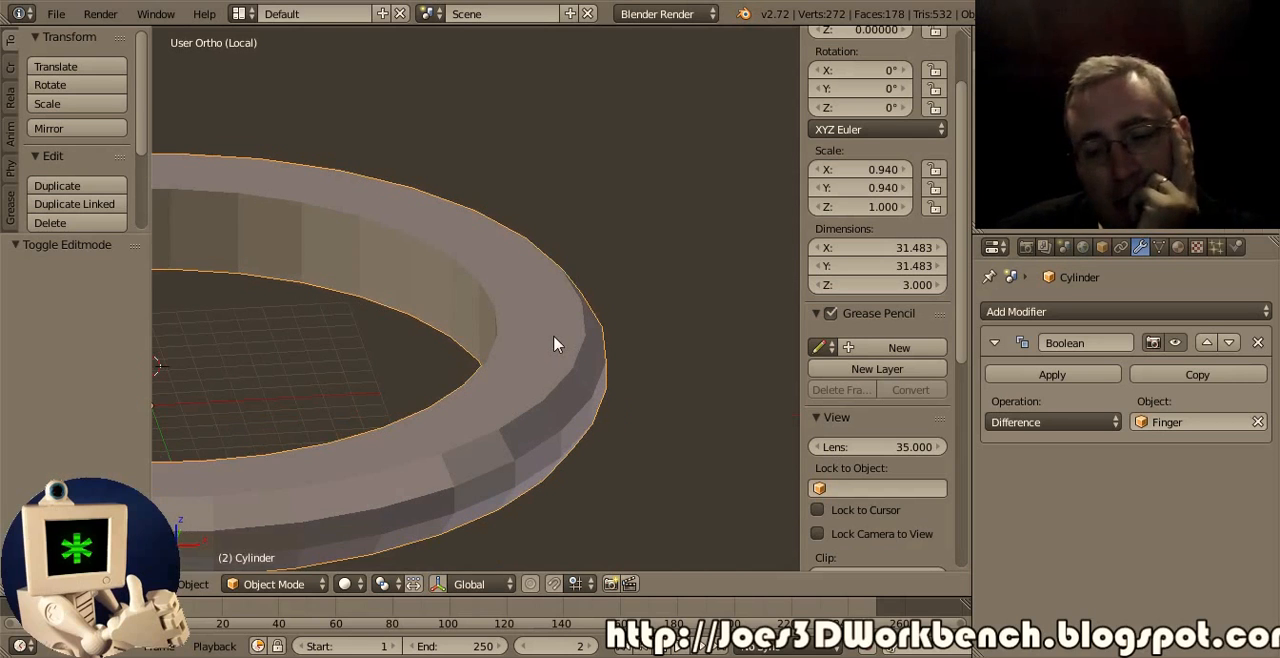
{"action": "key", "text": "KP_1"}
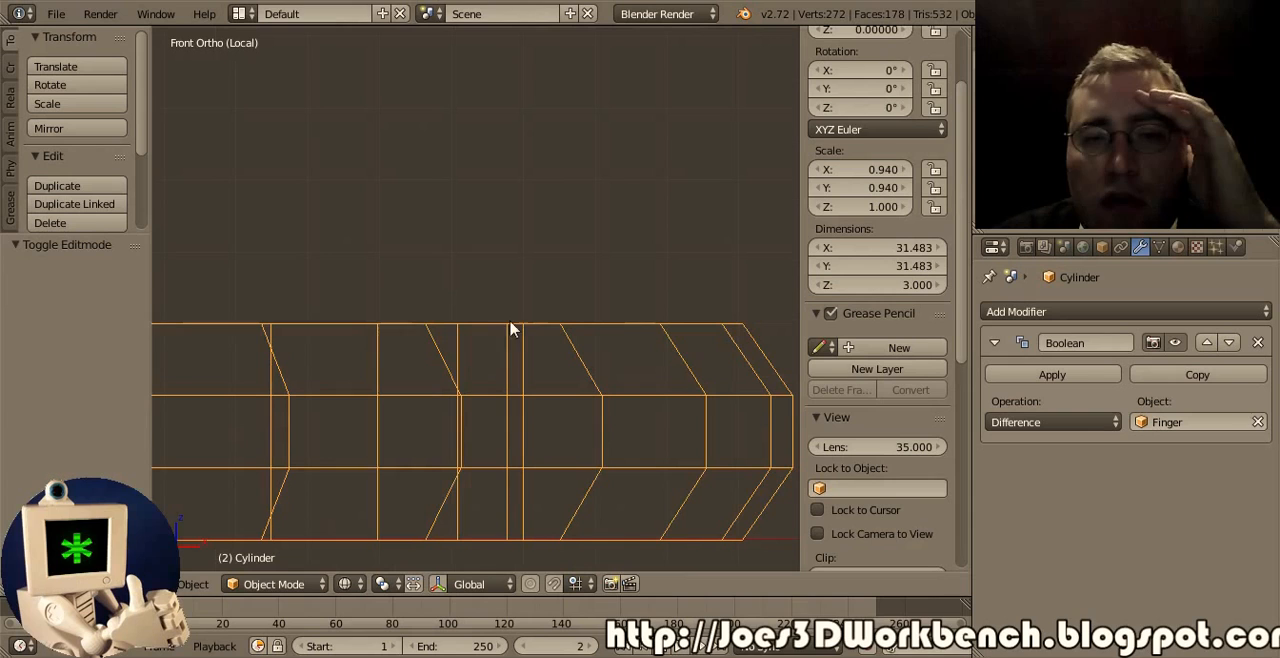
{"action": "mouse_move", "coordinate": [518, 368]}
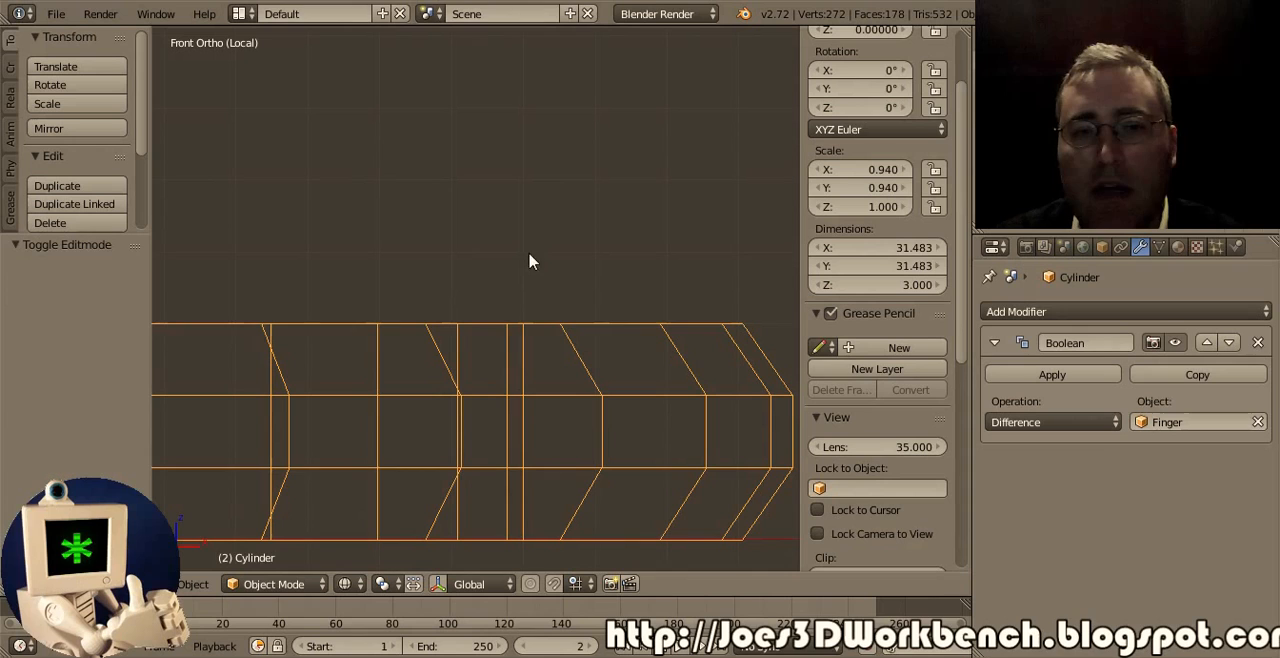
{"action": "mouse_move", "coordinate": [727, 265]}
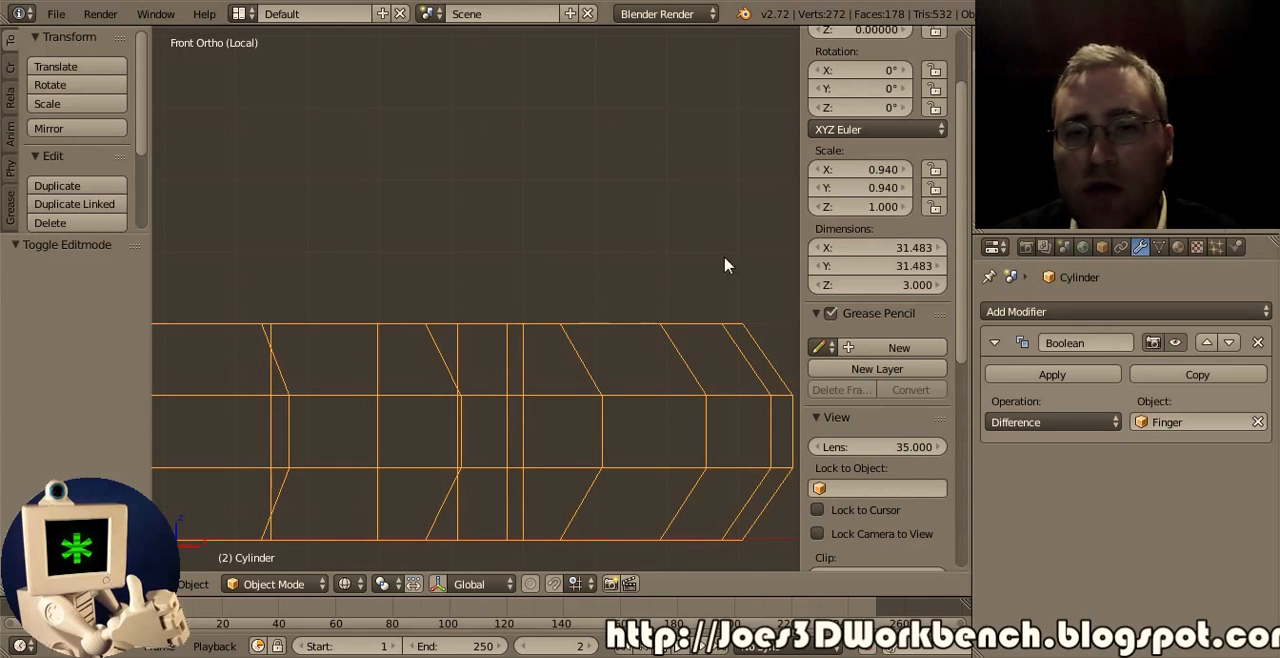
{"action": "mouse_move", "coordinate": [728, 340]}
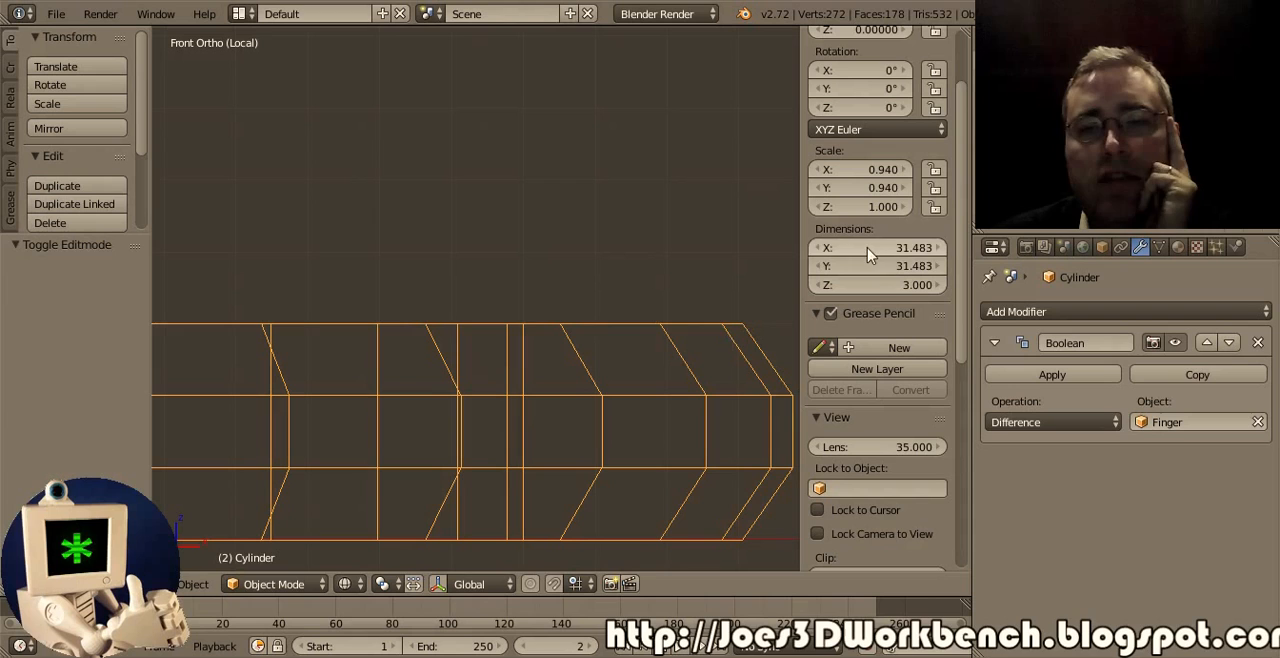
Set the band's X and Y dimensions to 29.483 units (scale 0.881)
{"action": "left_click", "coordinate": [877, 247]}
{"action": "type", "text": "30.483"}
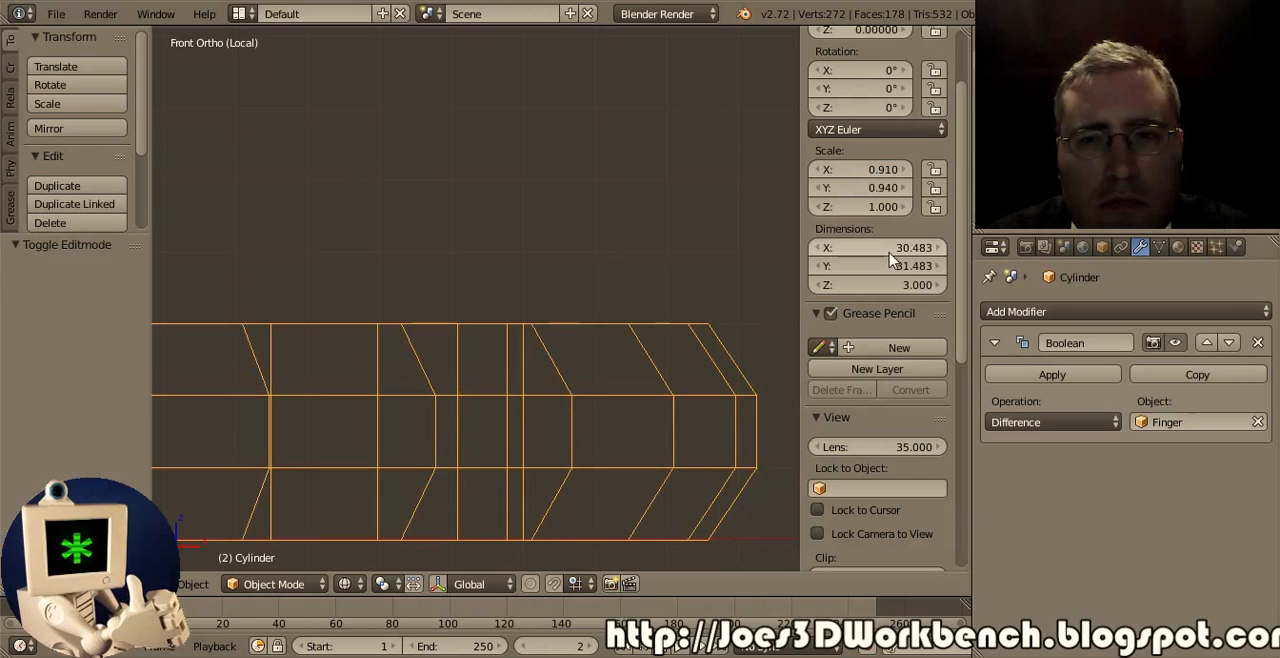
{"action": "mouse_move", "coordinate": [880, 247]}
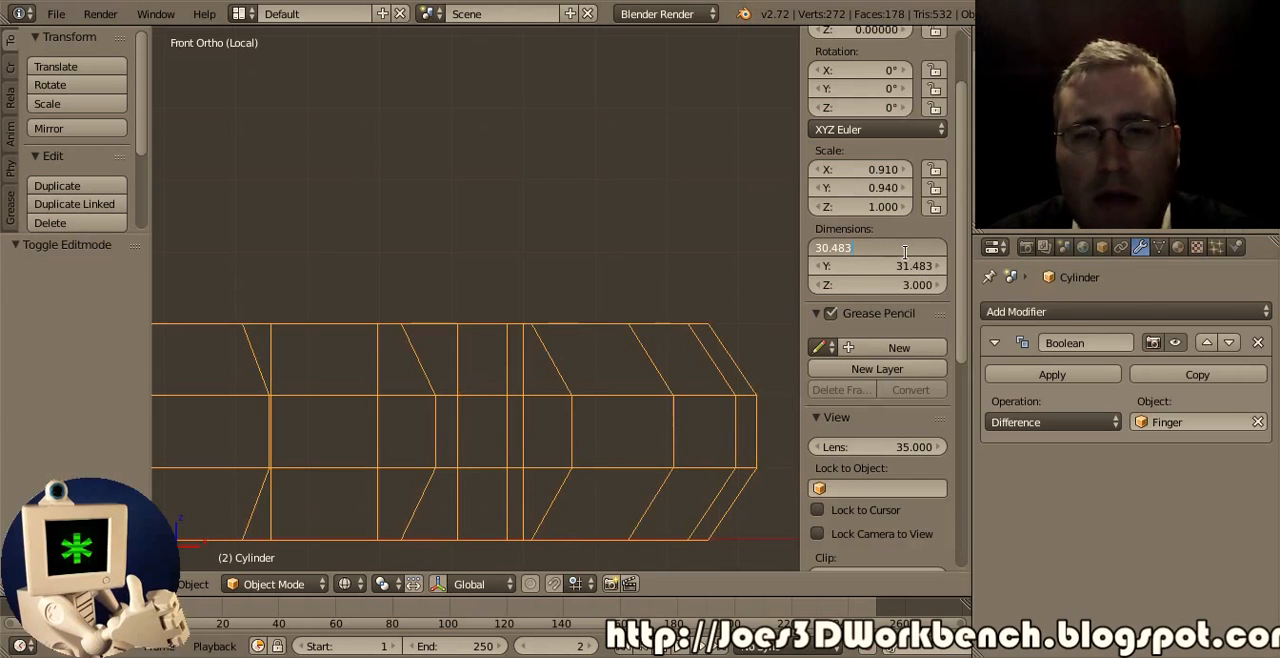
{"action": "type", "text": "-1"}
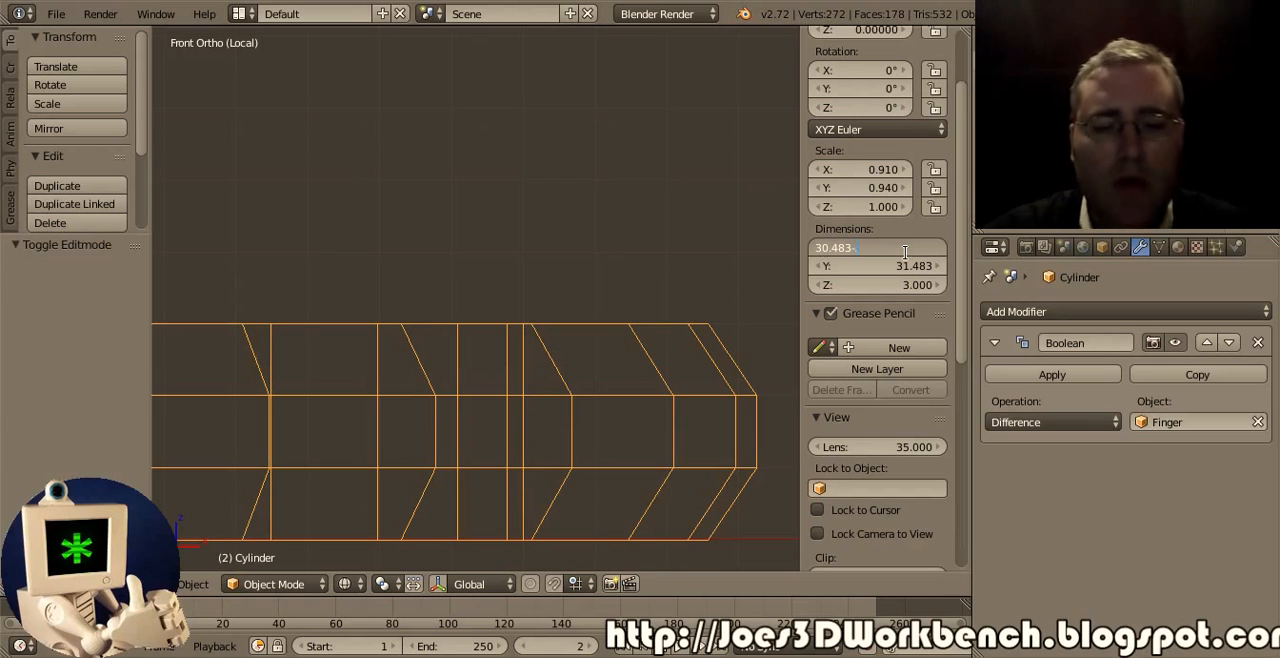
{"action": "left_click_drag", "start_coordinate": [880, 247], "coordinate": [860, 247]}
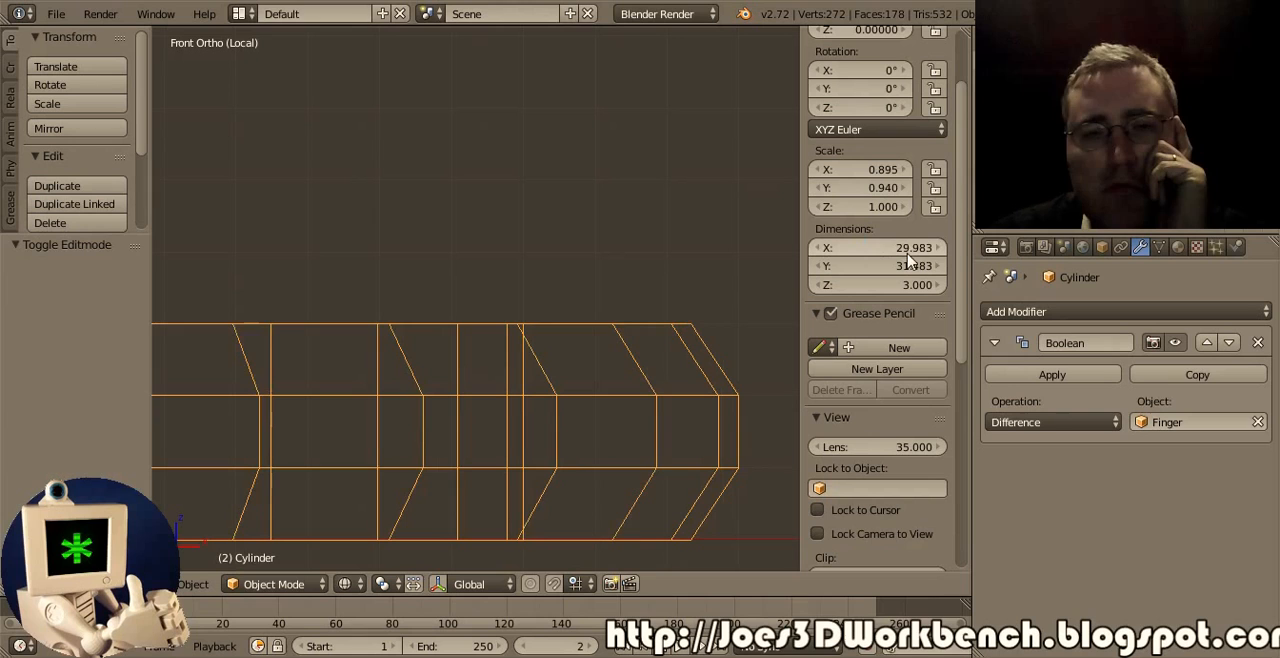
{"action": "left_click", "coordinate": [877, 247]}
{"action": "type", "text": "29.483"}
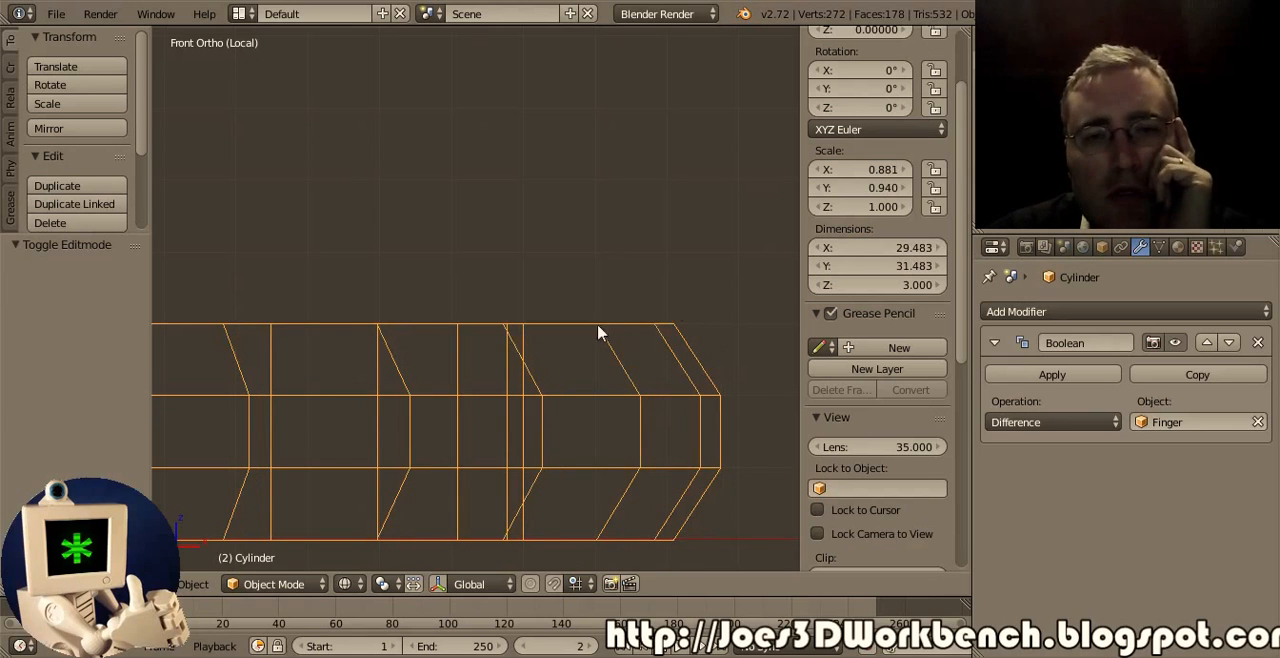
{"action": "left_click_drag", "start_coordinate": [600, 330], "coordinate": [548, 310]}
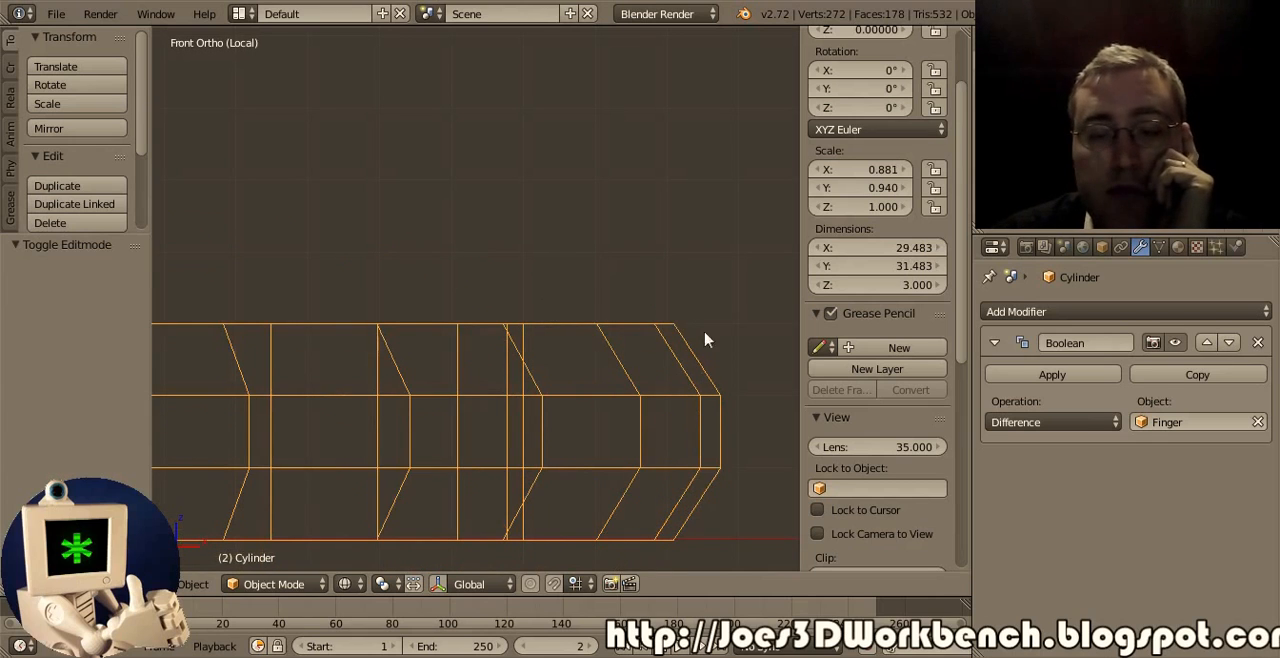
{"action": "left_click", "coordinate": [877, 266]}
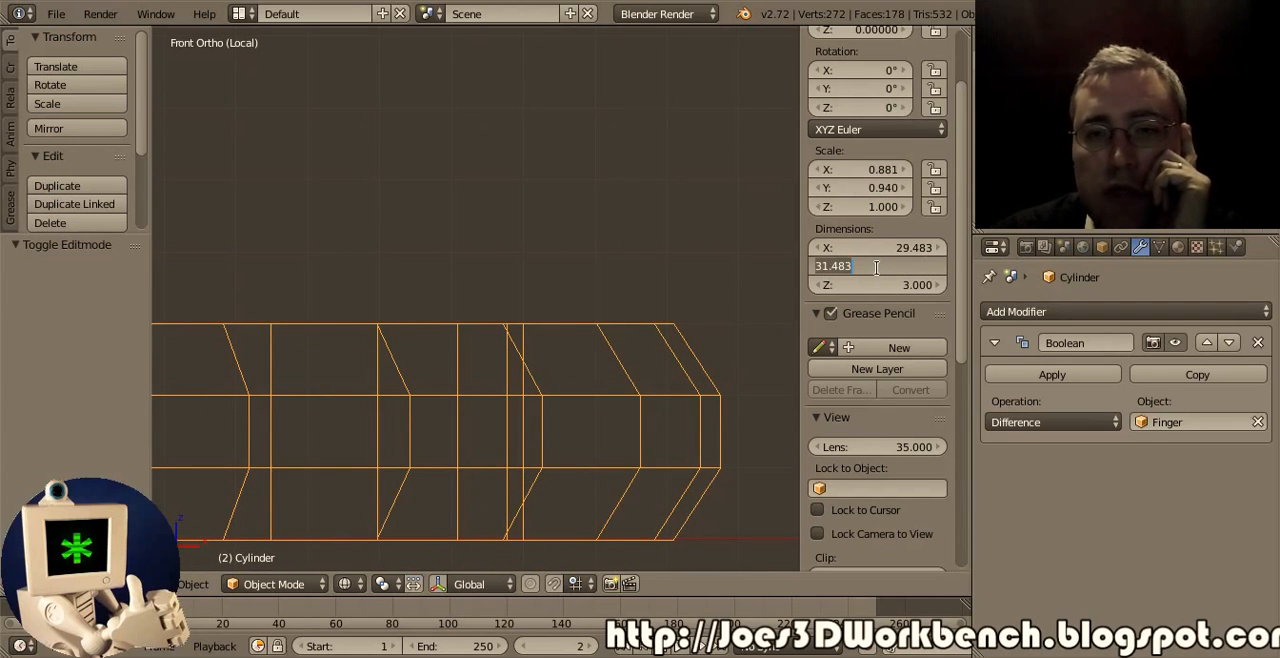
{"action": "type", "text": "29"}
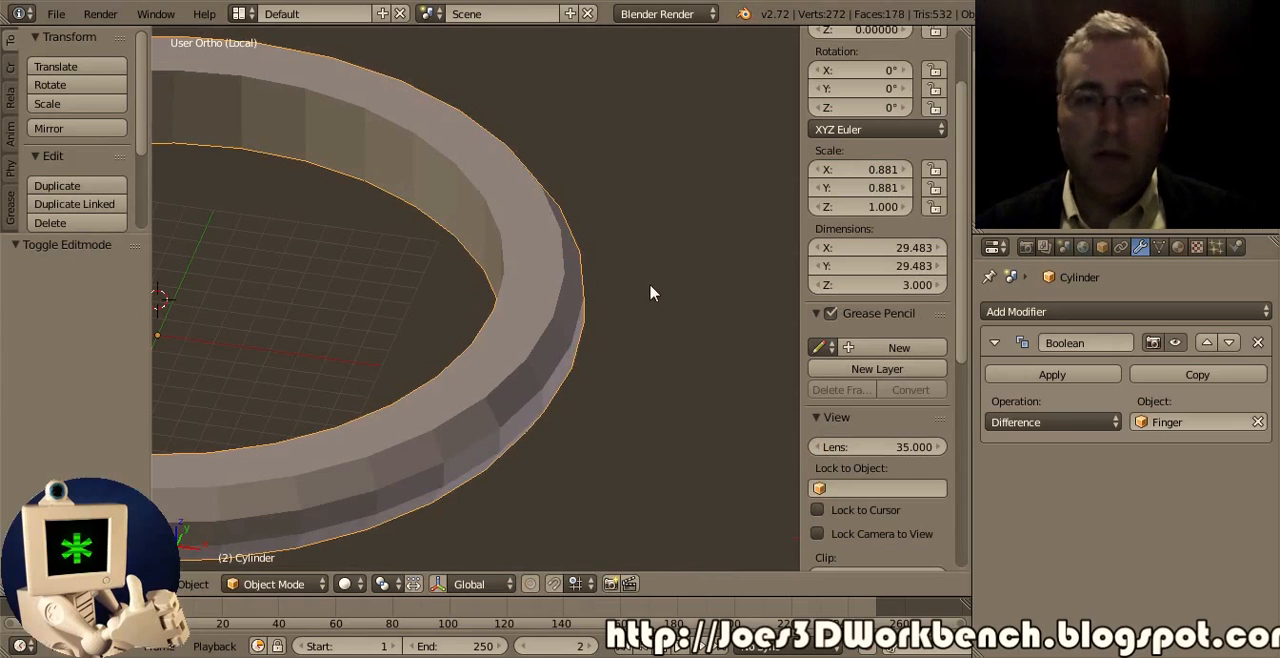
{"action": "mouse_move", "coordinate": [630, 268]}
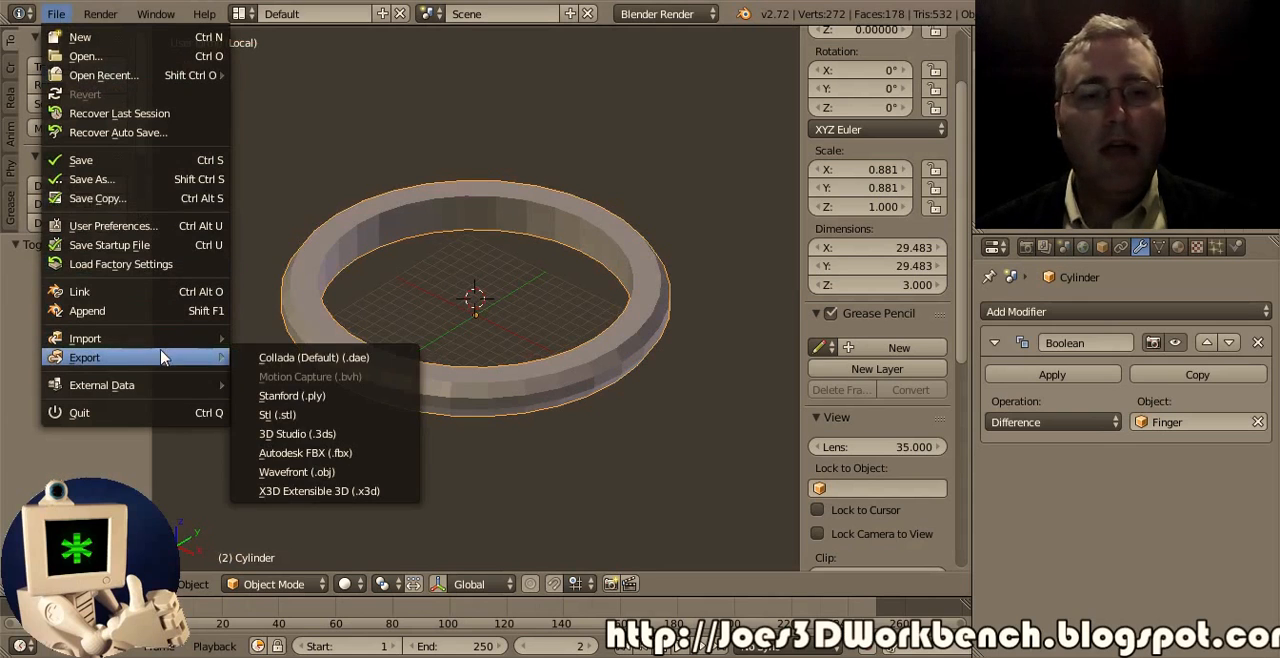
{"action": "mouse_move", "coordinate": [277, 414]}
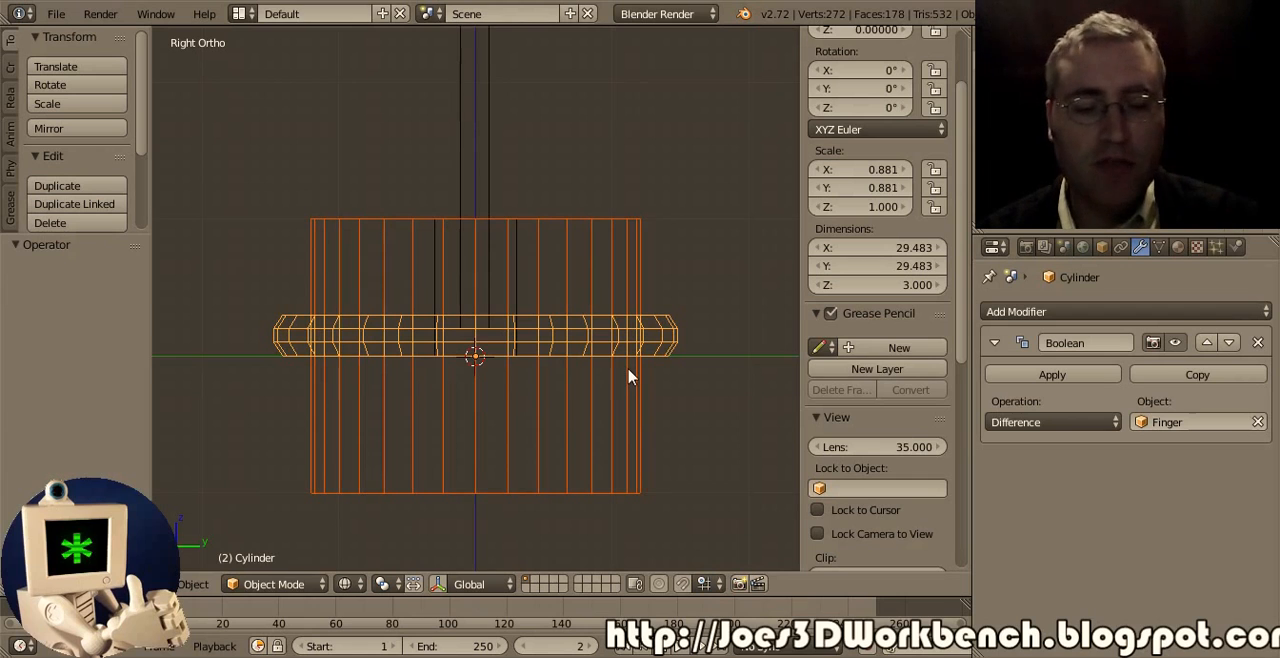
{"action": "mouse_move", "coordinate": [358, 285]}
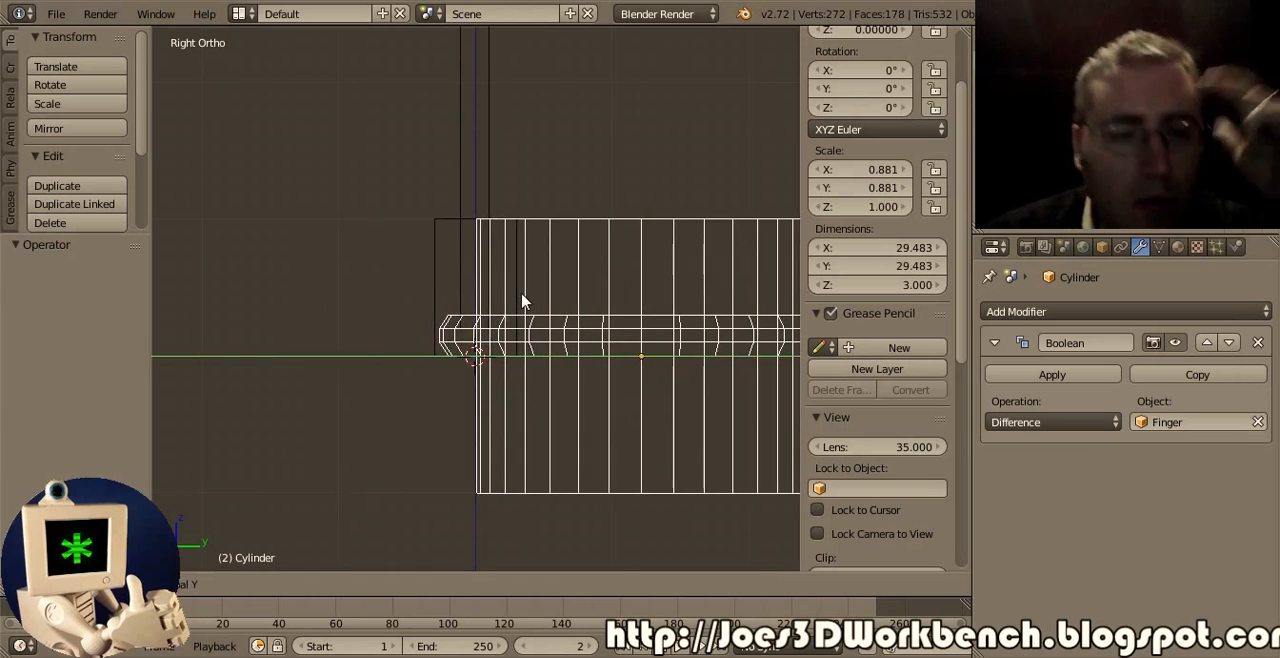
Move the SDCardHolder block along Y onto the ring's edge
{"action": "key", "text": "Tab"}
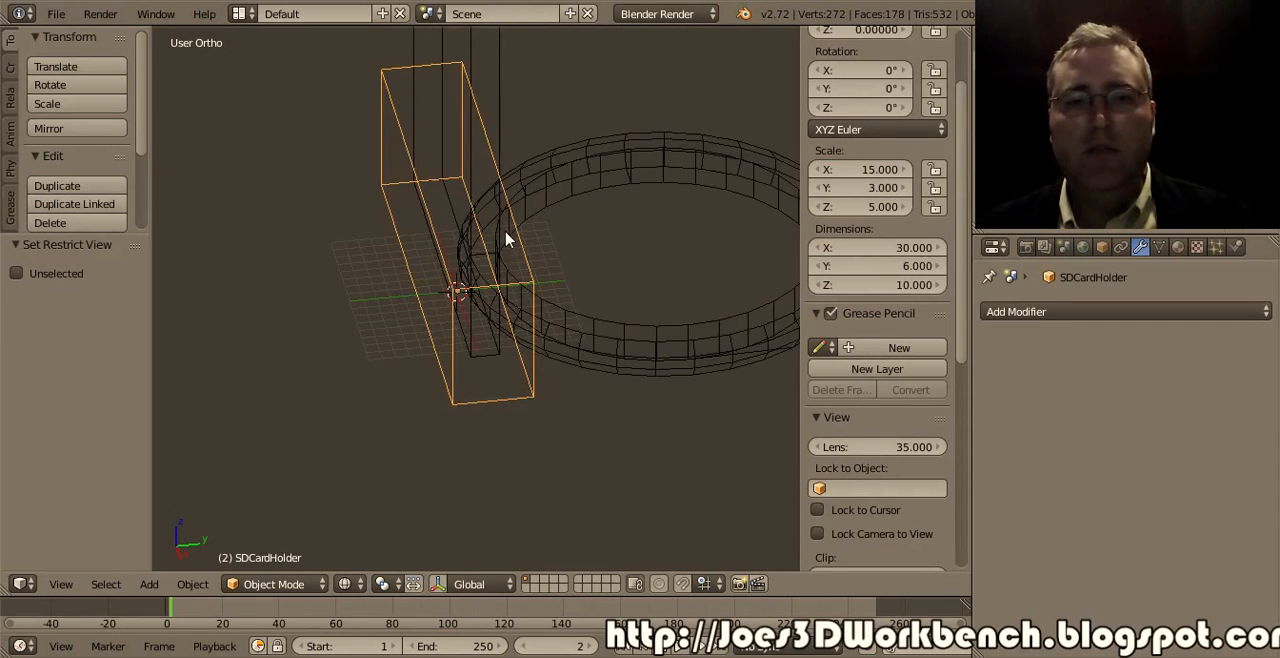
Set the SDCard block's Y dimension to 3.12 (2.12+1) and view it from the side
{"action": "left_click", "coordinate": [1102, 247]}
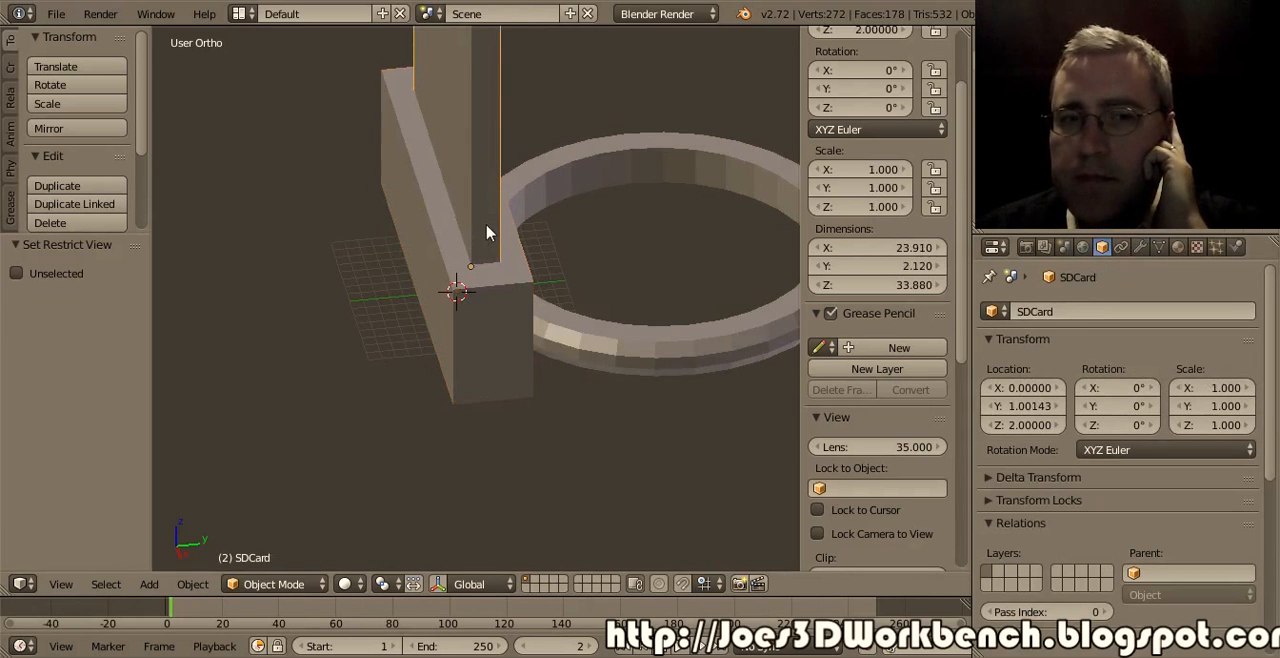
{"action": "mouse_move", "coordinate": [500, 285]}
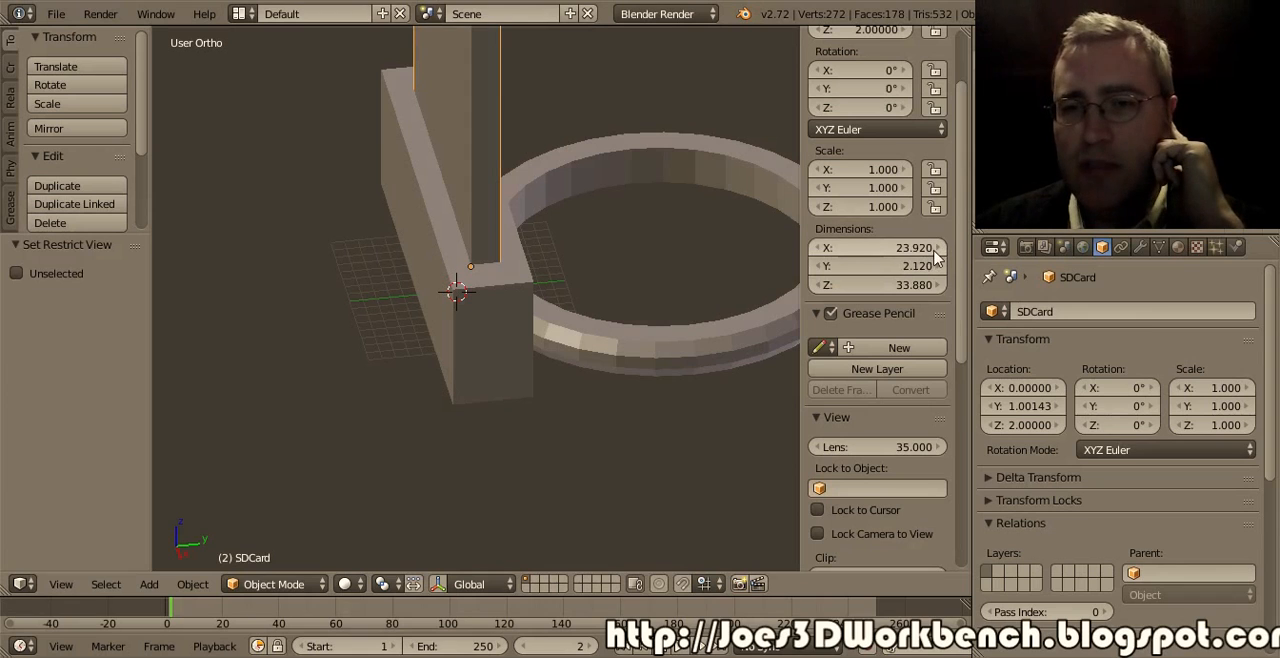
{"action": "left_click", "coordinate": [875, 247]}
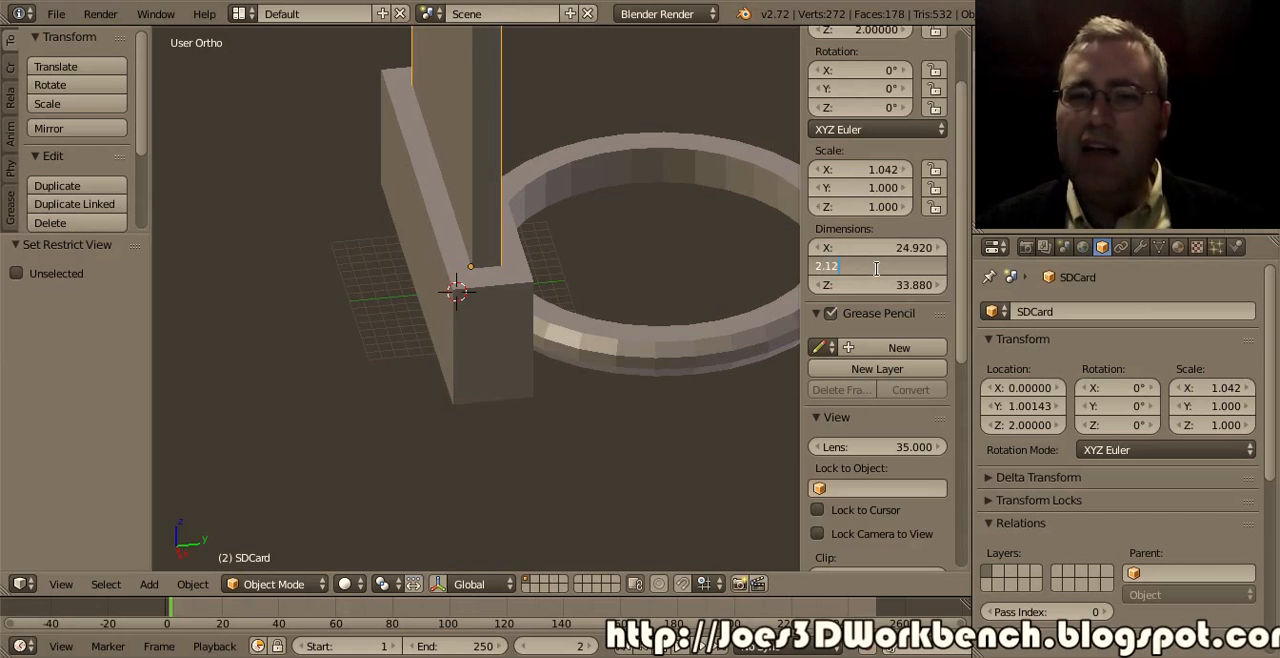
{"action": "type", "text": "+1"}
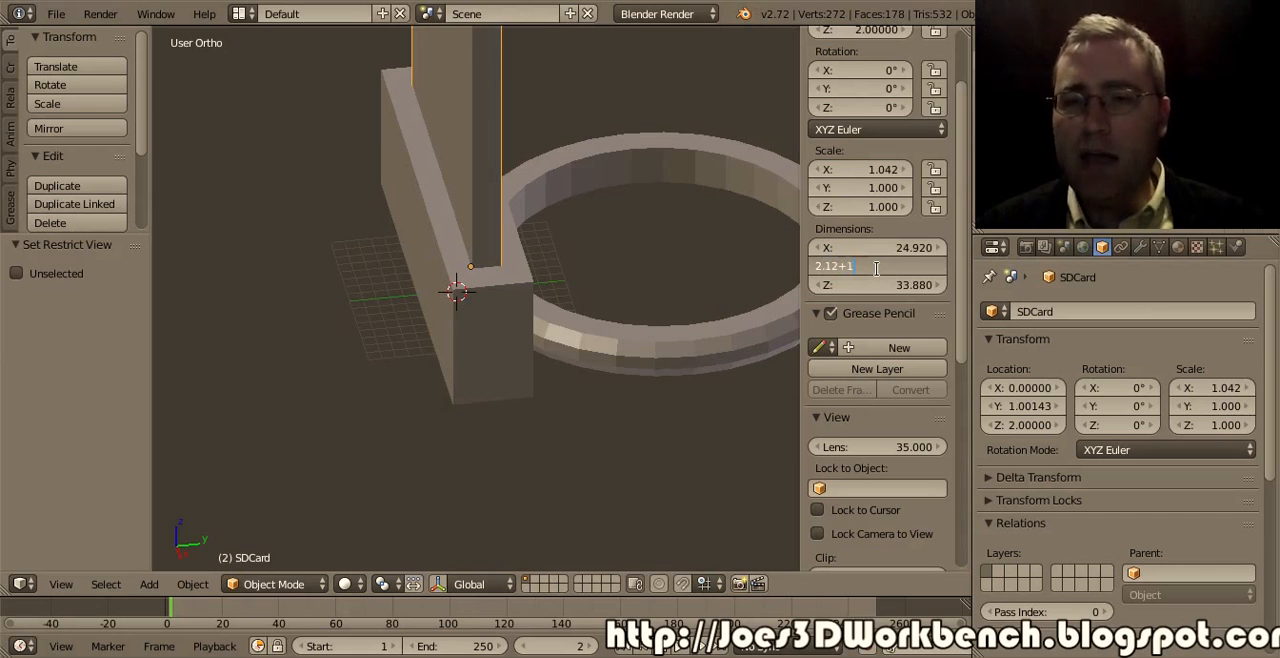
{"action": "type", "text": "3.120"}
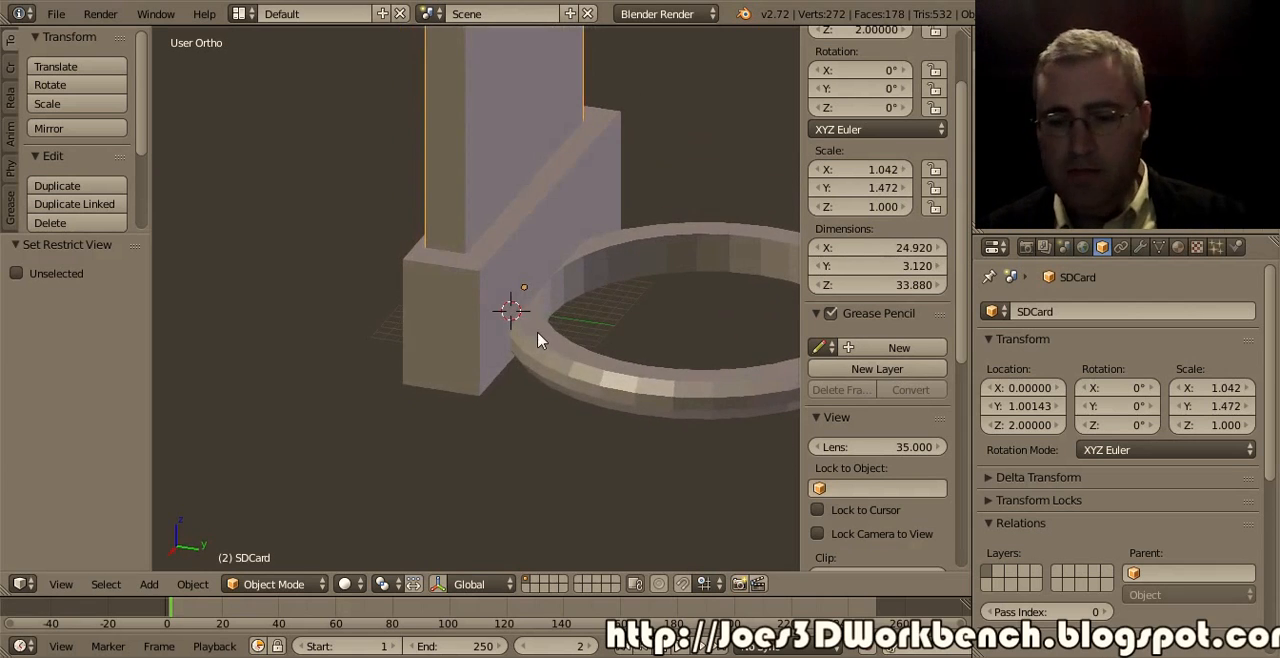
{"action": "key", "text": "KP_3"}
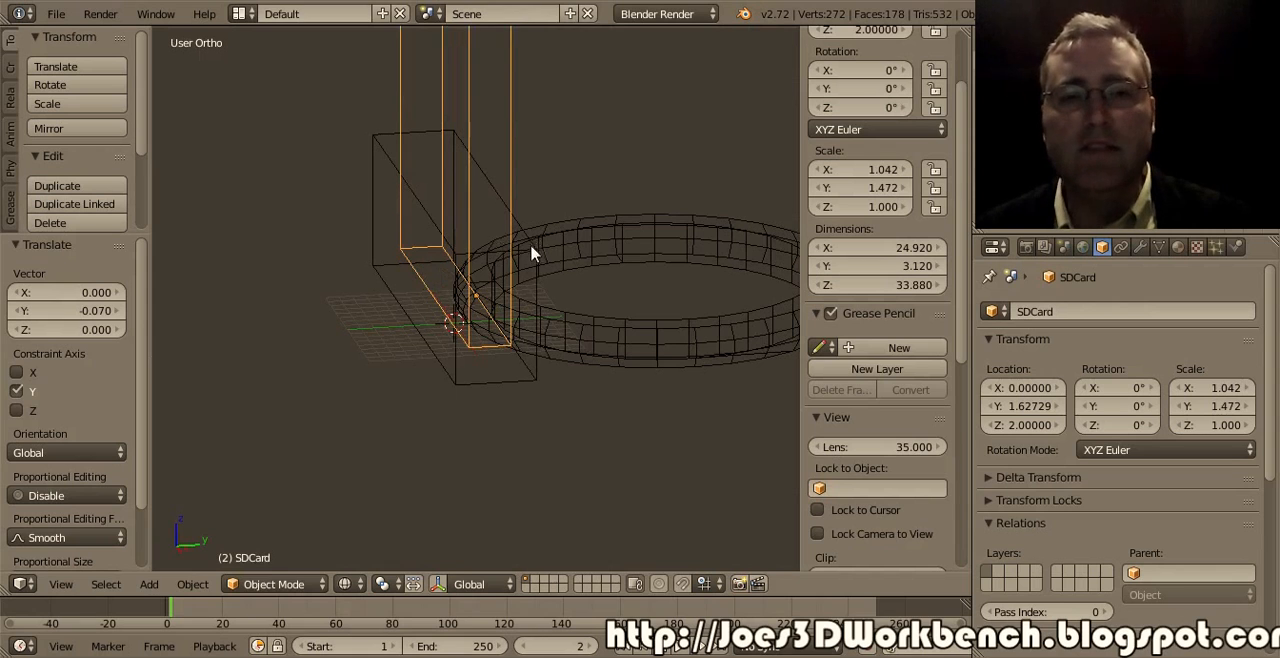
{"action": "mouse_move", "coordinate": [517, 202]}
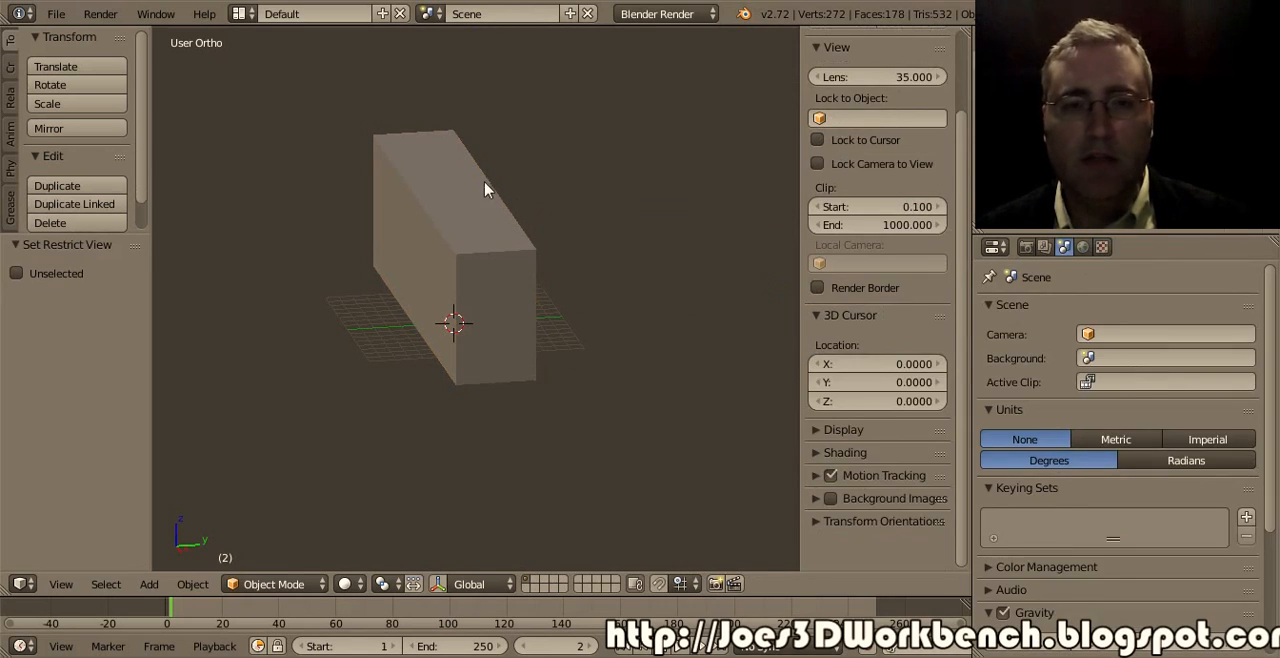
Add a Boolean Union with Cylinder to SDCardHolder, then pick the second Boolean's object
{"action": "left_click", "coordinate": [1138, 247]}
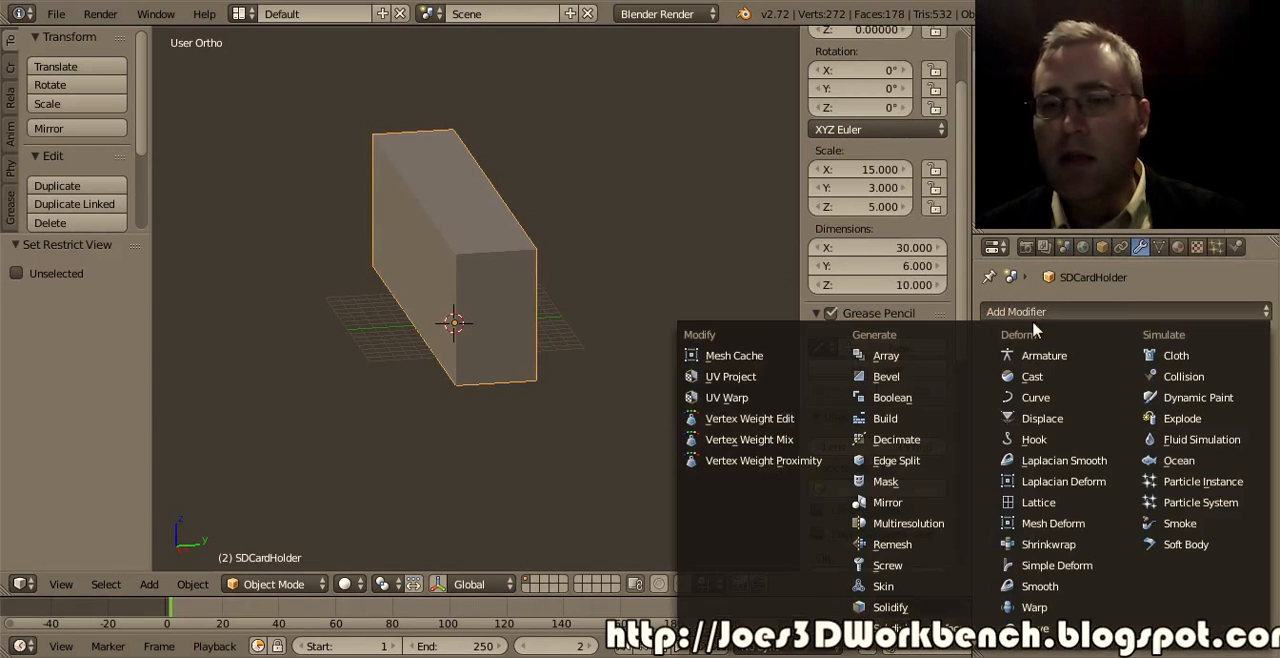
{"action": "left_click", "coordinate": [891, 397]}
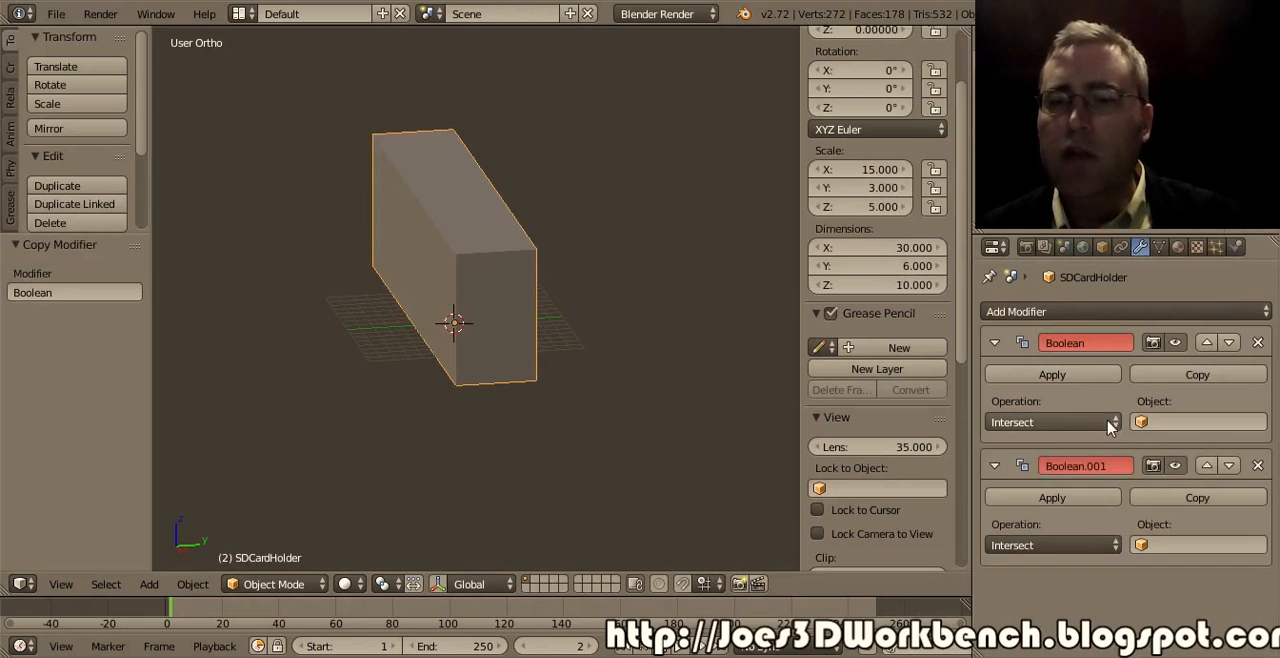
{"action": "left_click", "coordinate": [1050, 421]}
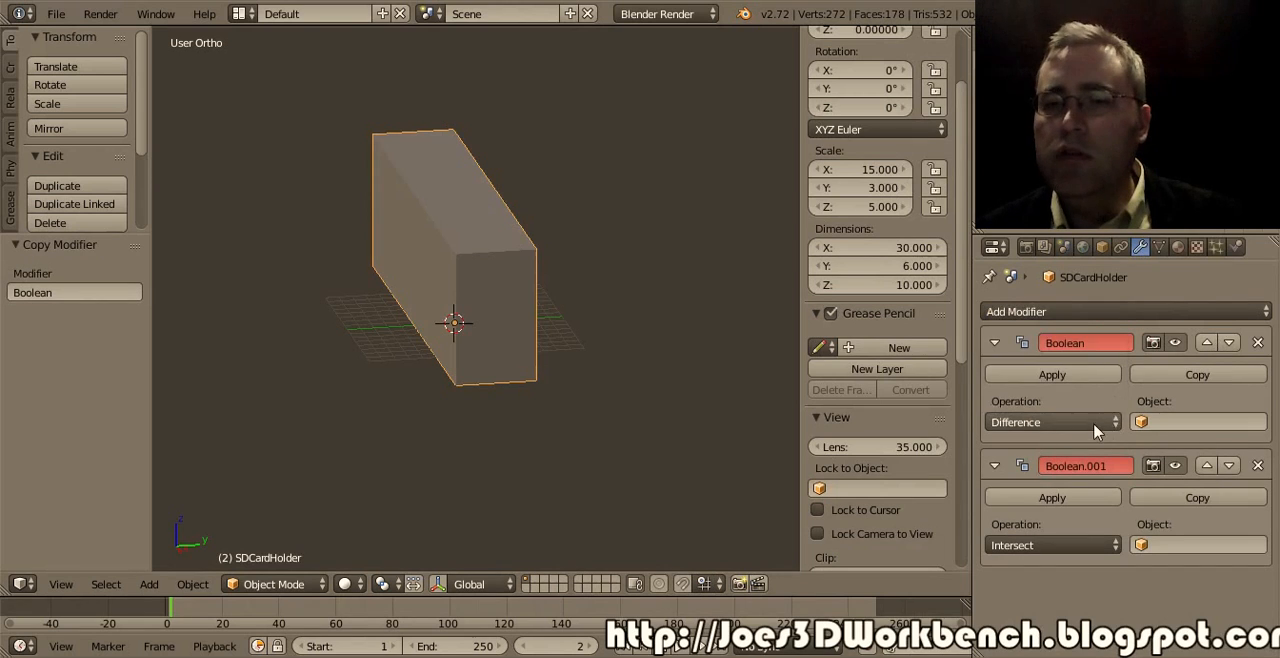
{"action": "left_click", "coordinate": [1198, 421]}
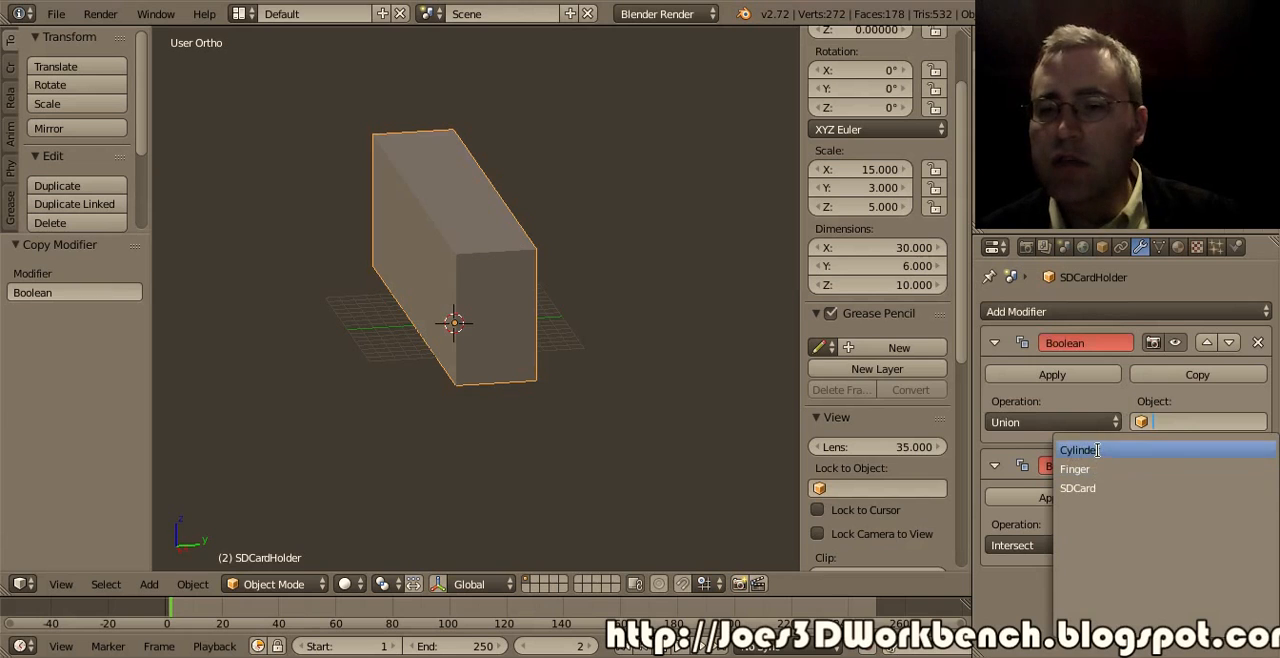
{"action": "left_click", "coordinate": [1078, 449]}
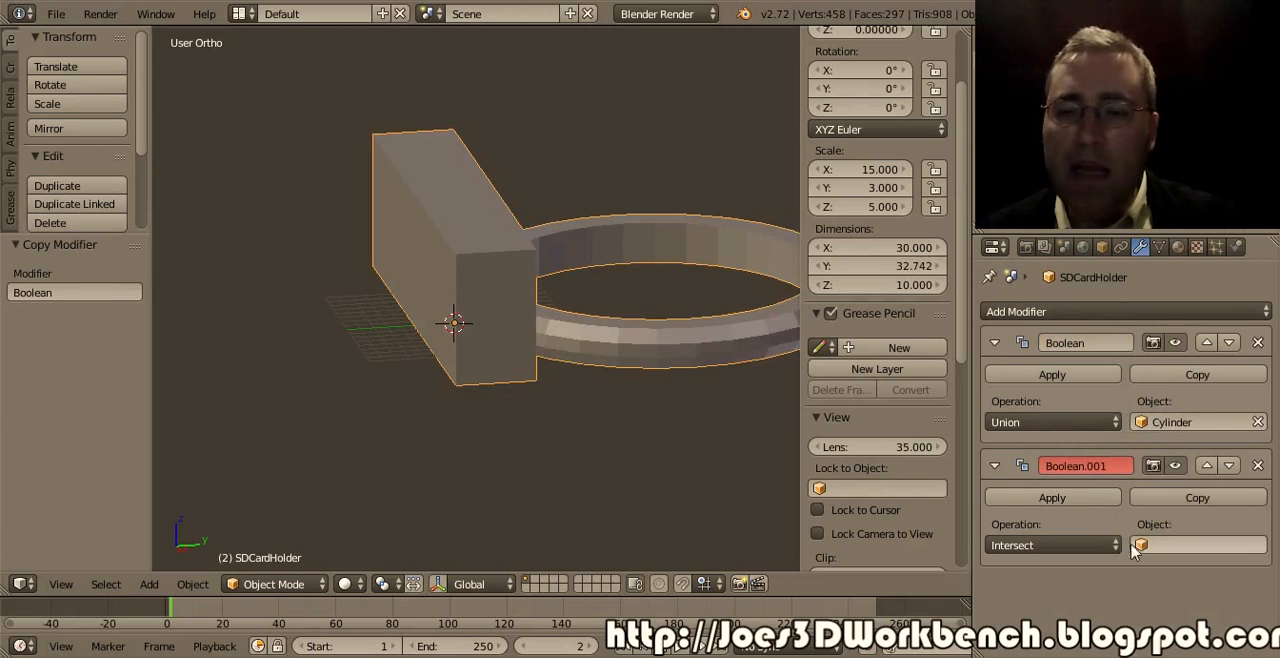
{"action": "left_click", "coordinate": [1197, 544]}
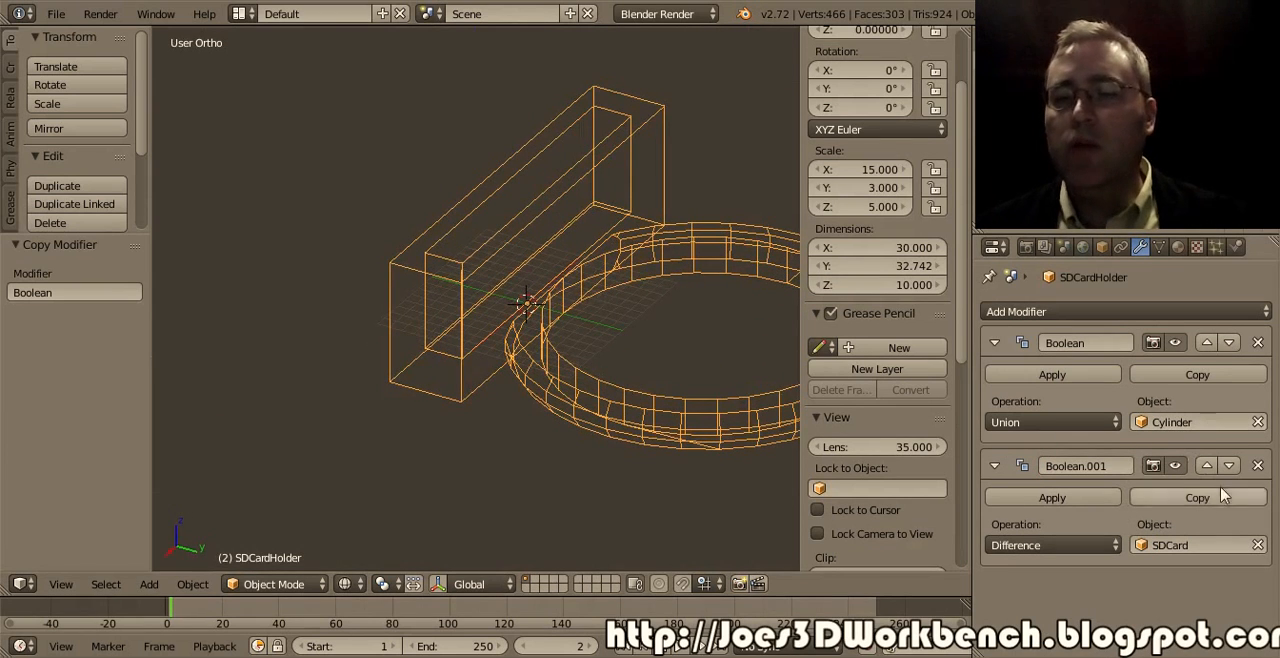
{"action": "left_click", "coordinate": [1205, 465]}
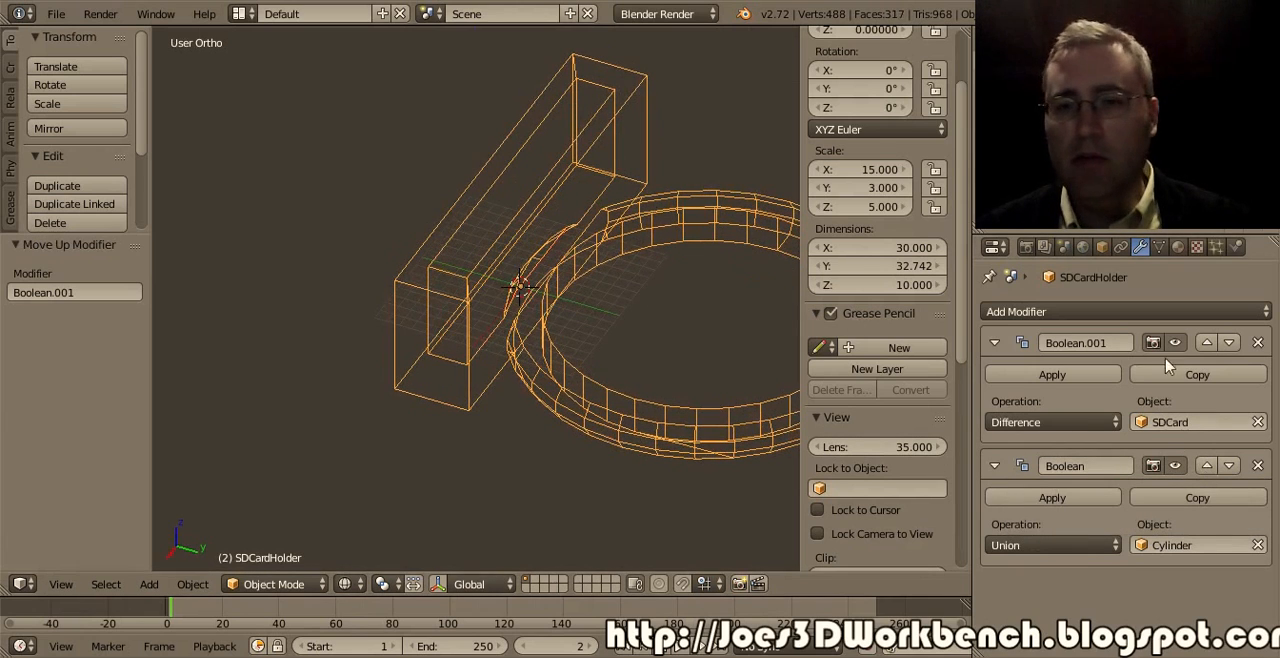
{"action": "left_click", "coordinate": [1228, 342]}
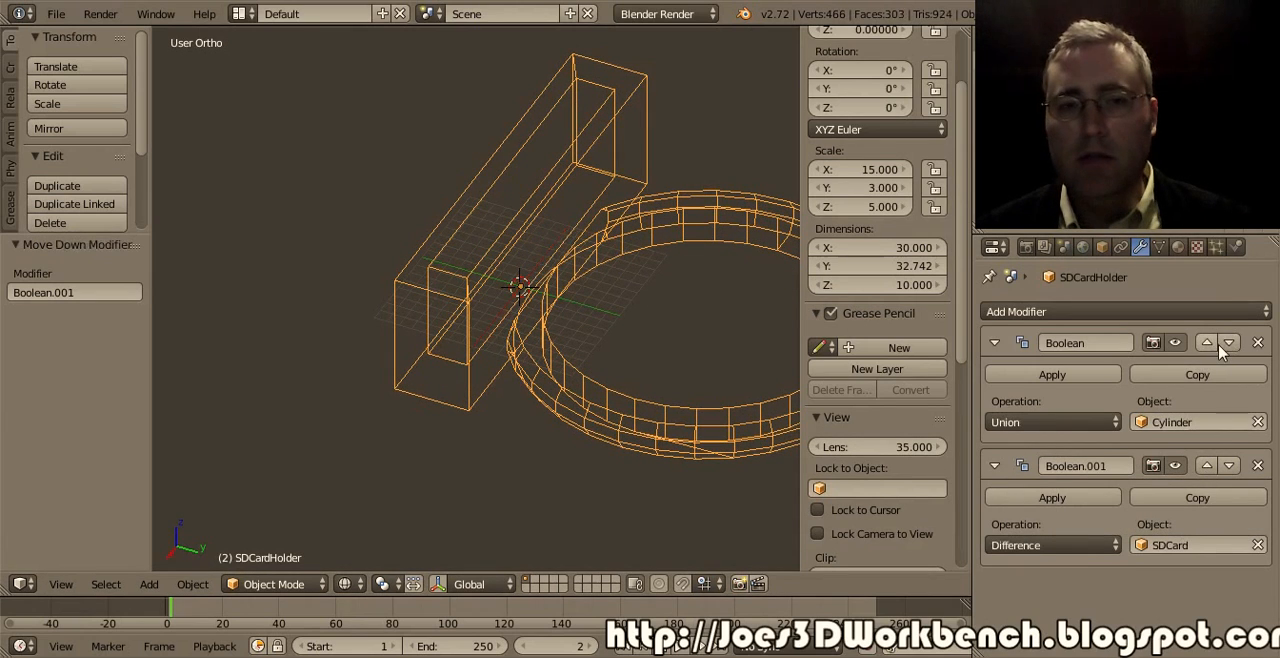
{"action": "left_click", "coordinate": [1206, 342]}
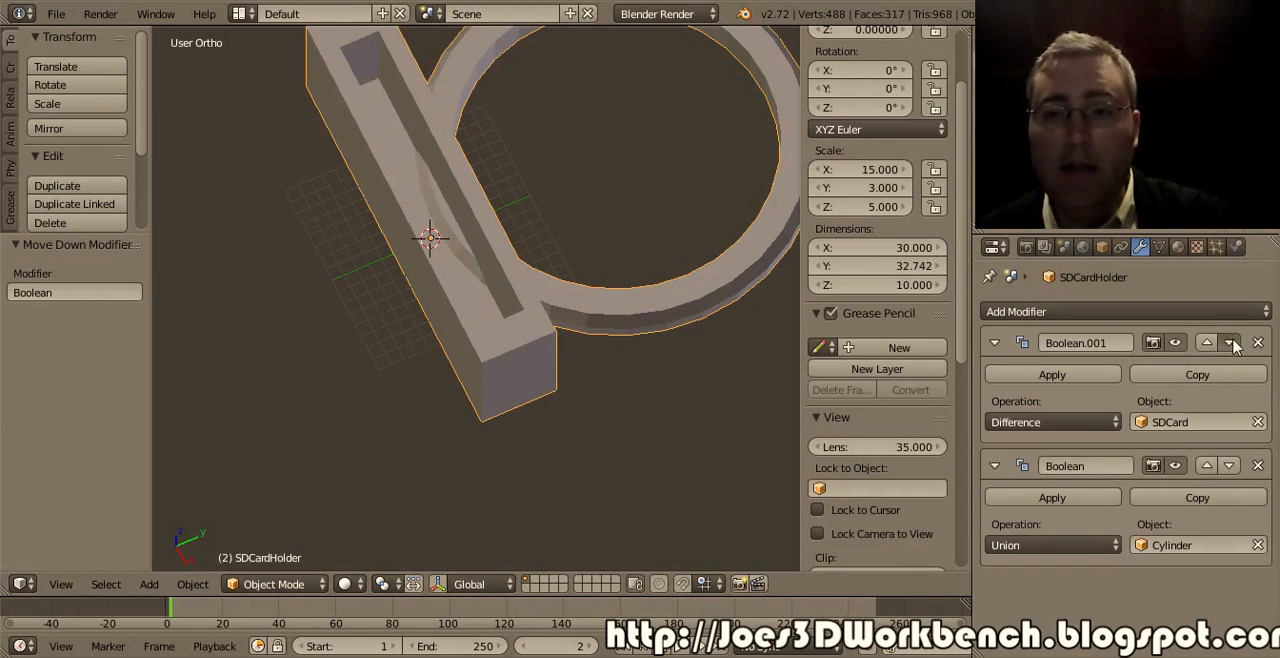
{"action": "left_click", "coordinate": [1229, 342]}
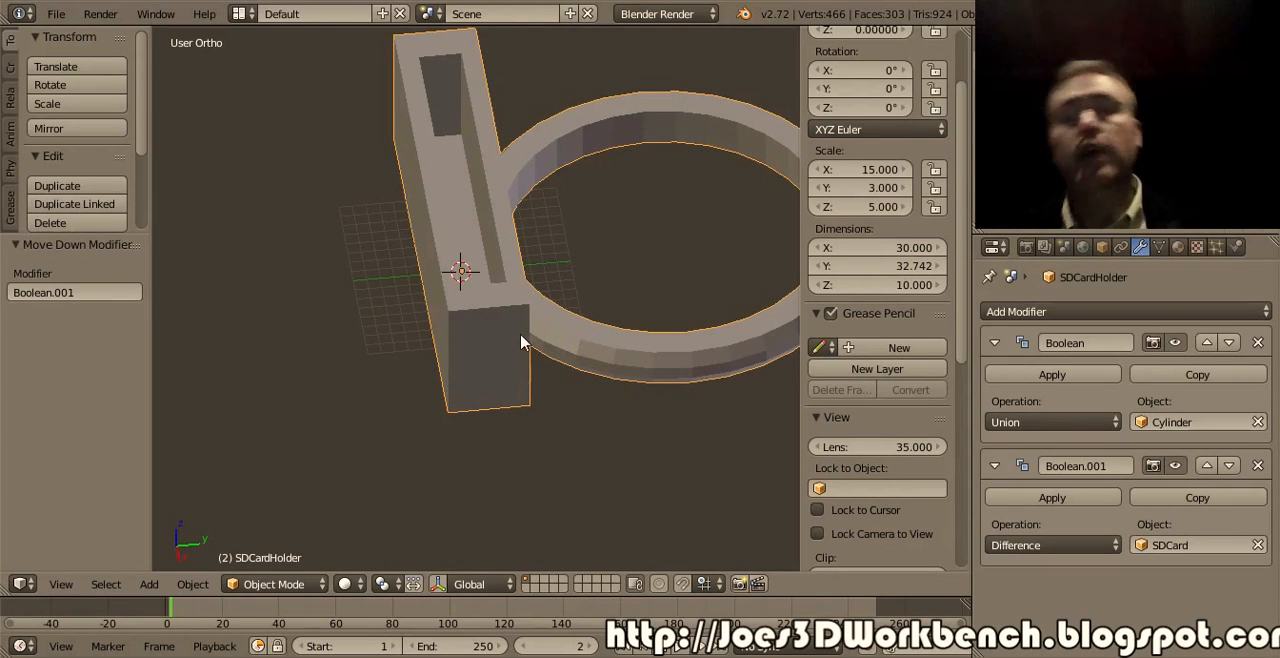
{"action": "mouse_move", "coordinate": [695, 340]}
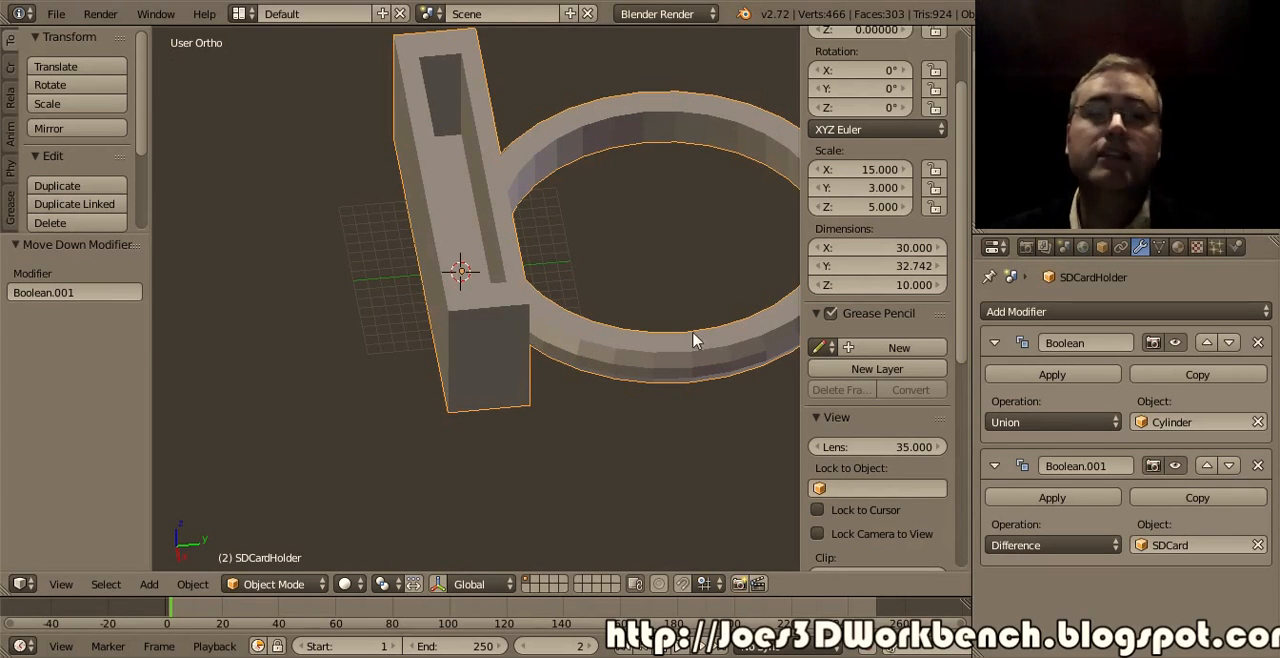
{"action": "mouse_move", "coordinate": [610, 345]}
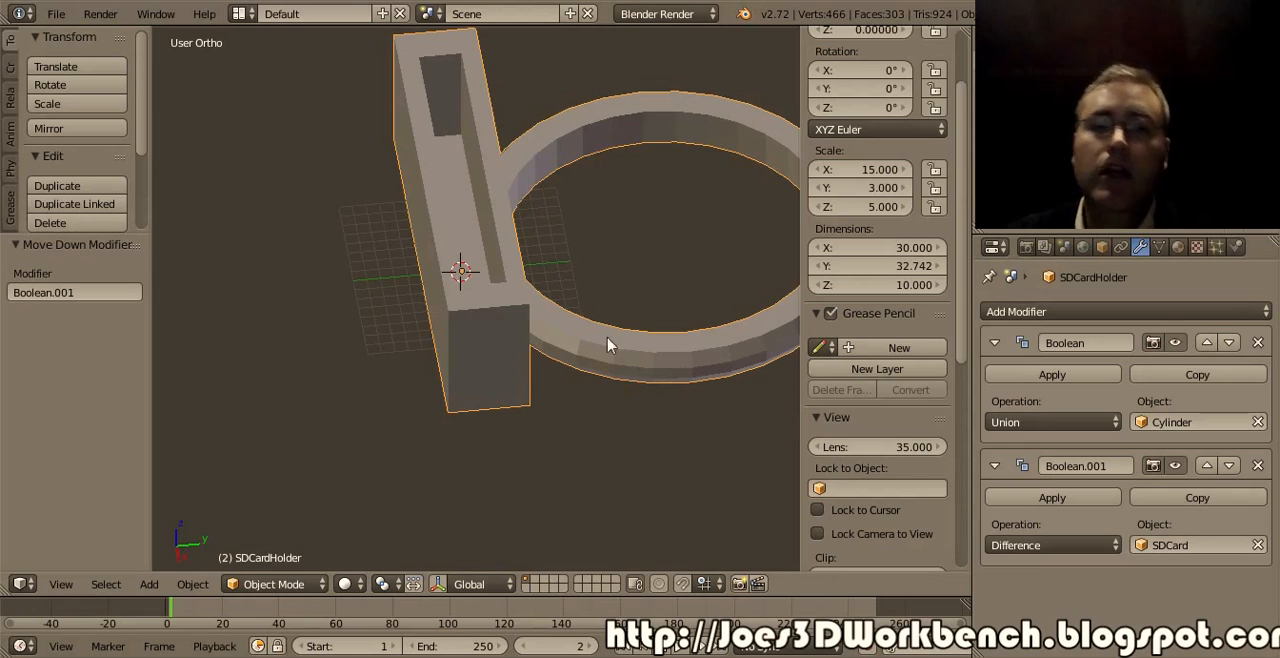
{"action": "mouse_move", "coordinate": [510, 348]}
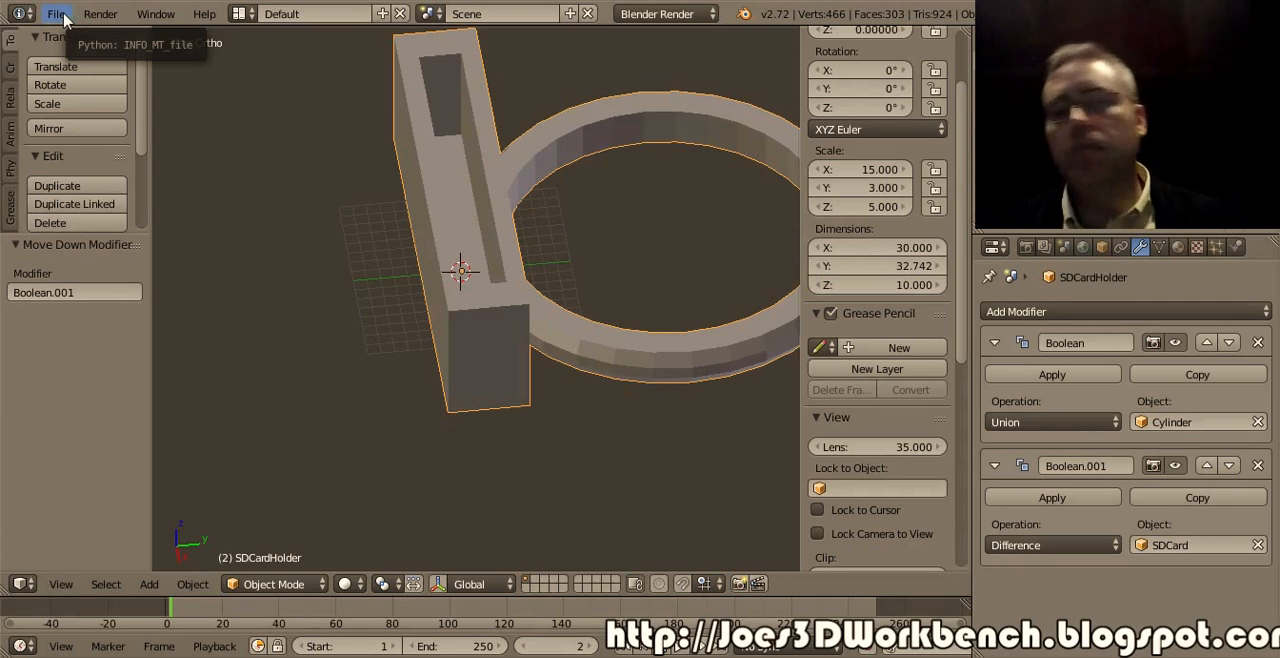
{"action": "mouse_move", "coordinate": [743, 405]}
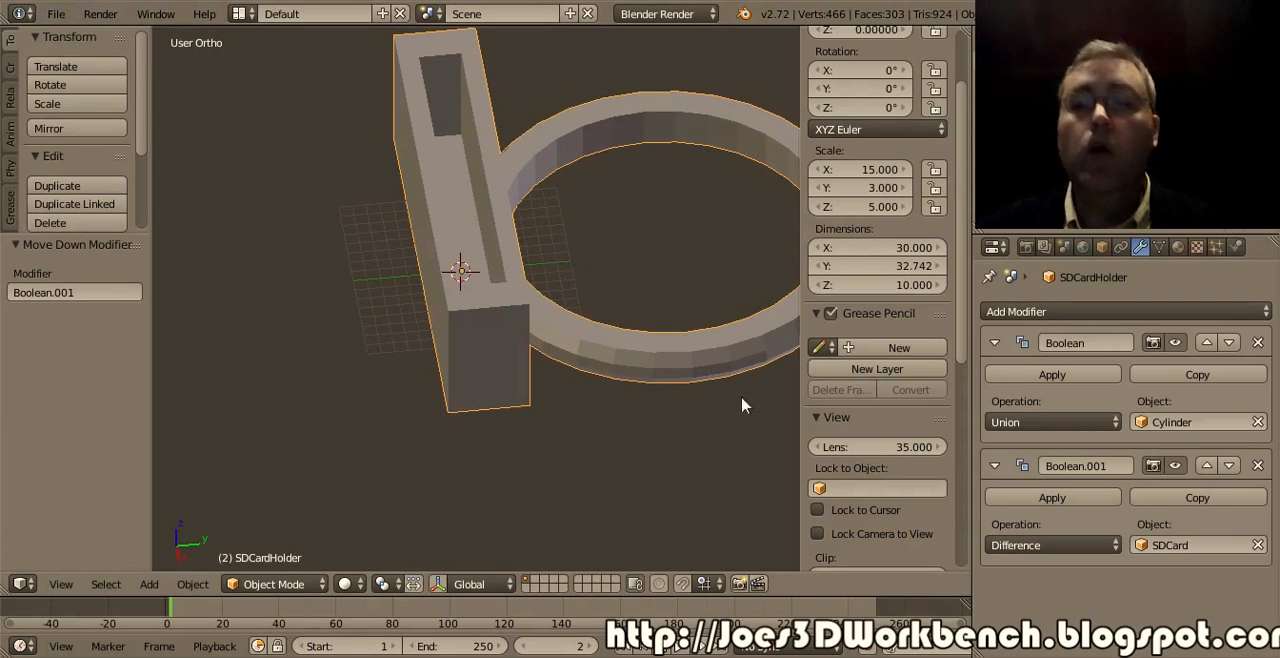
{"action": "scroll", "scroll_direction": "down", "scroll_amount": 3}
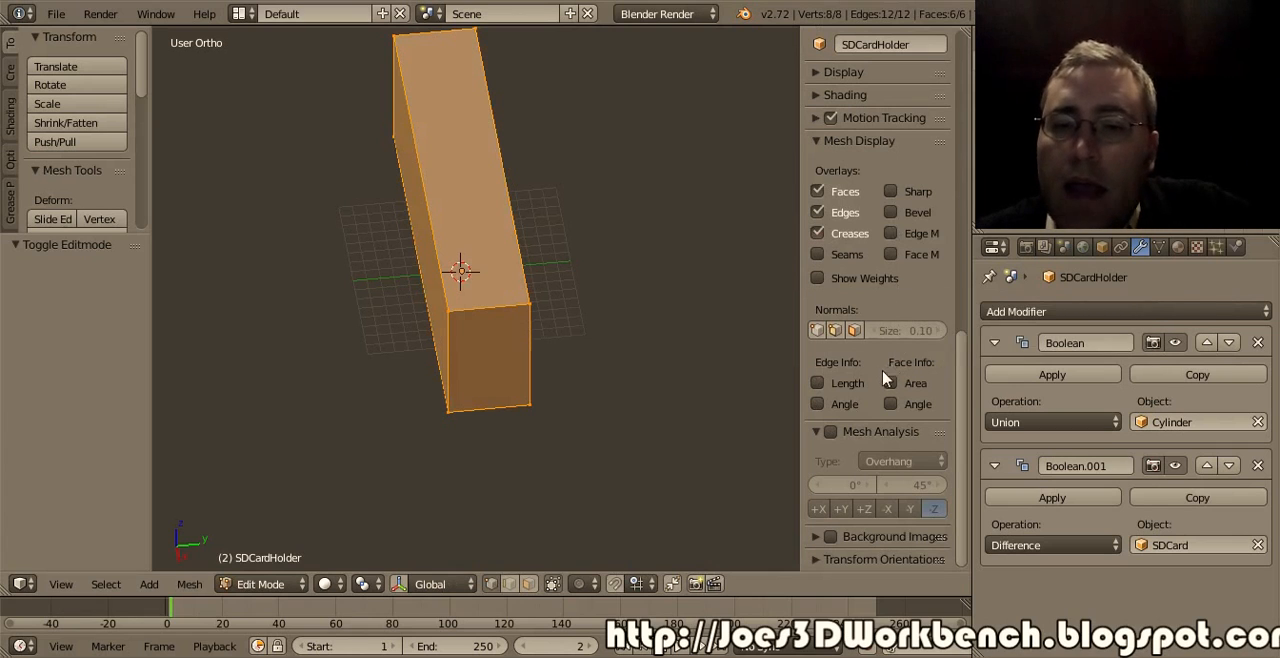
Show edge lengths on the holder block and view it from Right Ortho
{"action": "left_click", "coordinate": [818, 383]}
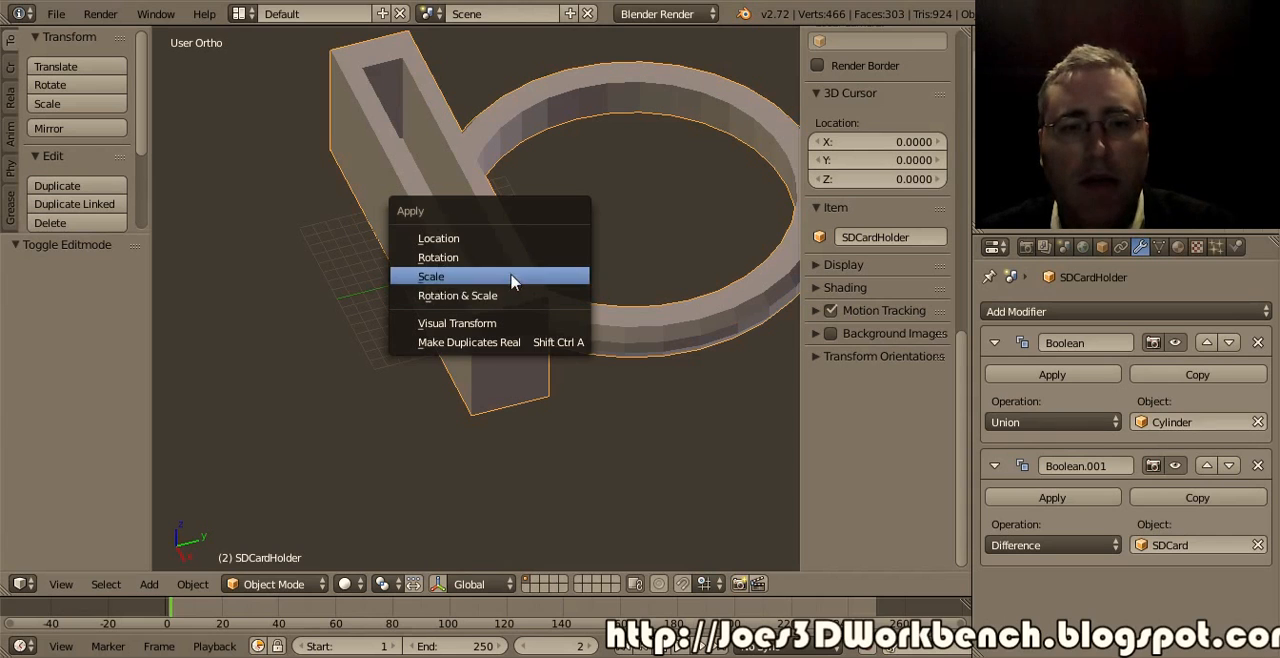
{"action": "mouse_move", "coordinate": [490, 277]}
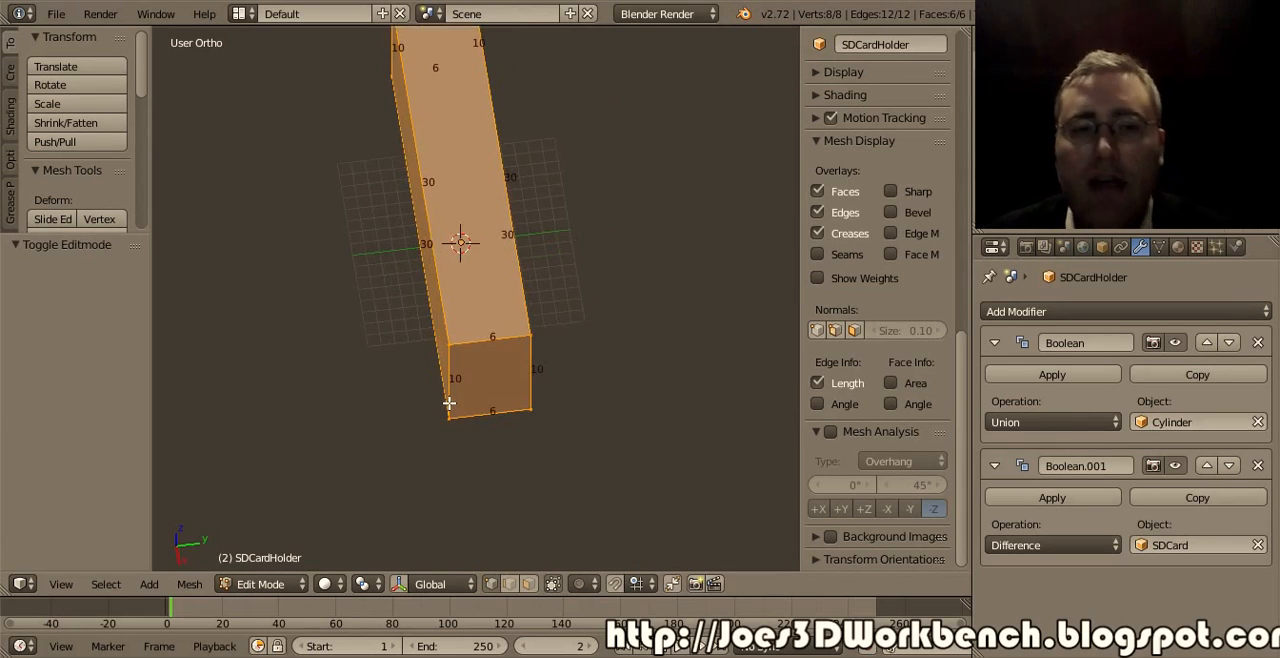
{"action": "key", "text": "KP_3"}
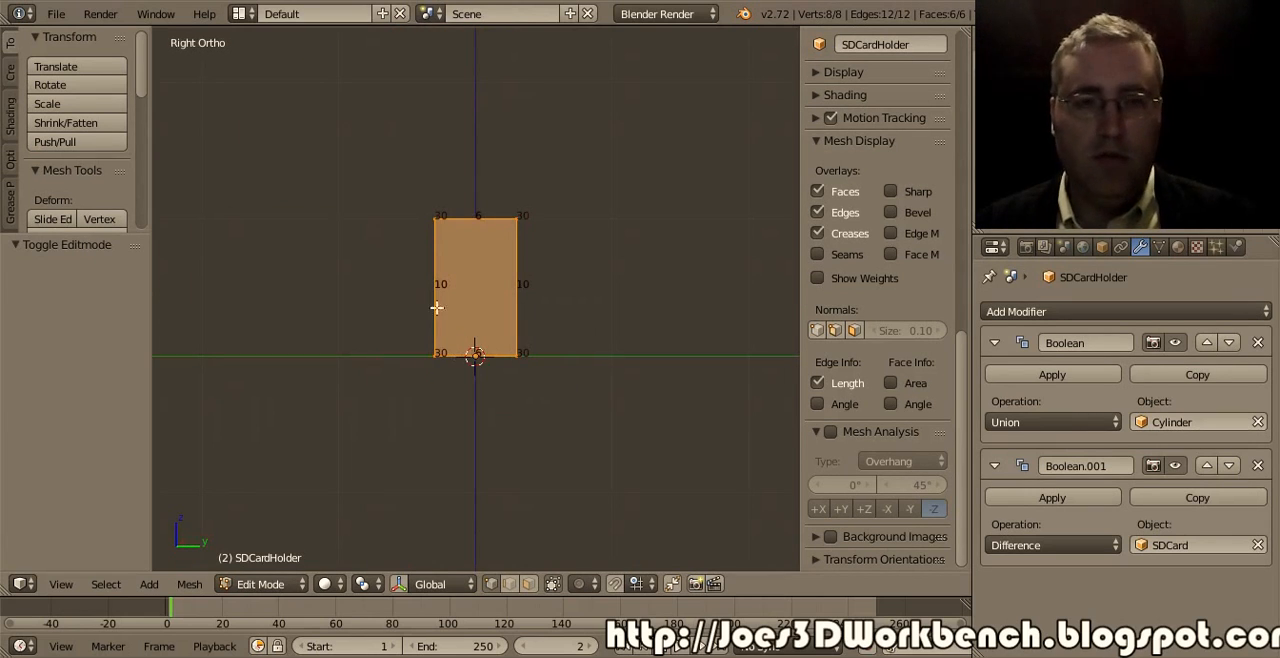
{"action": "mouse_move", "coordinate": [413, 205]}
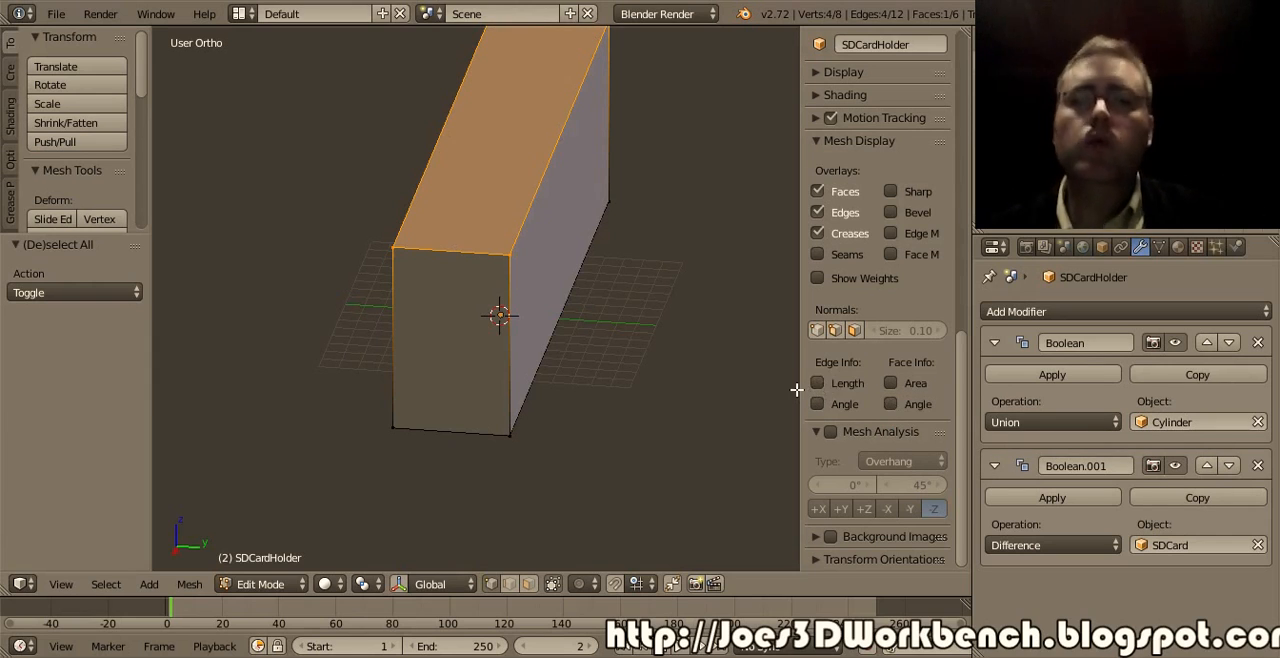
{"action": "left_click", "coordinate": [818, 383]}
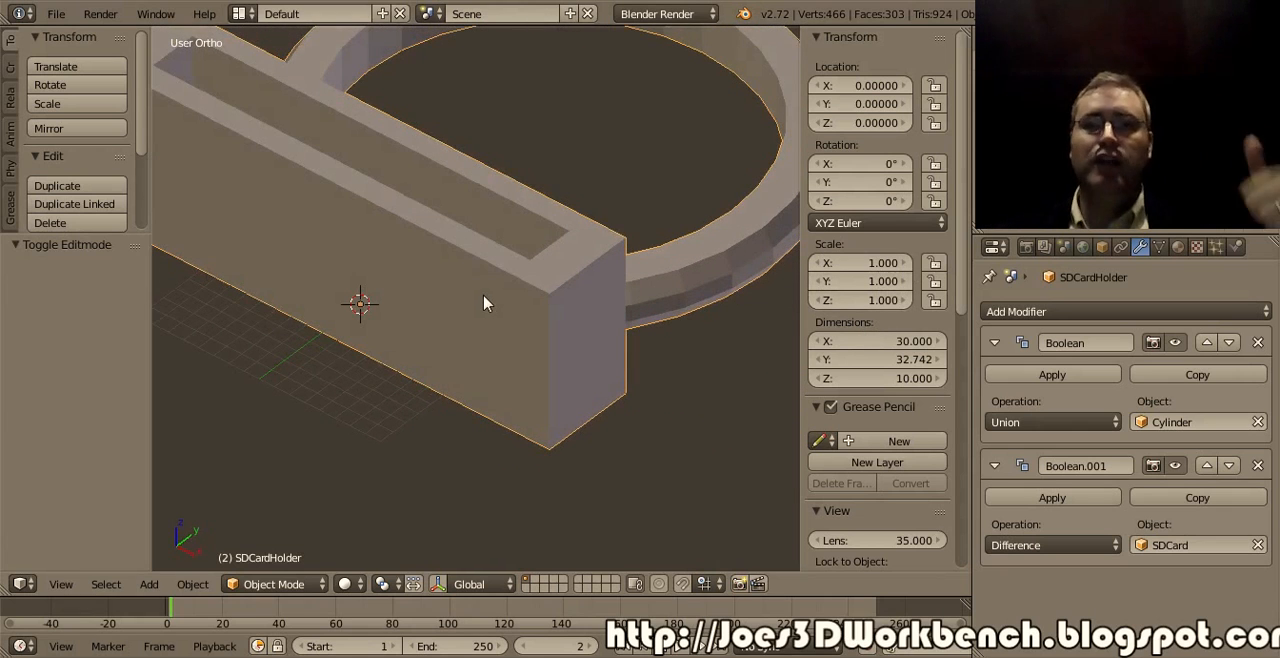
{"action": "mouse_move", "coordinate": [480, 305]}
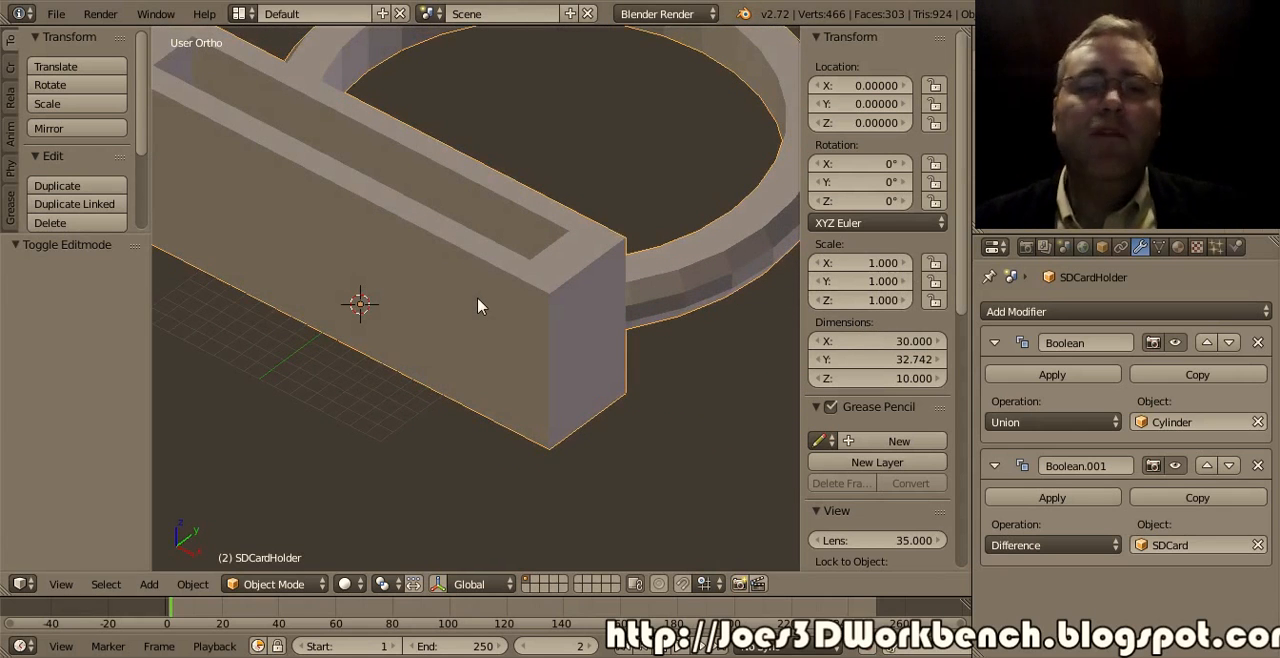
{"action": "mouse_move", "coordinate": [476, 322]}
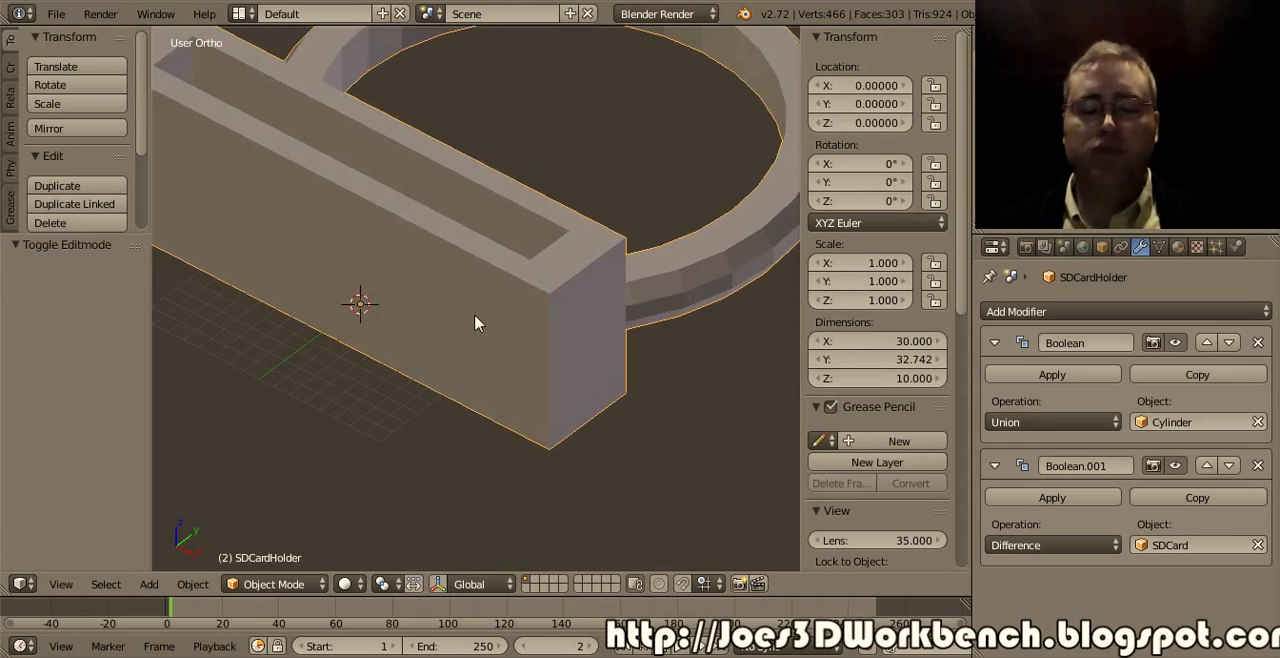